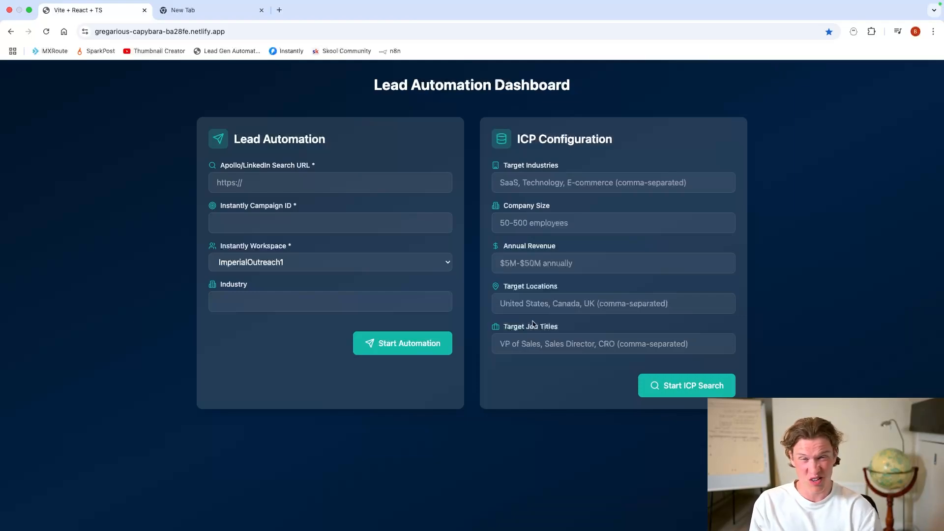
pyautogui.moveTo(461, 115)
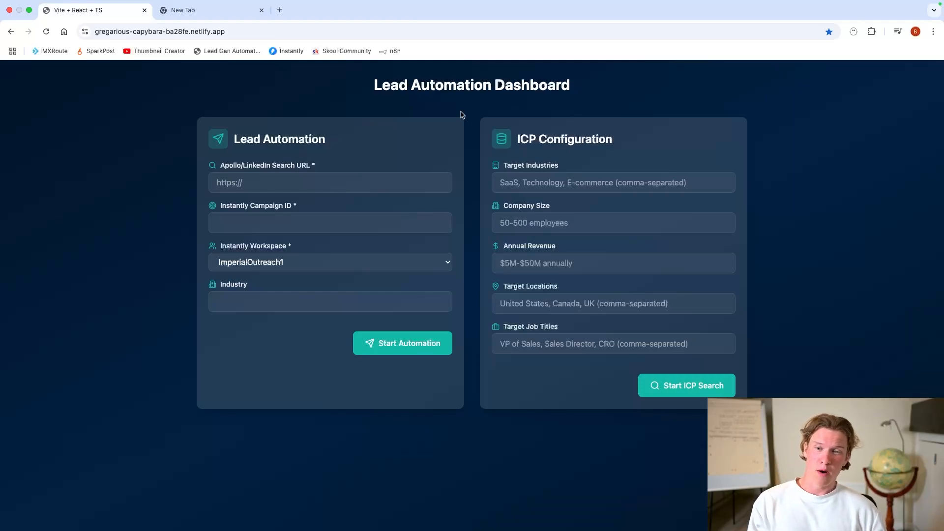
pyautogui.moveTo(729, 293)
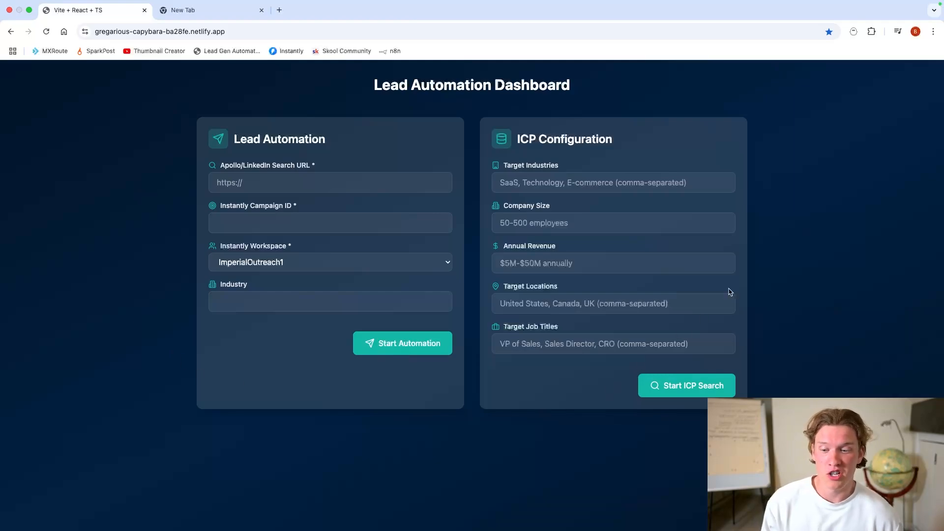
pyautogui.moveTo(351, 352)
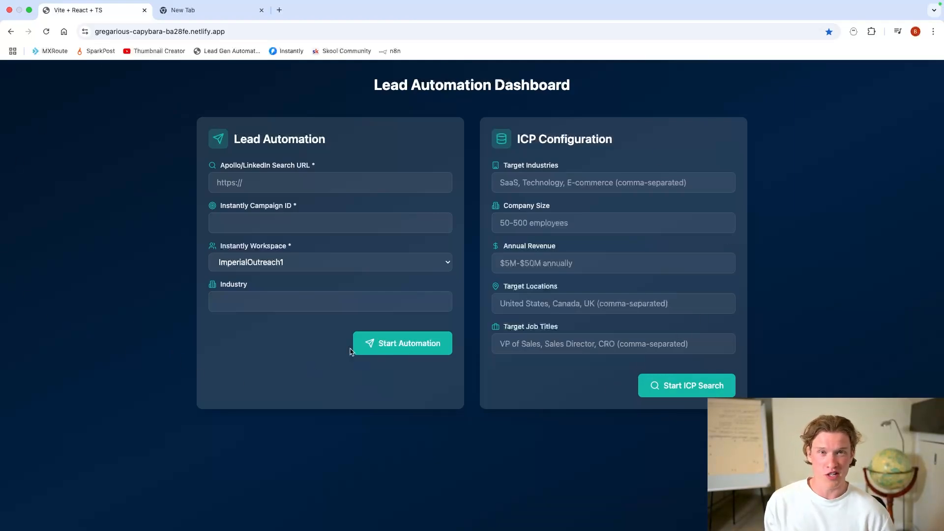
pyautogui.moveTo(795, 231)
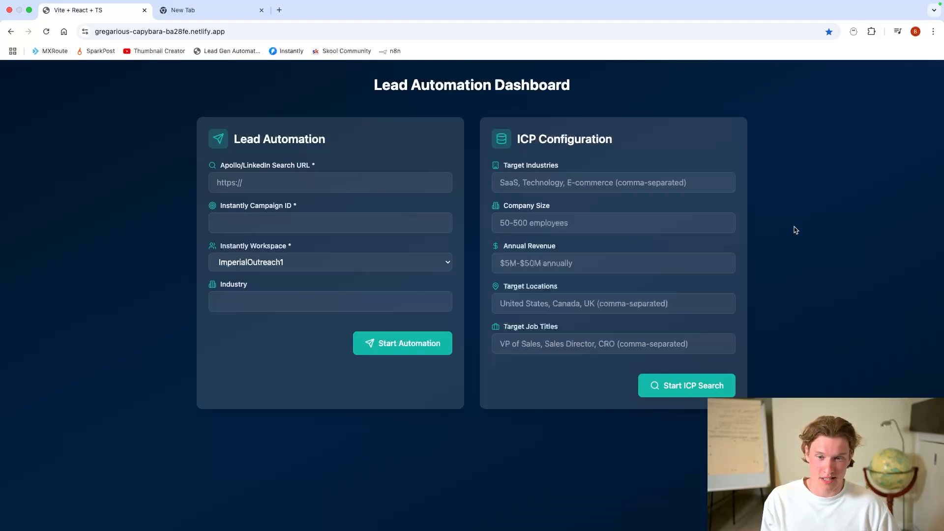
pyautogui.moveTo(801, 230)
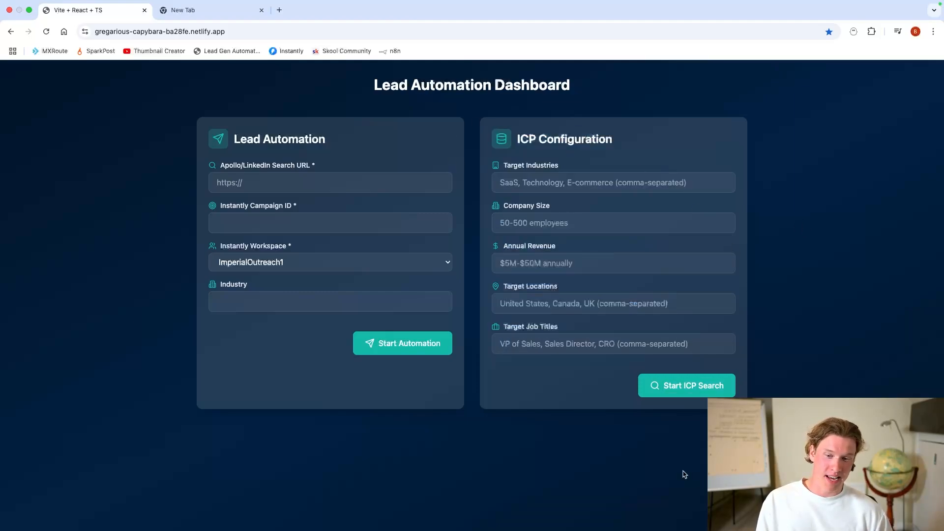
pyautogui.moveTo(514, 405)
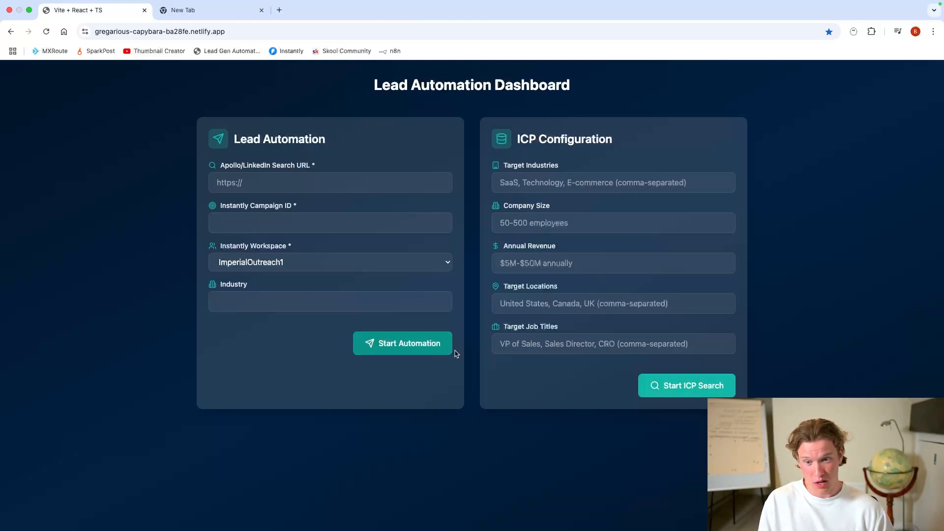
# Try Start Automation on the dashboard with the form still empty, getting required-field rejections
pyautogui.click(613, 183)
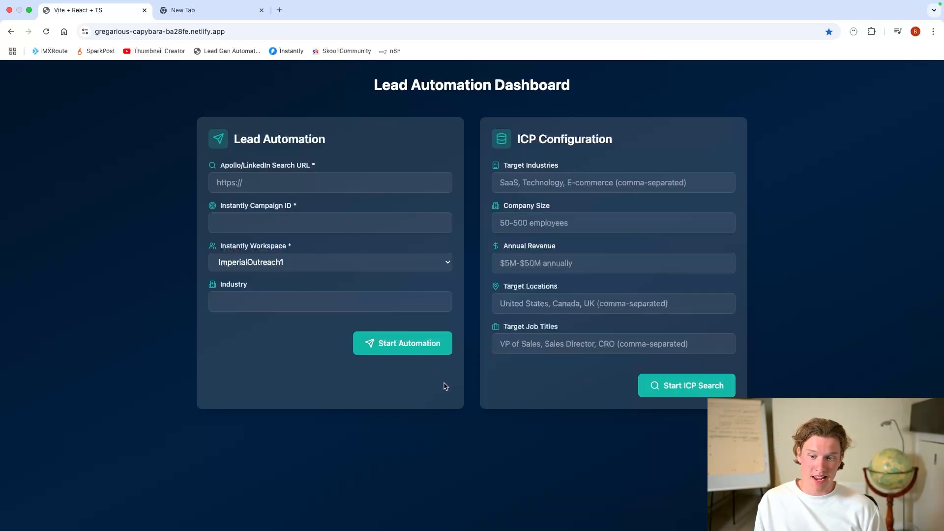
pyautogui.moveTo(496, 380)
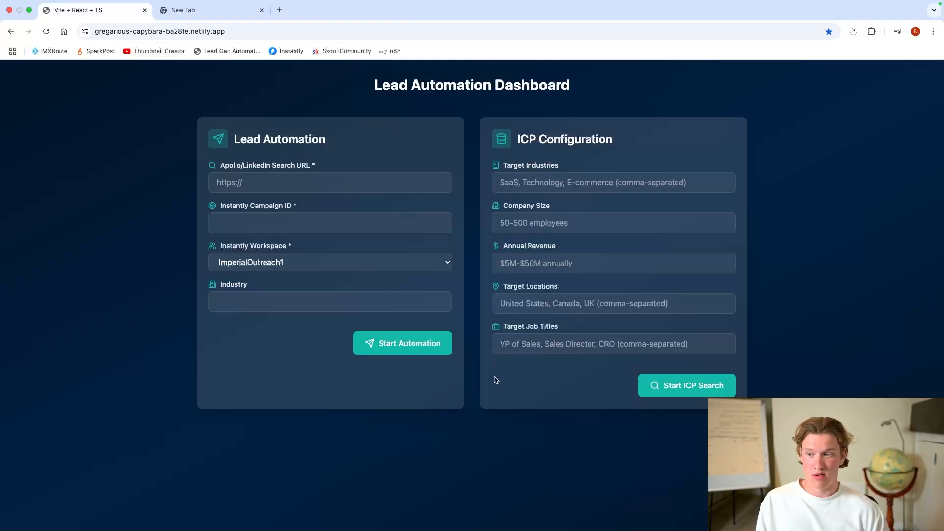
pyautogui.moveTo(380, 158)
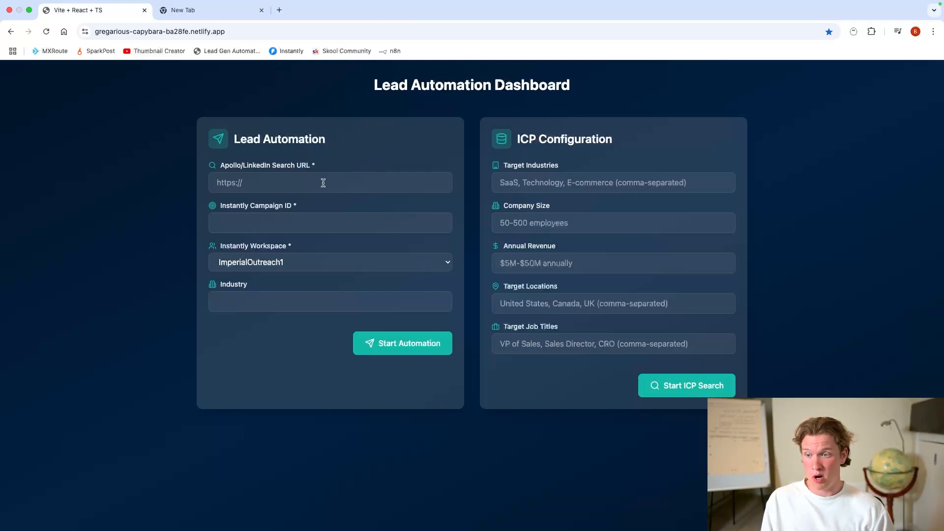
pyautogui.click(329, 183)
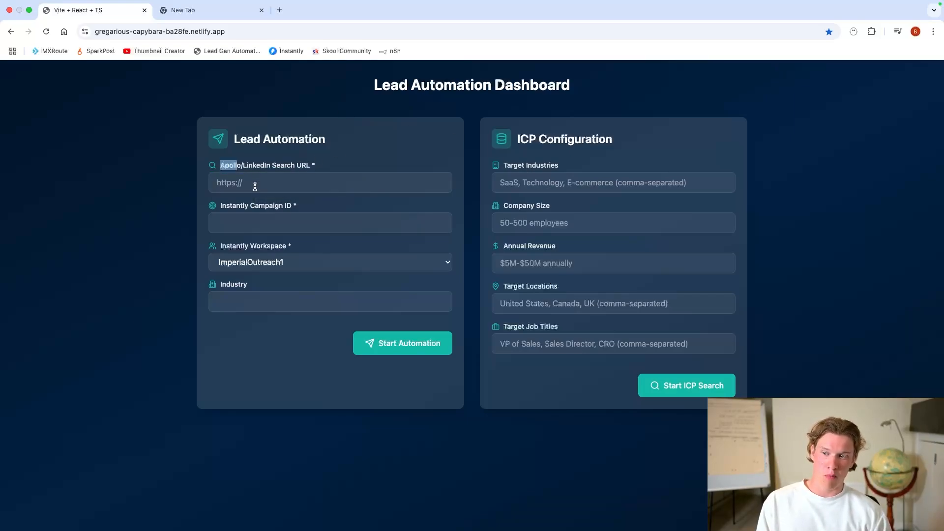
pyautogui.click(401, 343)
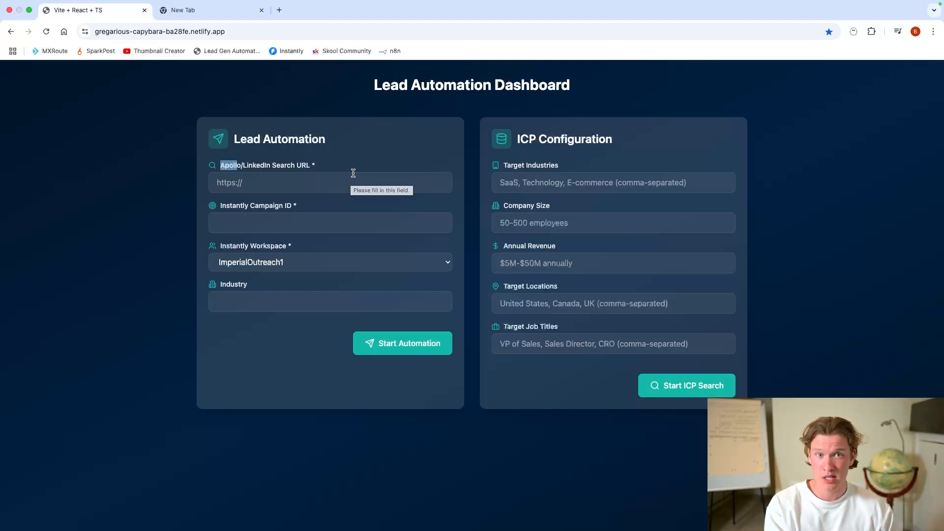
pyautogui.click(330, 183)
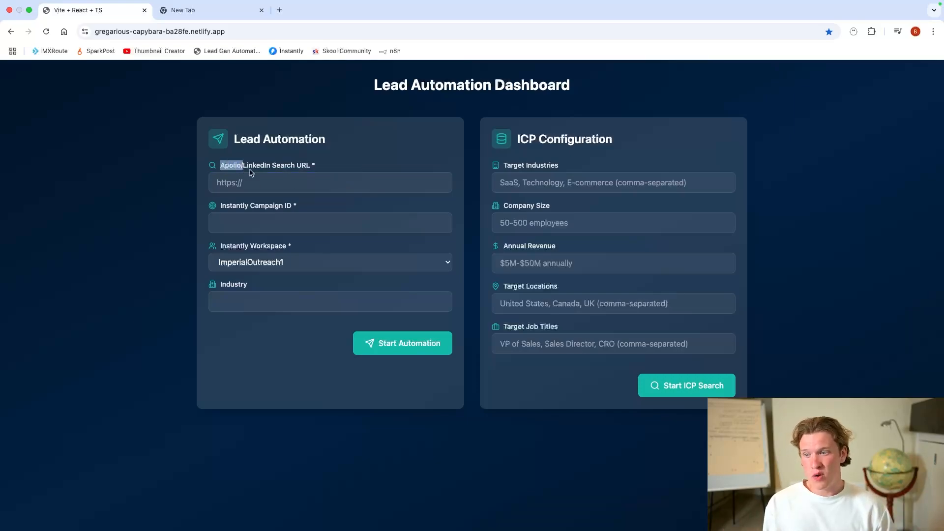
pyautogui.moveTo(330, 199)
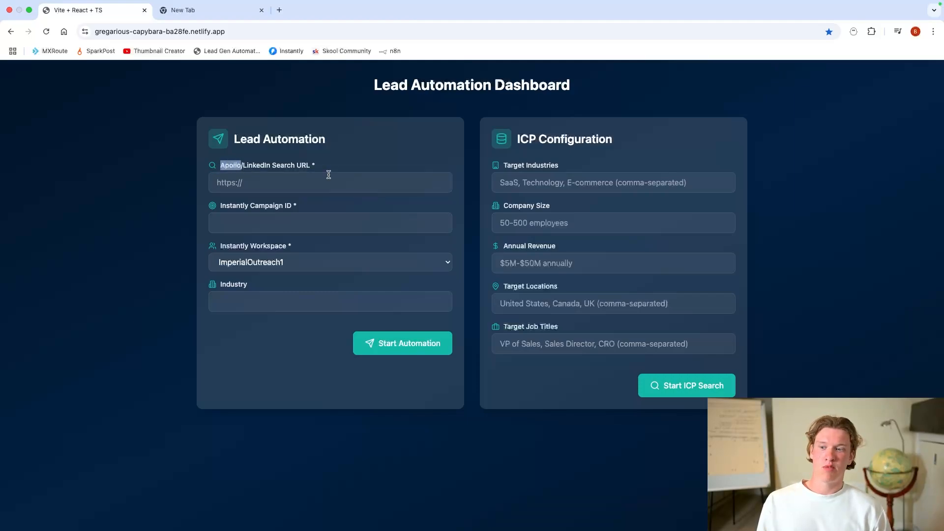
pyautogui.click(402, 343)
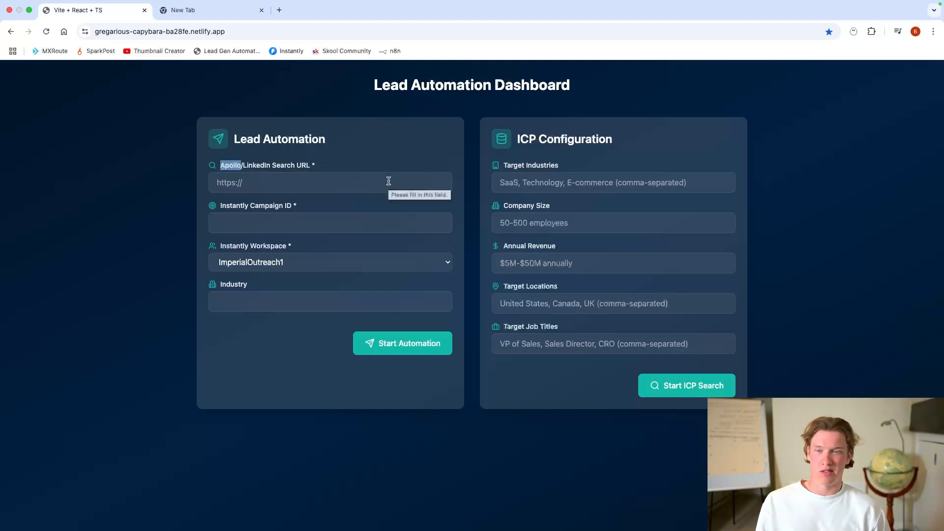
pyautogui.click(331, 183)
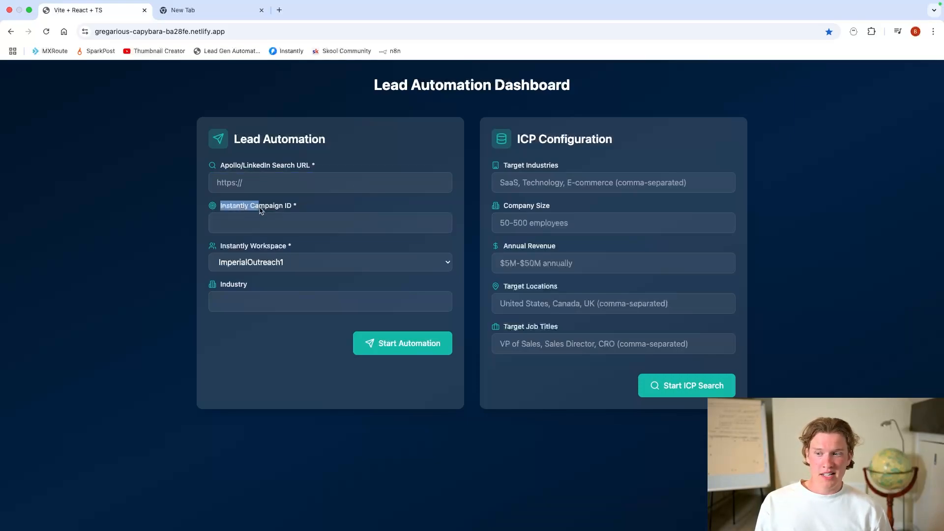
pyautogui.moveTo(423, 293)
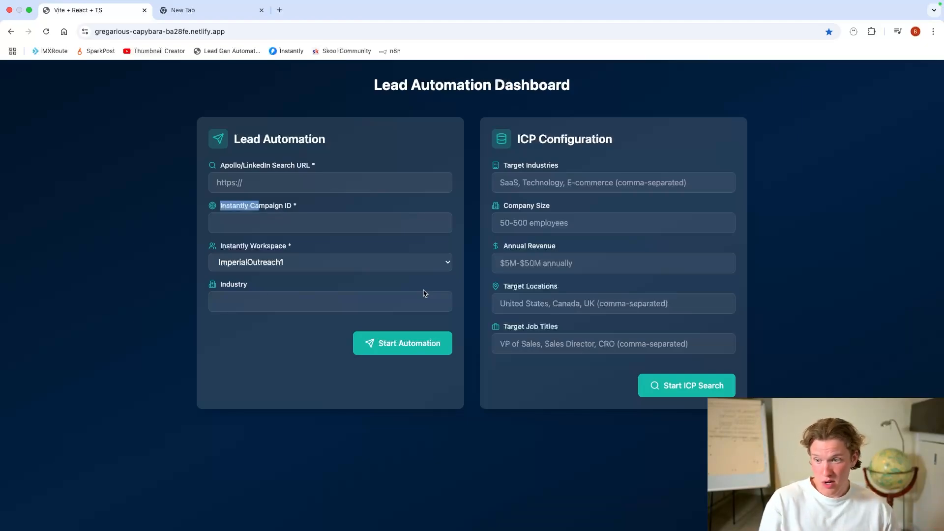
# Focus the Instantly Campaign ID and Industry fields, retry Start Automation, then return to the dashboard tab
pyautogui.click(330, 222)
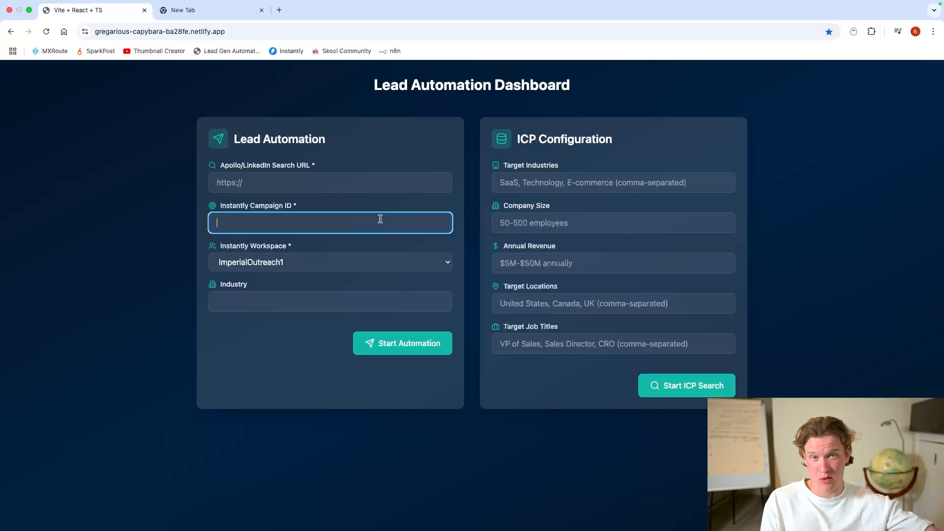
pyautogui.moveTo(289, 292)
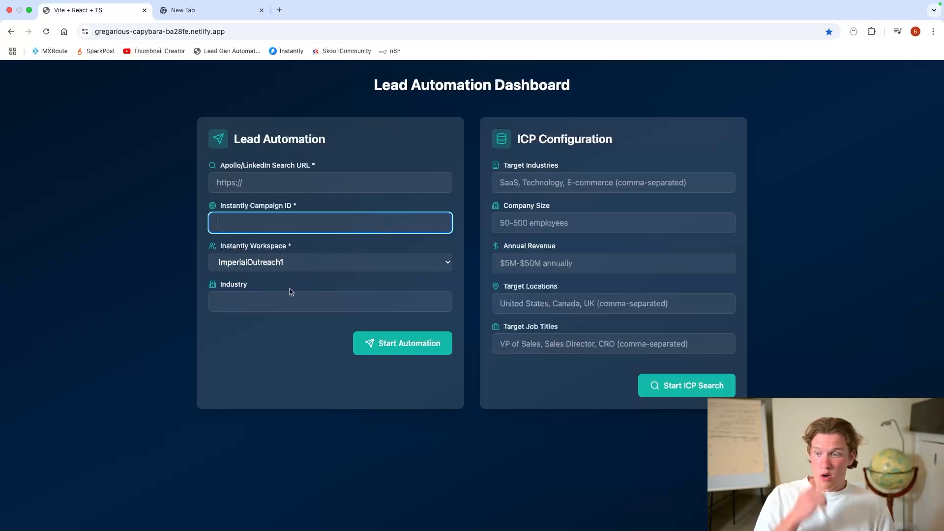
pyautogui.moveTo(307, 291)
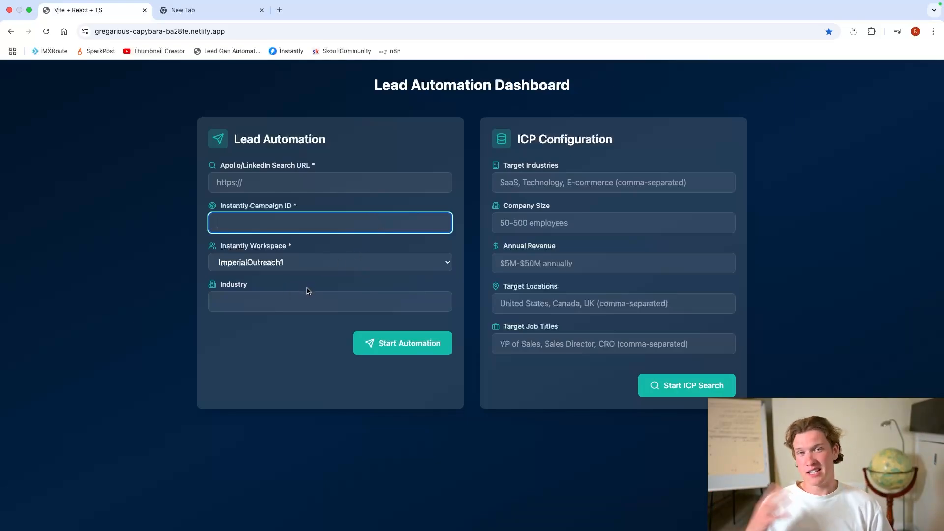
pyautogui.click(331, 302)
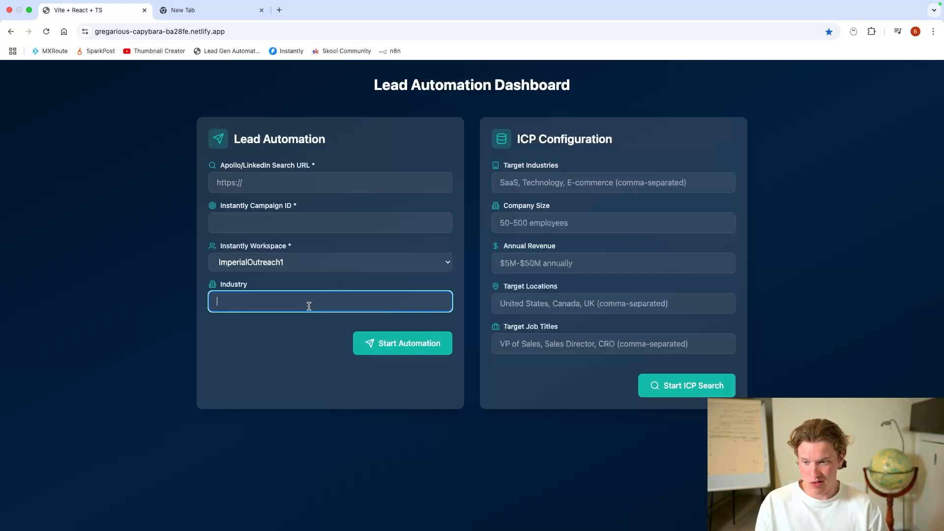
pyautogui.click(402, 344)
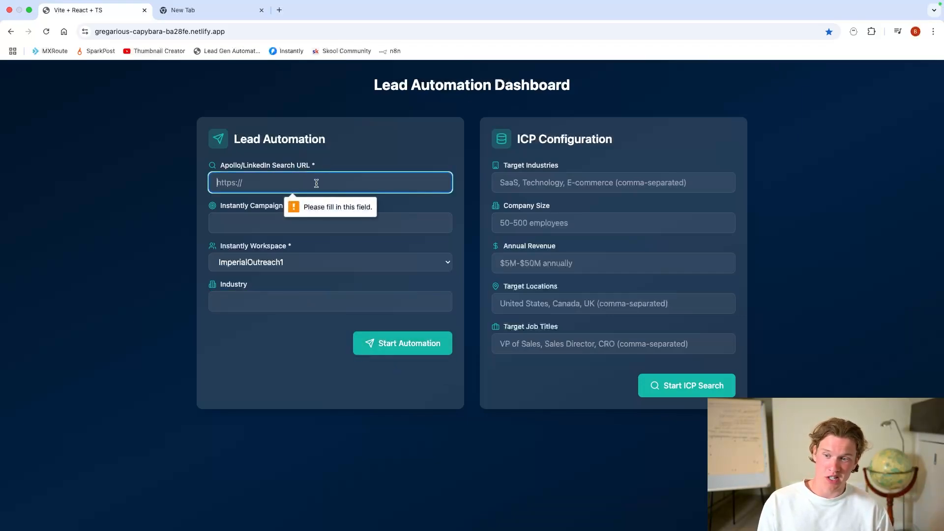
pyautogui.click(403, 344)
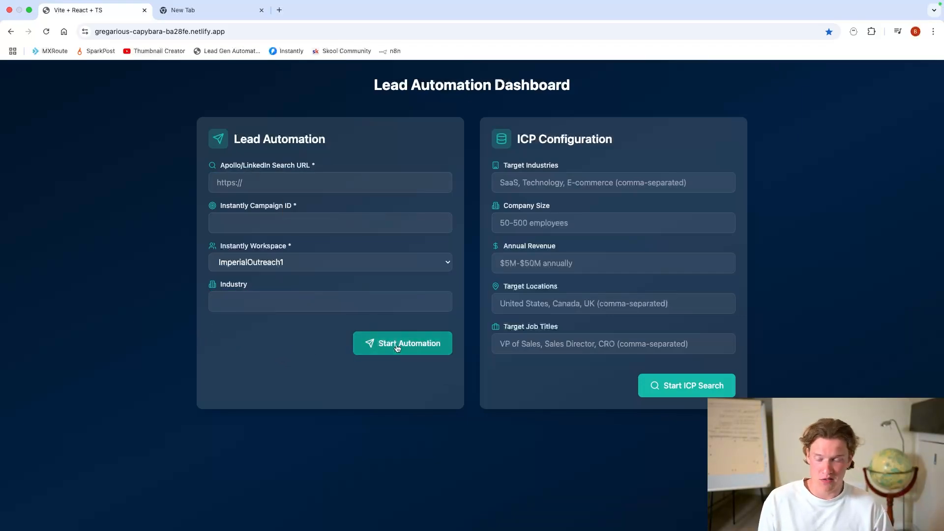
pyautogui.moveTo(396, 272)
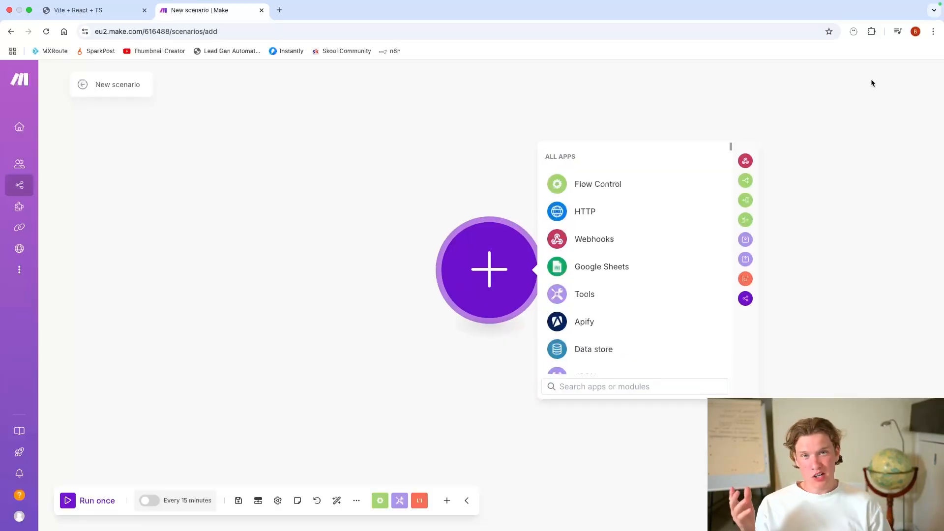
pyautogui.moveTo(673, 105)
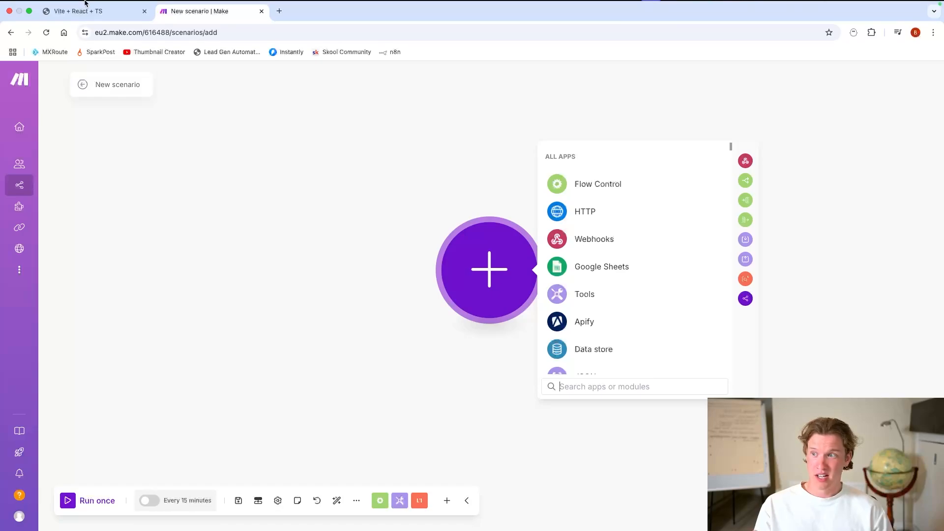
pyautogui.click(91, 11)
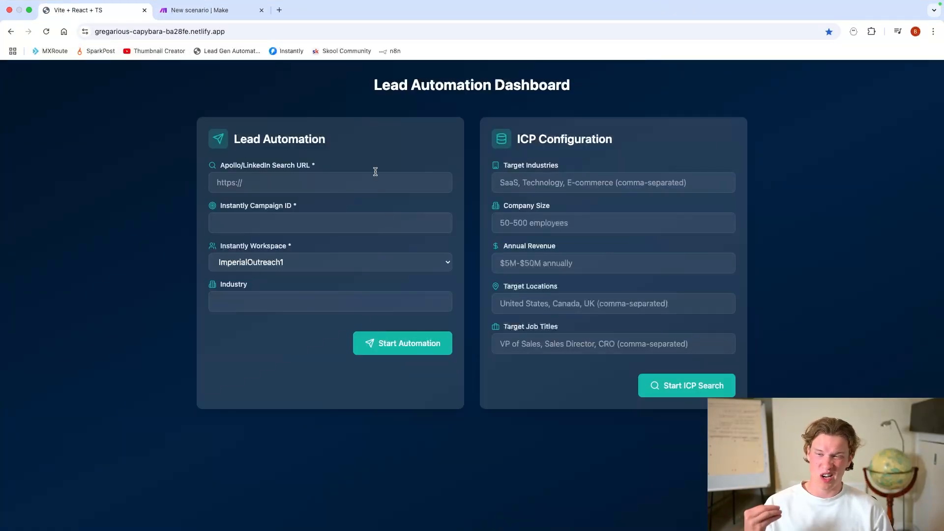
pyautogui.moveTo(305, 164)
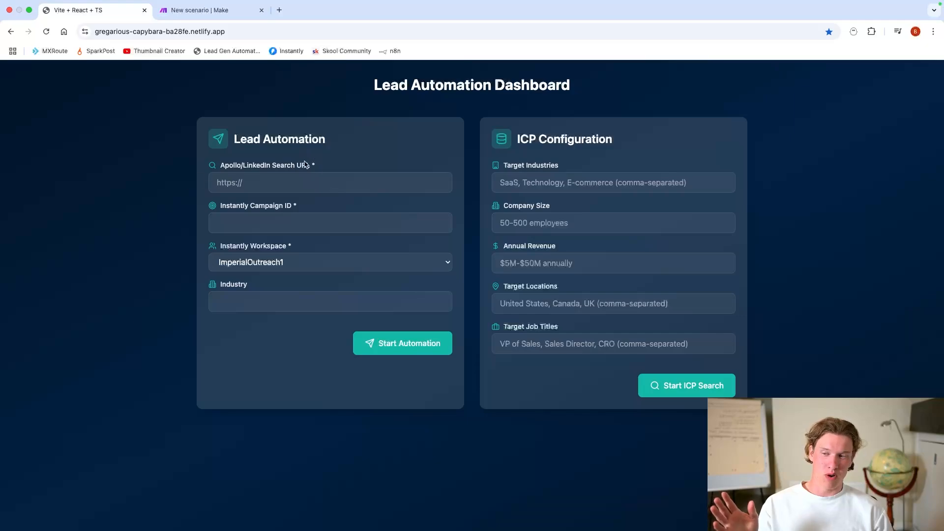
pyautogui.moveTo(245, 326)
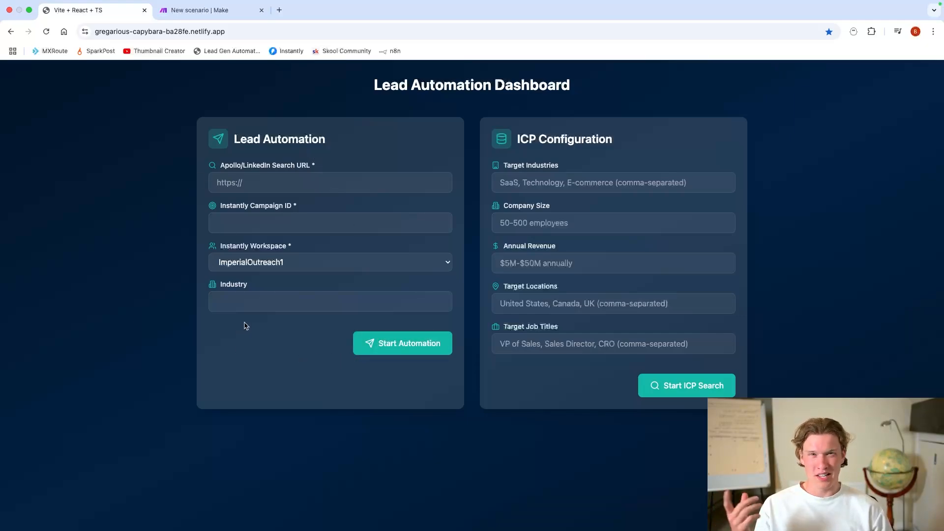
pyautogui.moveTo(244, 337)
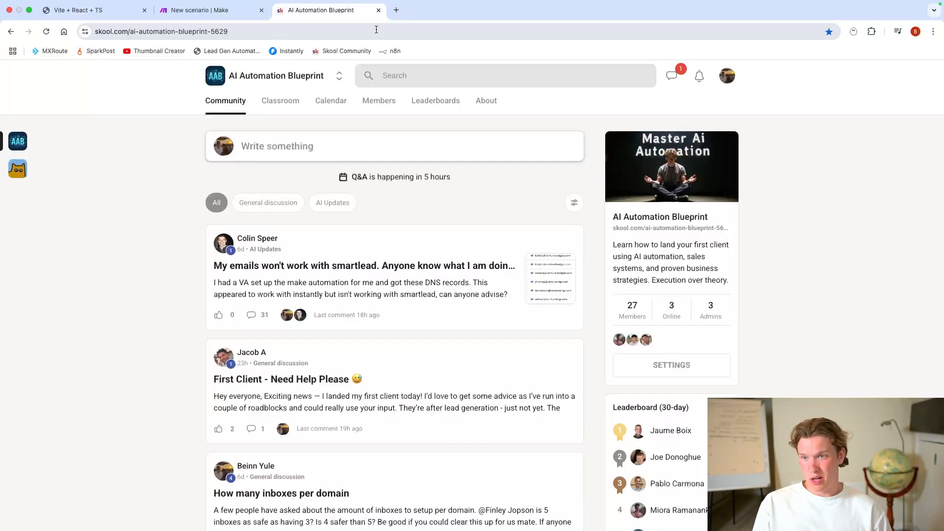
# Load Bolt.new in a new tab and start a fresh empty chat from the sidebar
pyautogui.click(395, 10)
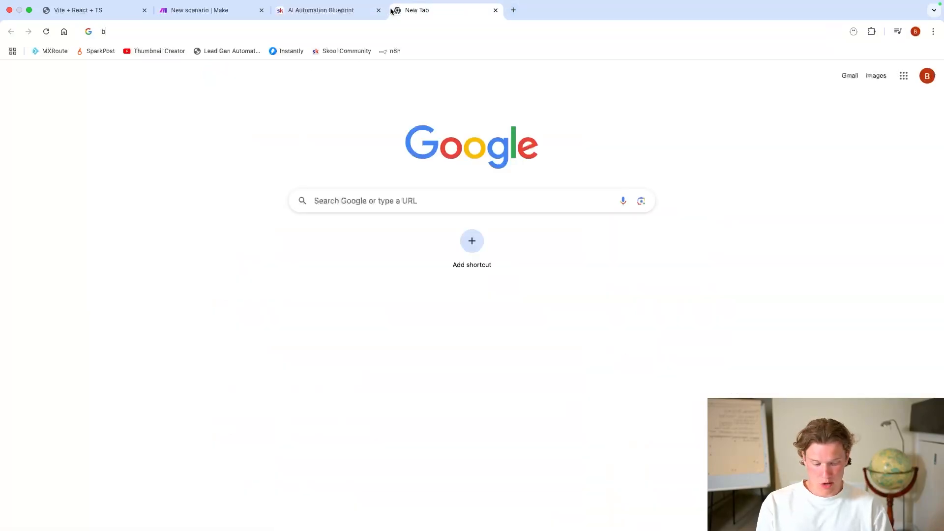
pyautogui.press('Return')
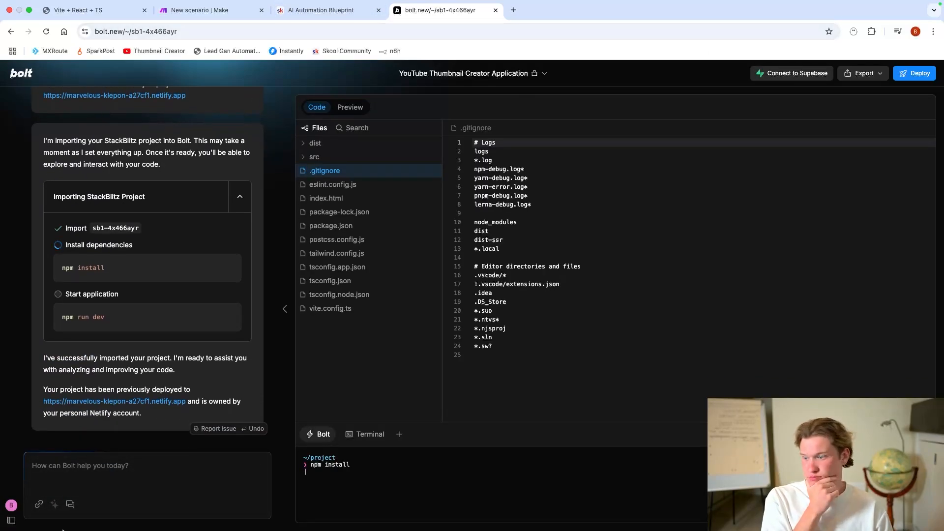
pyautogui.click(20, 73)
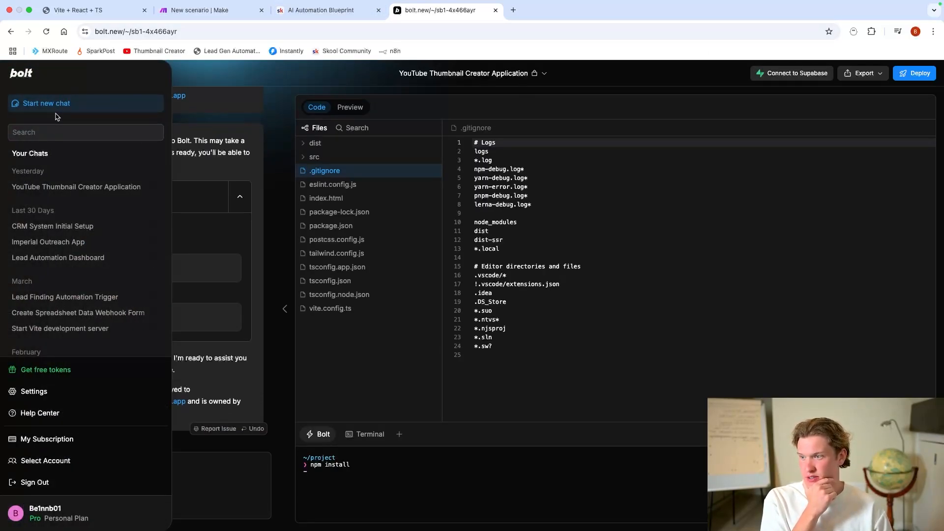
pyautogui.click(46, 103)
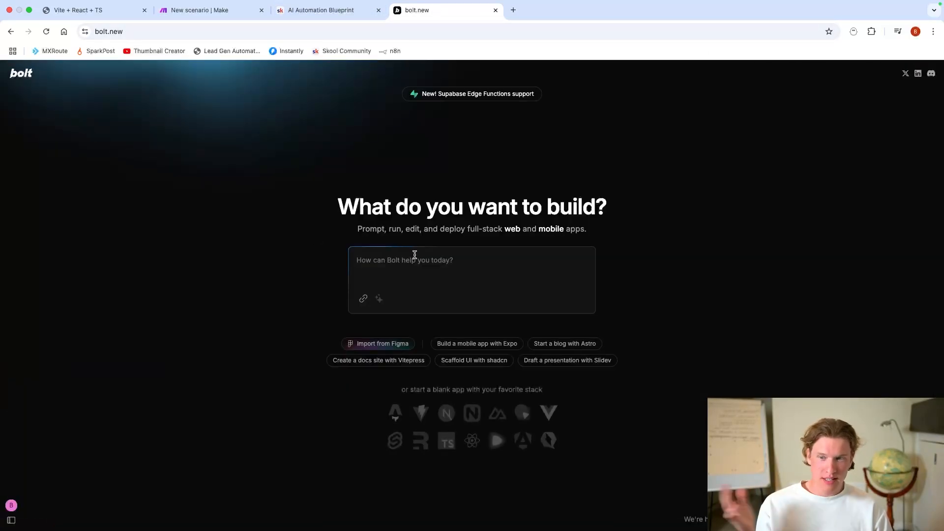
pyautogui.moveTo(334, 124)
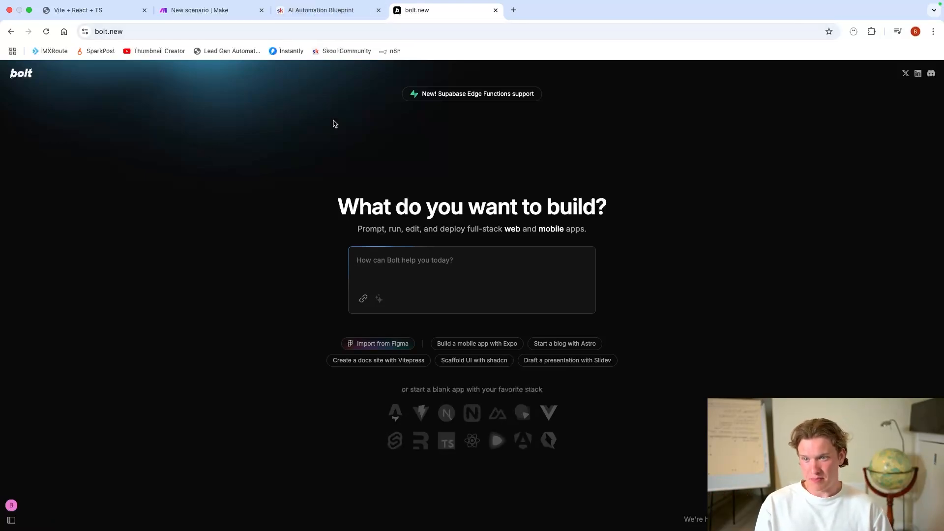
# In Skool's Classroom, reach the Service Delivery course and load 'The Prompt' lesson
pyautogui.click(325, 9)
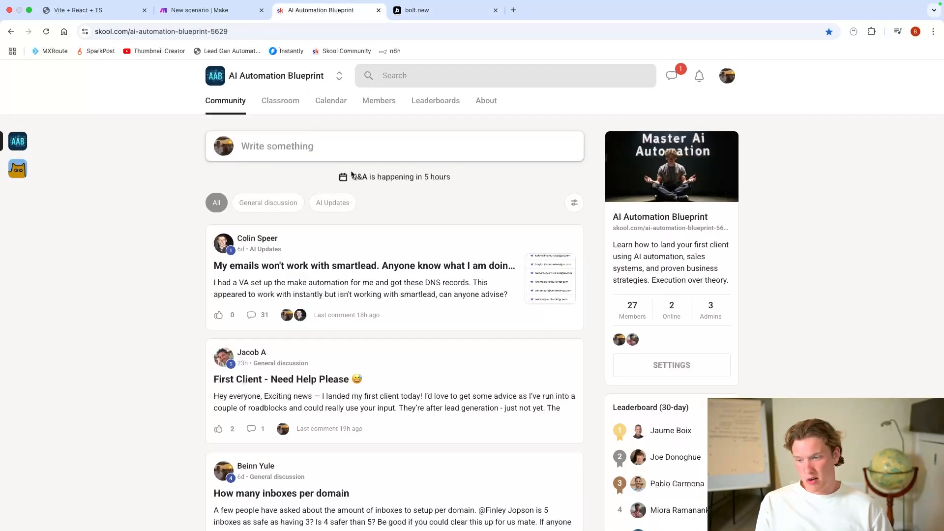
pyautogui.moveTo(281, 379)
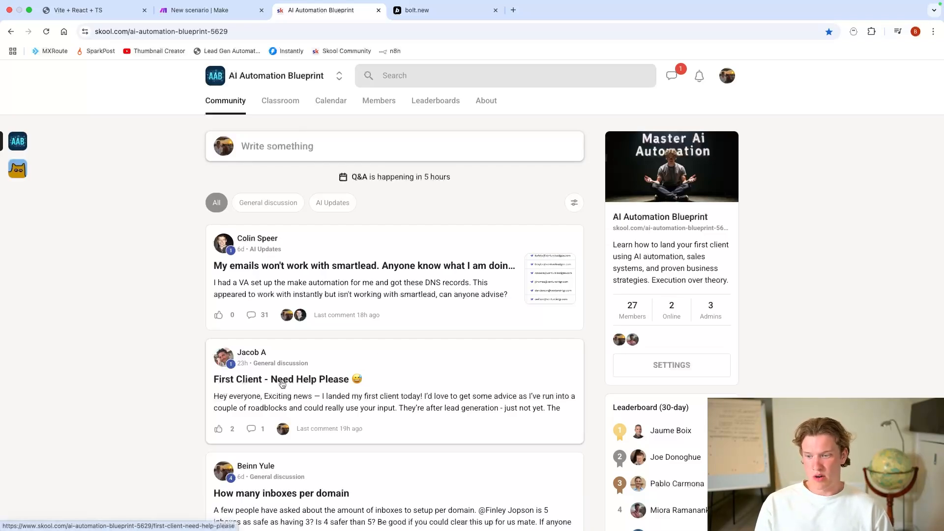
pyautogui.moveTo(280, 101)
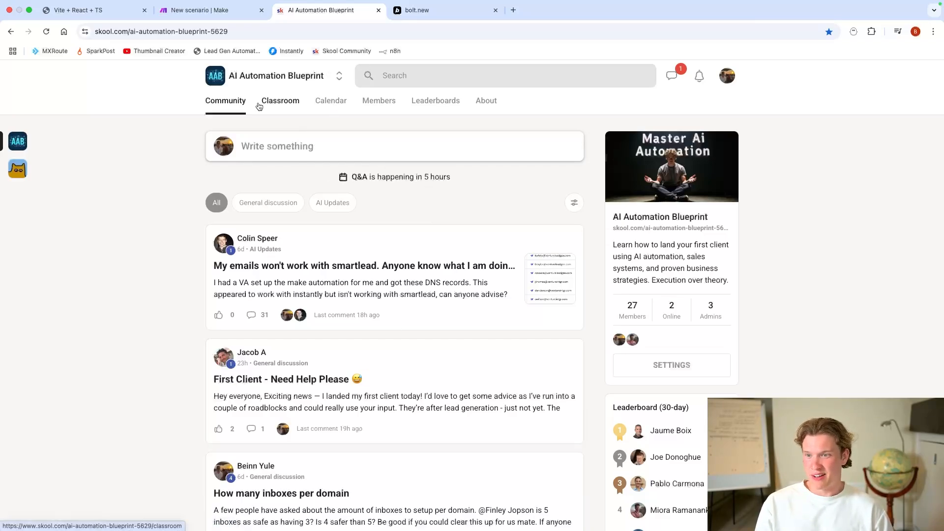
pyautogui.click(280, 100)
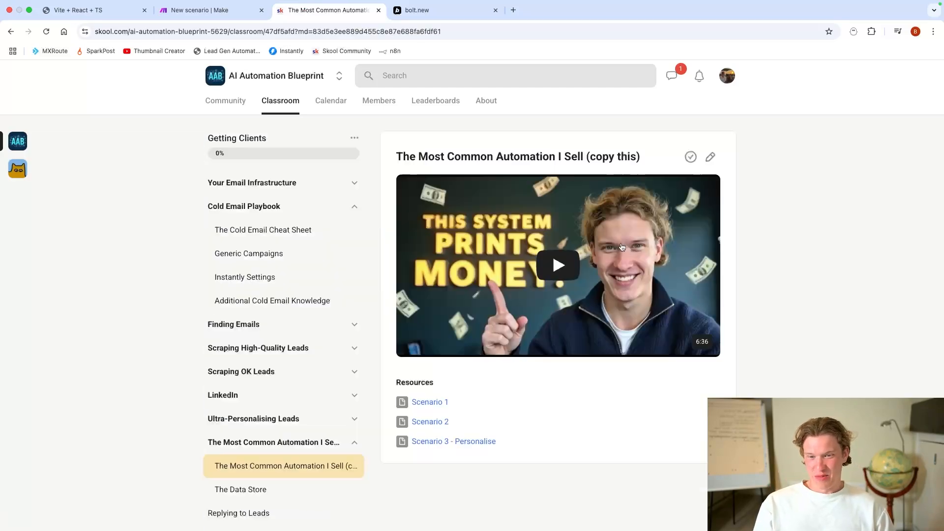
pyautogui.scroll(3)
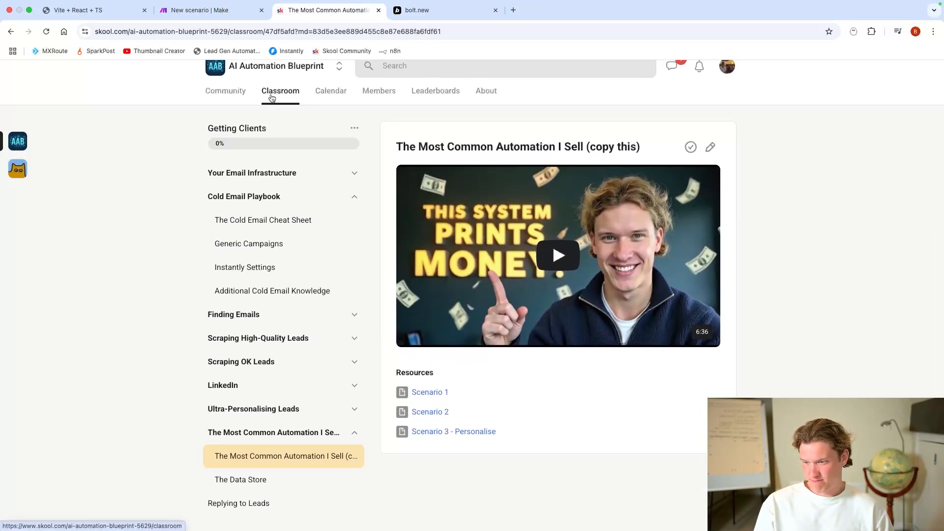
pyautogui.click(280, 91)
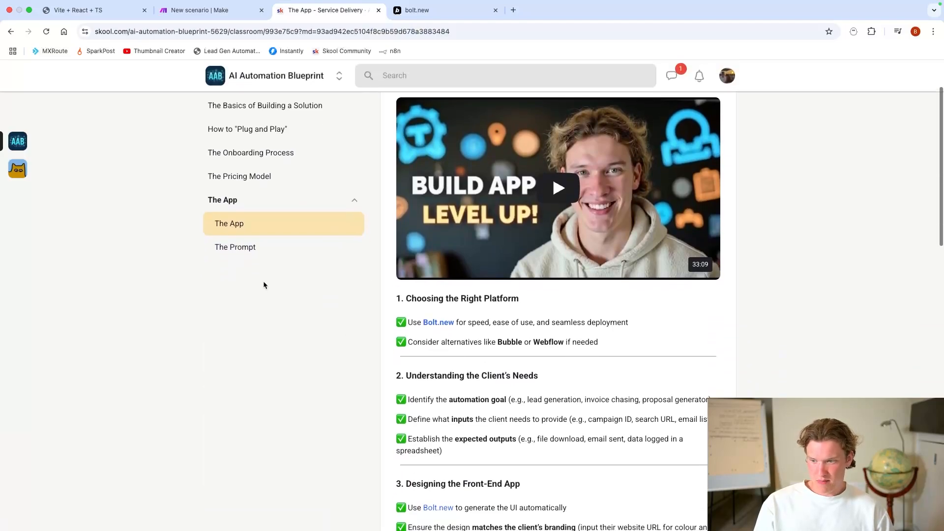
pyautogui.click(235, 247)
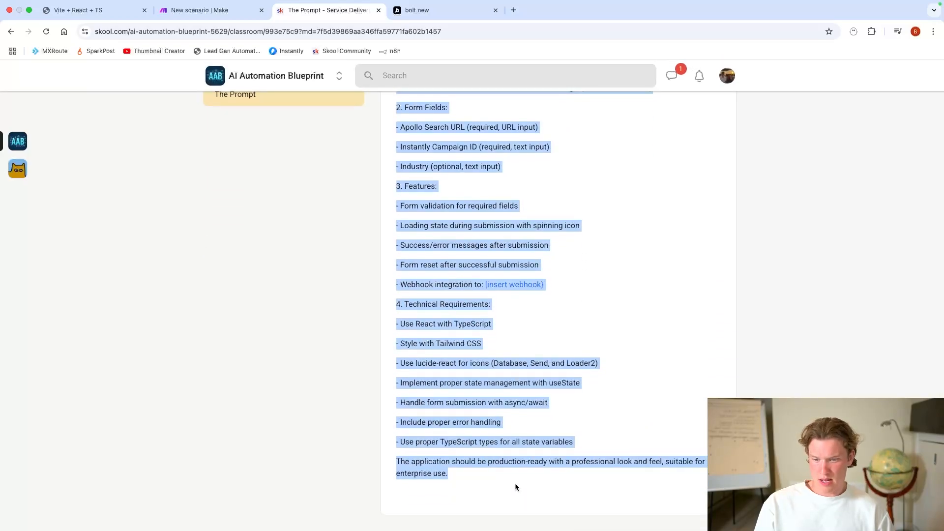
# Paste the copied dashboard prompt into the new Bolt chat's prompt box and review it
pyautogui.click(446, 10)
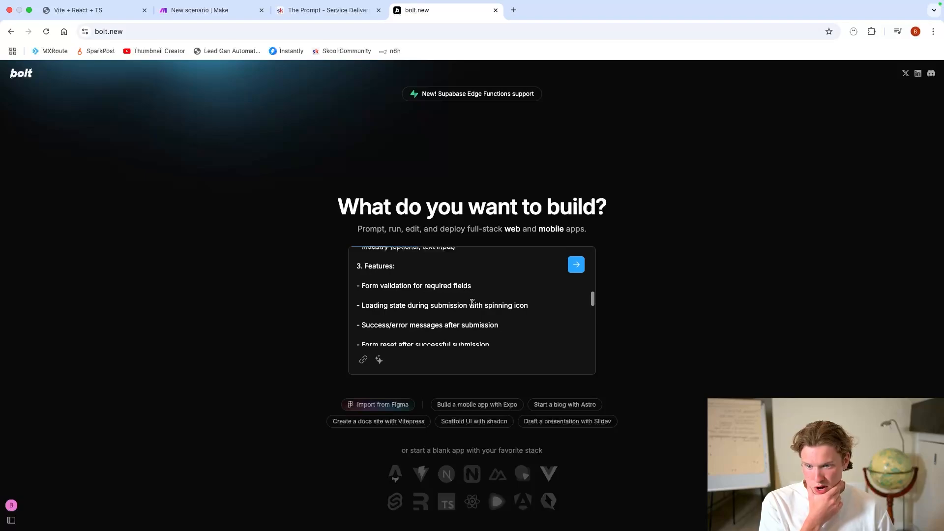
pyautogui.scroll(3)
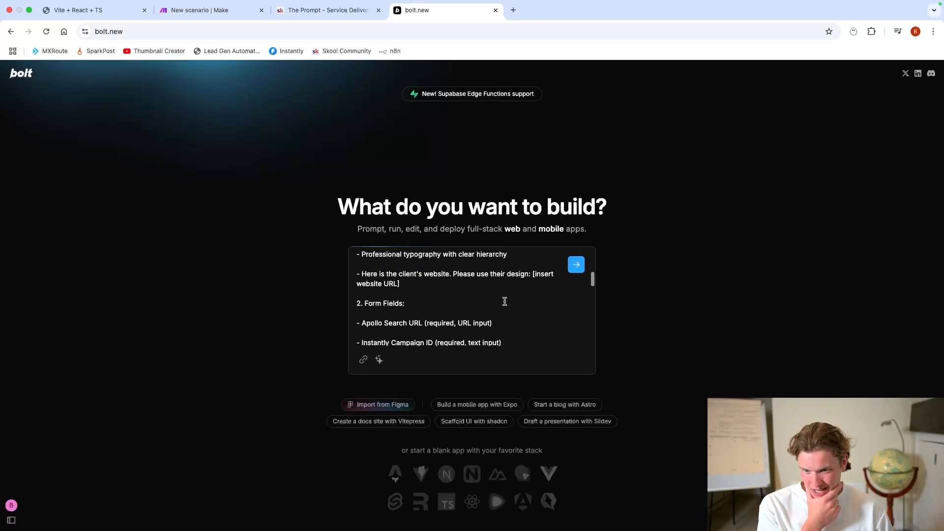
pyautogui.scroll(3)
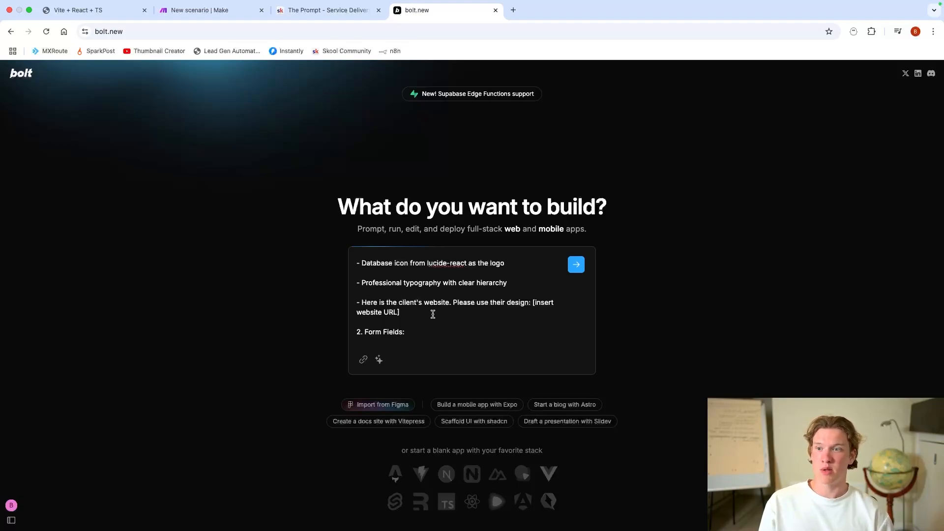
pyautogui.moveTo(513, 9)
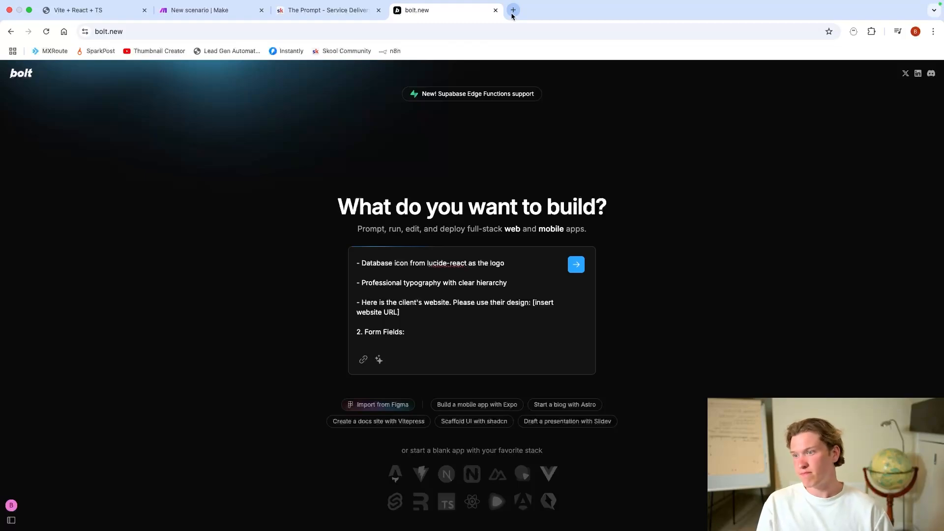
pyautogui.moveTo(512, 10)
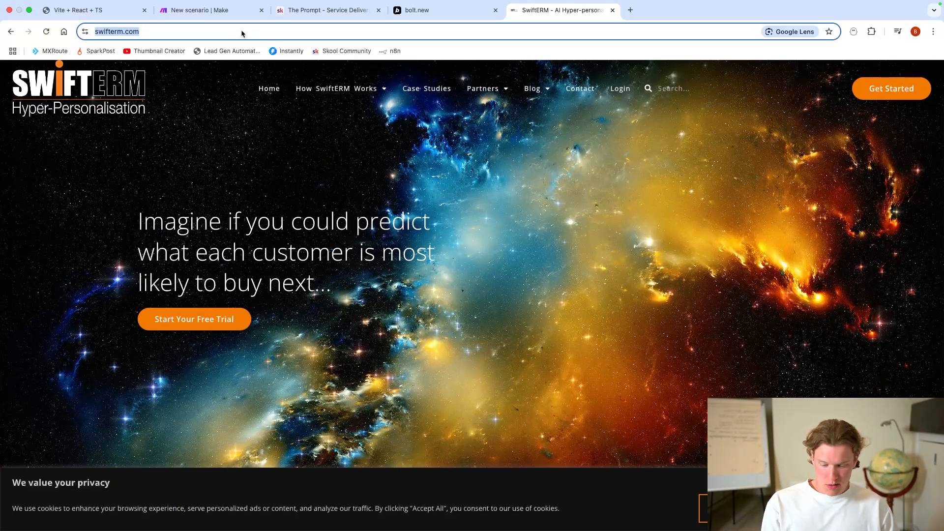
# Return to the Bolt prompt after taking the swifterm.com client site URL
pyautogui.click(416, 10)
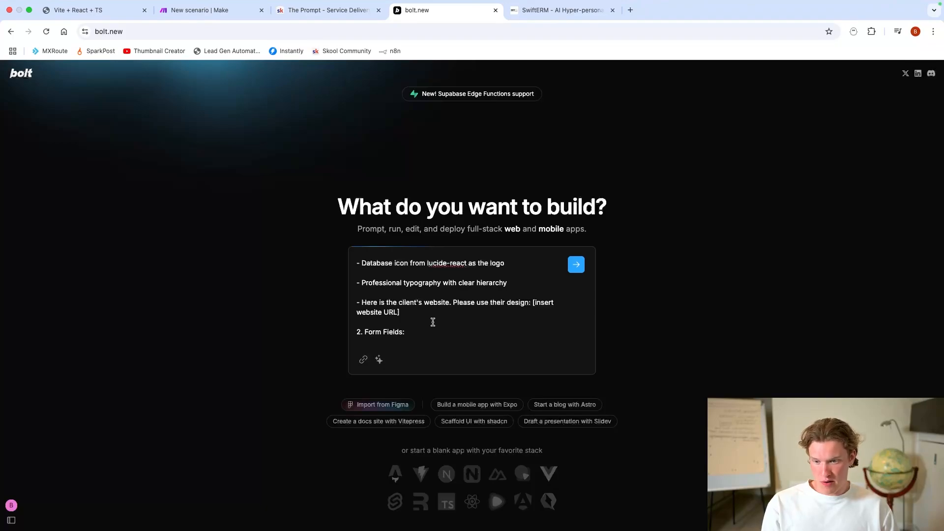
# Send then cancel the prompt, delete the '[insert webhook]' placeholder, and go back to Skool
pyautogui.click(576, 264)
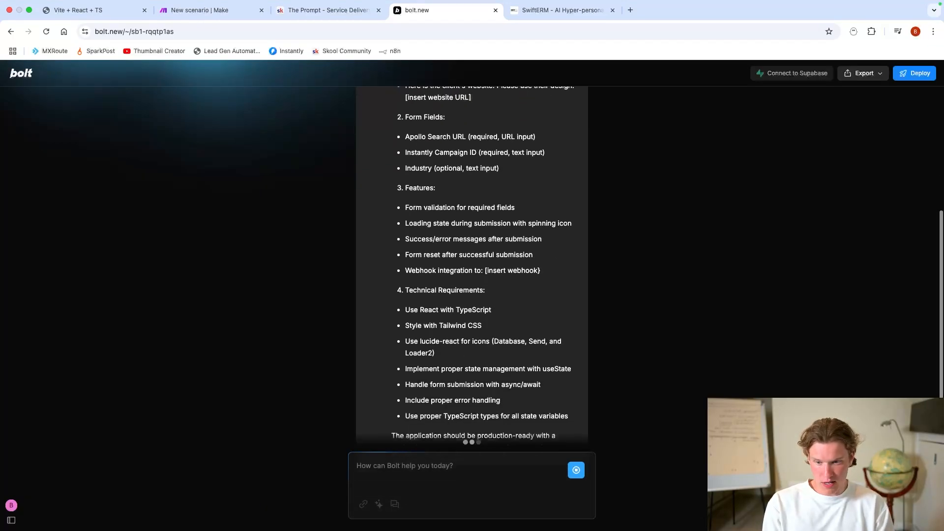
pyautogui.scroll(-3)
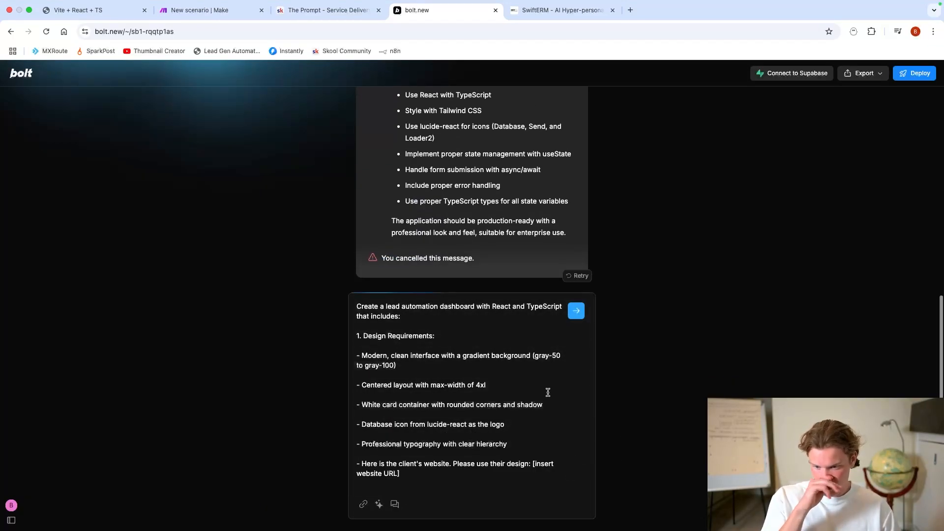
pyautogui.scroll(3)
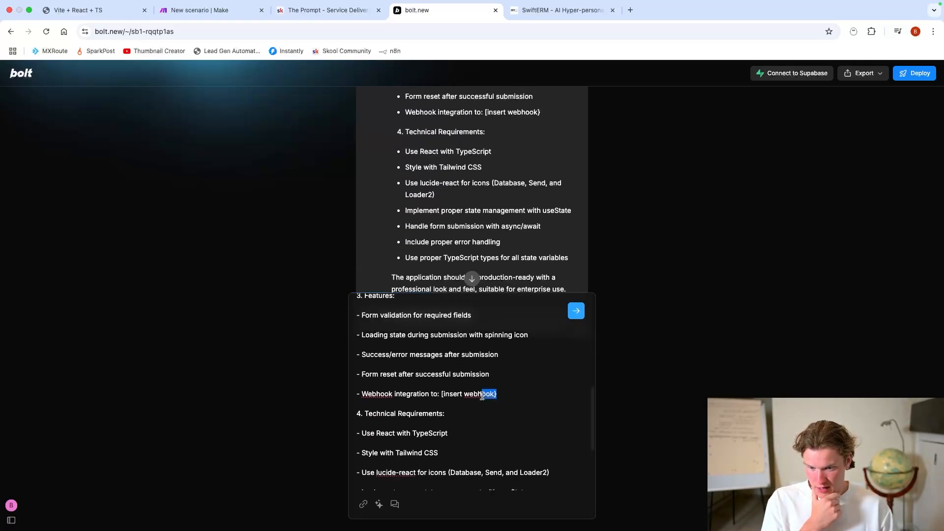
pyautogui.press('Backspace')
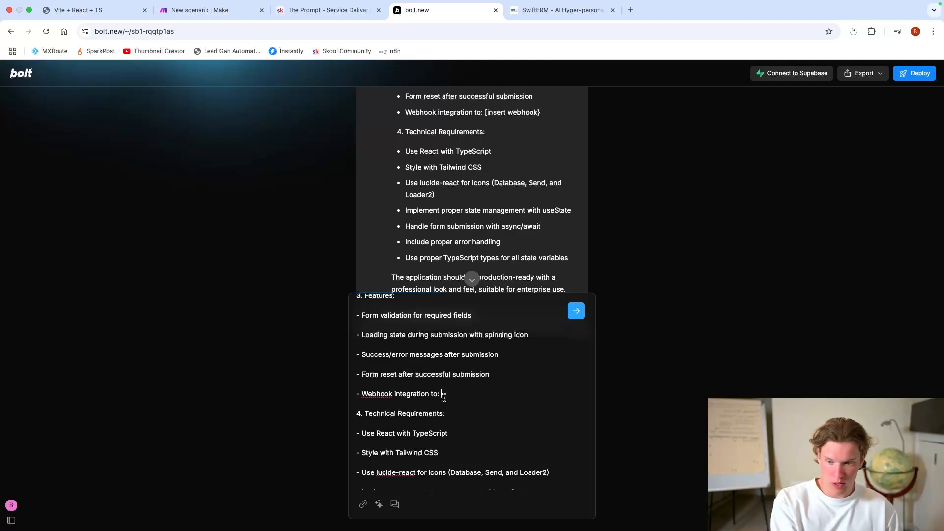
pyautogui.click(329, 10)
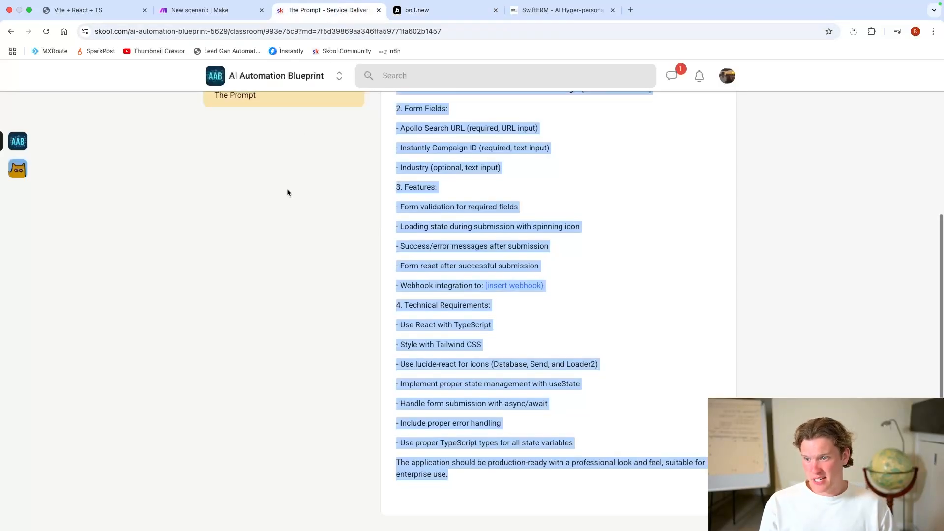
# From the Getting Clients course, download the Scenario 1 blueprint JSON resource
pyautogui.click(280, 100)
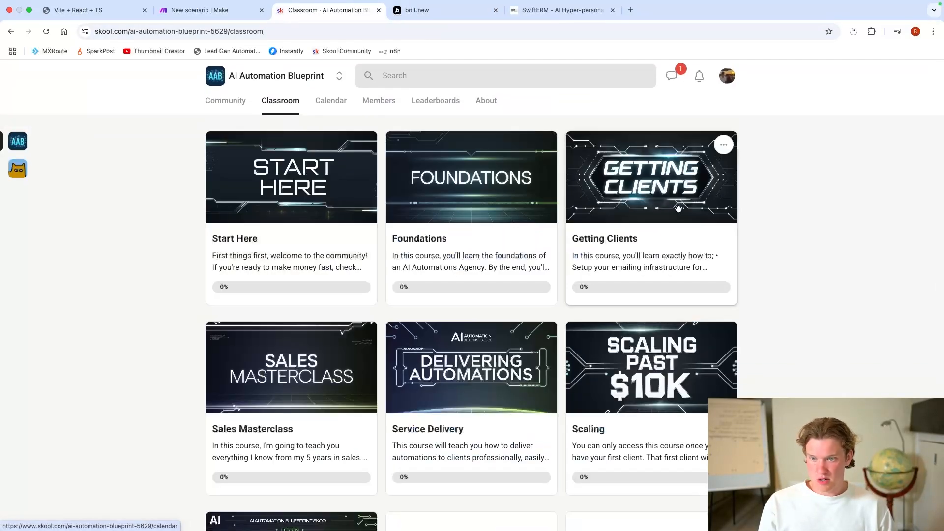
pyautogui.click(651, 177)
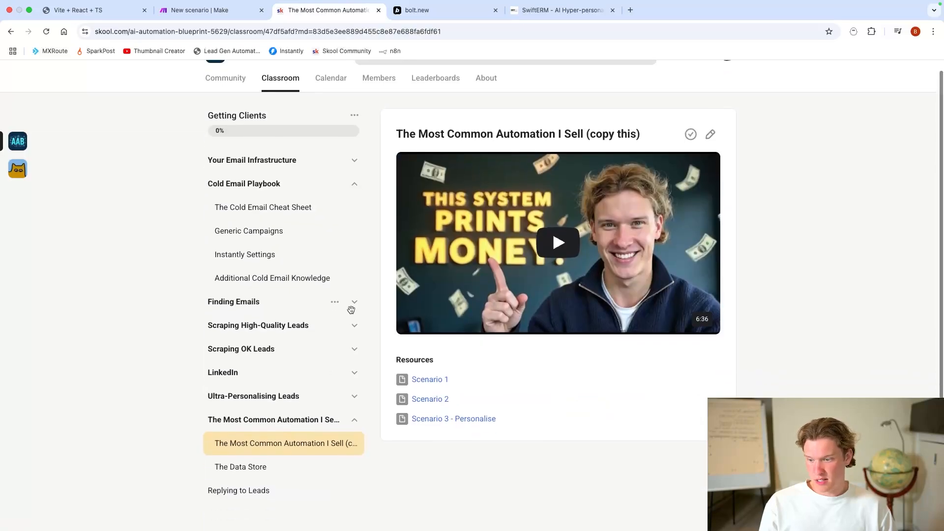
pyautogui.scroll(3)
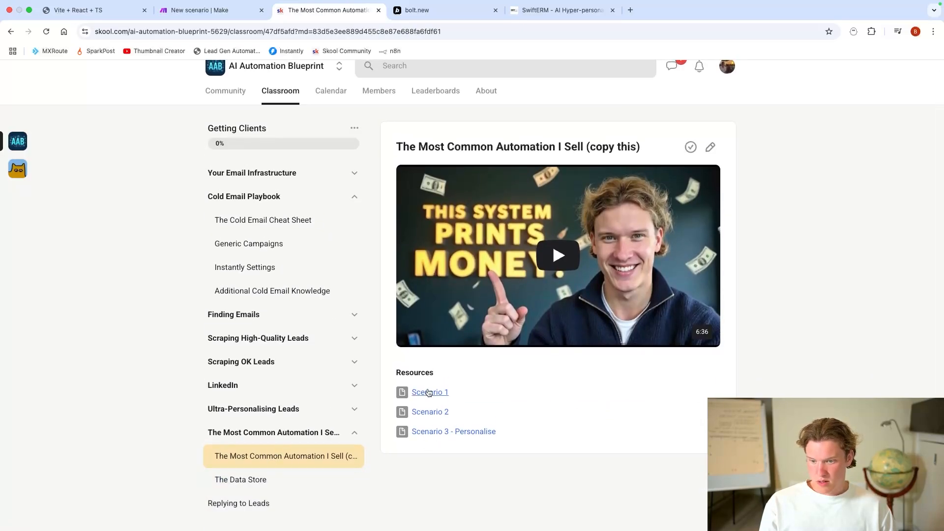
pyautogui.click(430, 393)
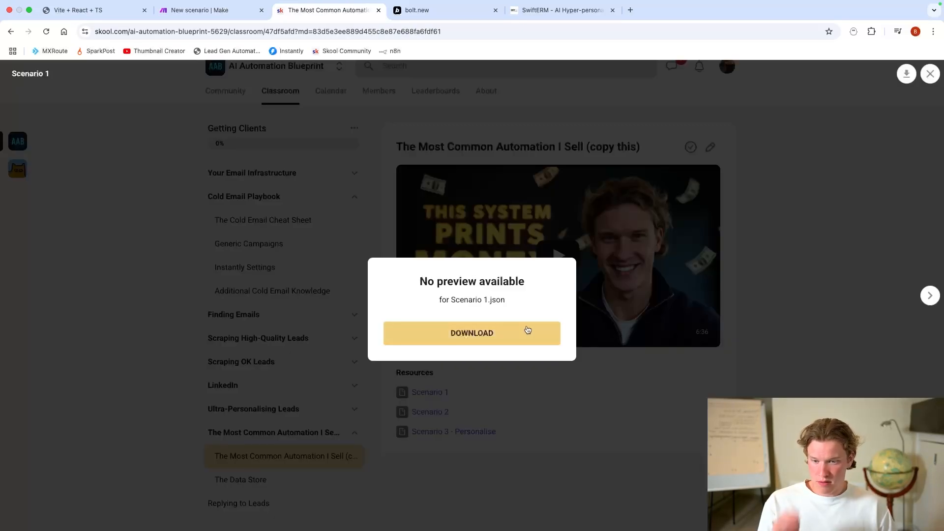
pyautogui.click(471, 334)
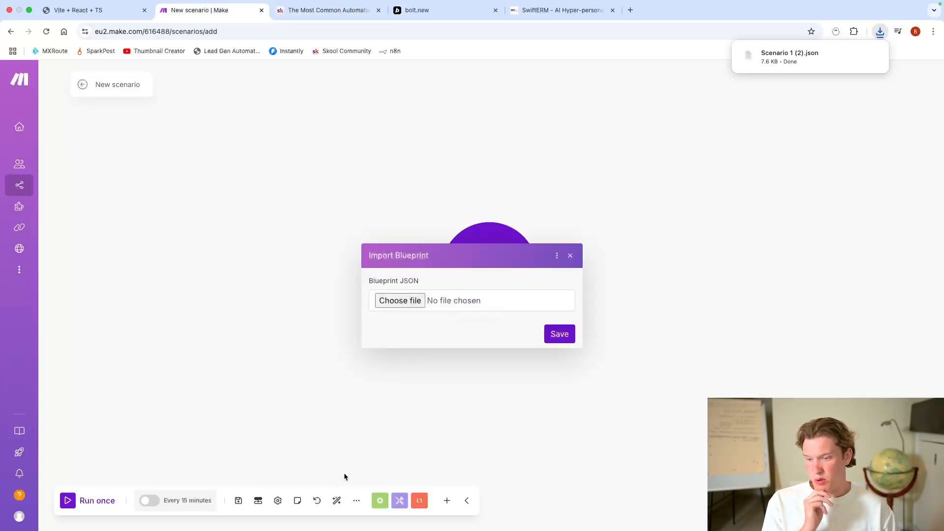
# Import the downloaded Scenario 1 blueprint into the new Make scenario
pyautogui.click(400, 301)
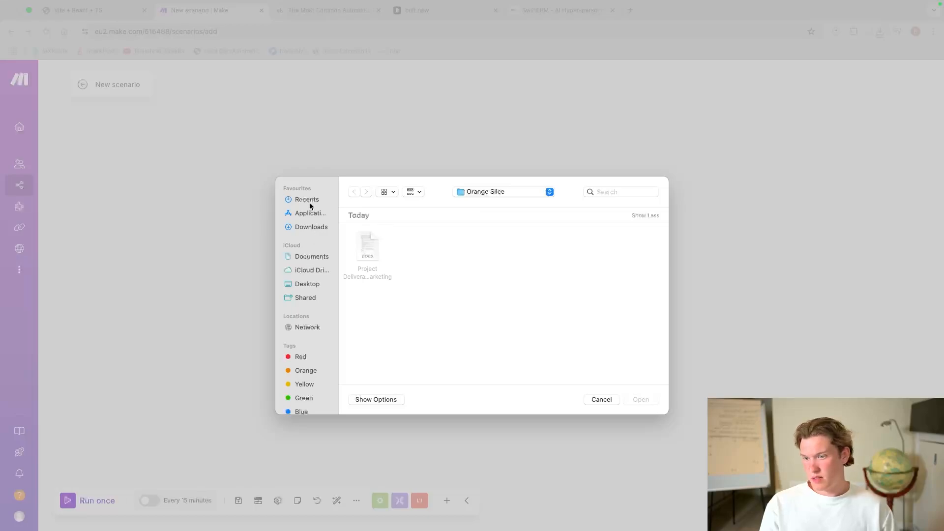
pyautogui.click(312, 226)
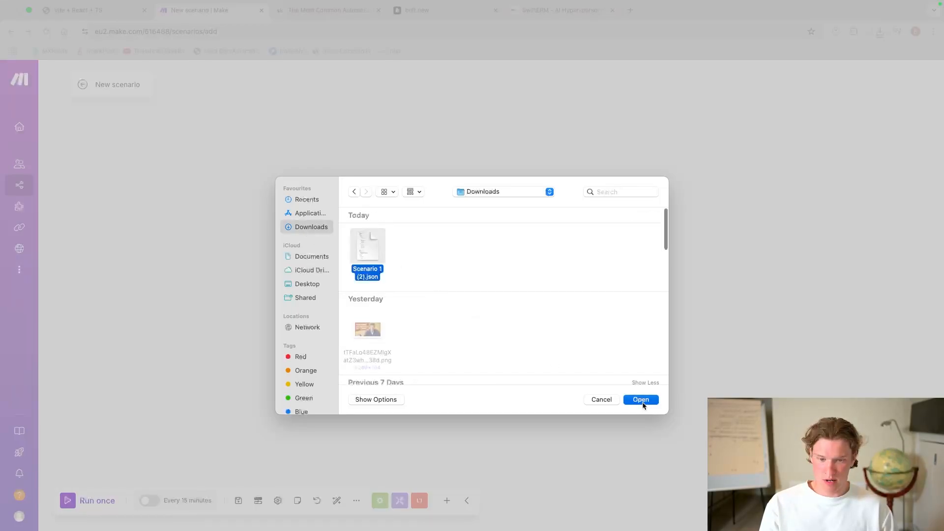
pyautogui.click(641, 399)
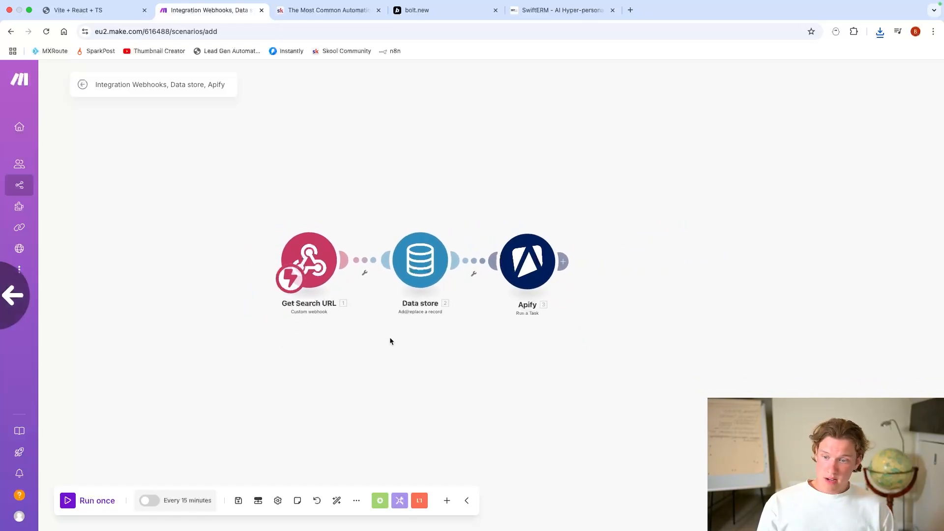
pyautogui.click(12, 295)
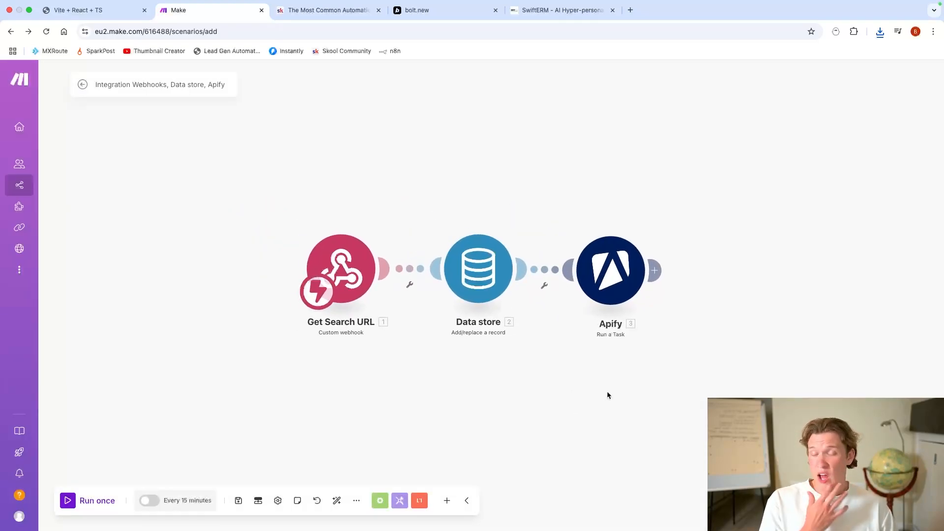
# Create a custom webhook named 'youtube dmeo tes' for the Get Search URL trigger, then switch to Bolt
pyautogui.click(341, 270)
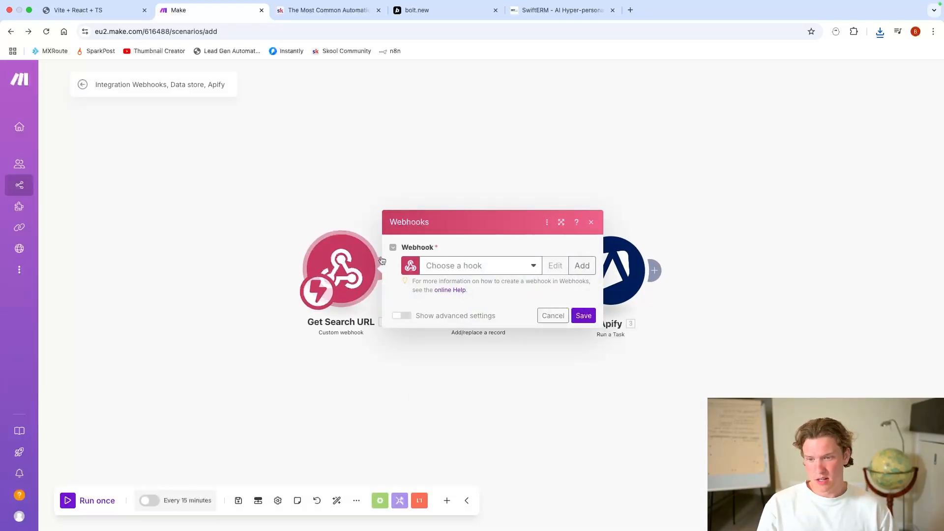
pyautogui.click(581, 265)
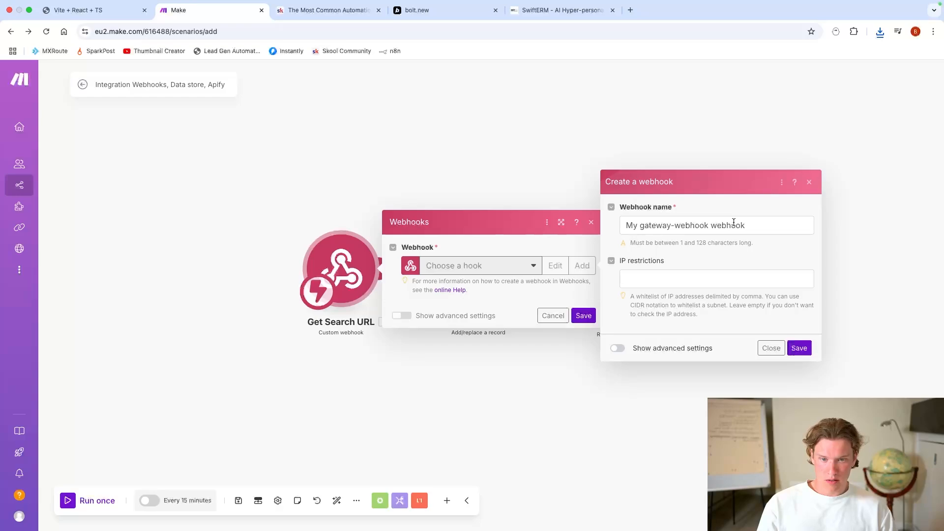
pyautogui.write('youtube')
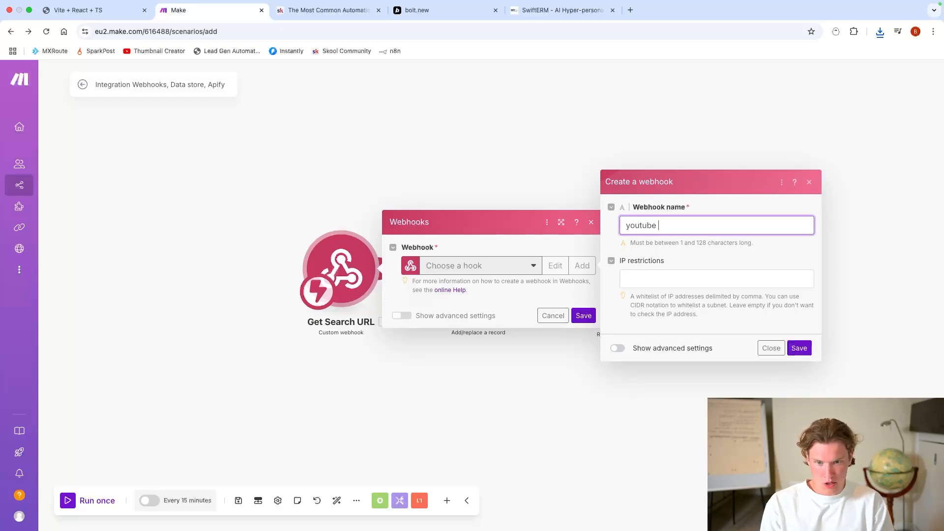
pyautogui.write('dmeo tes')
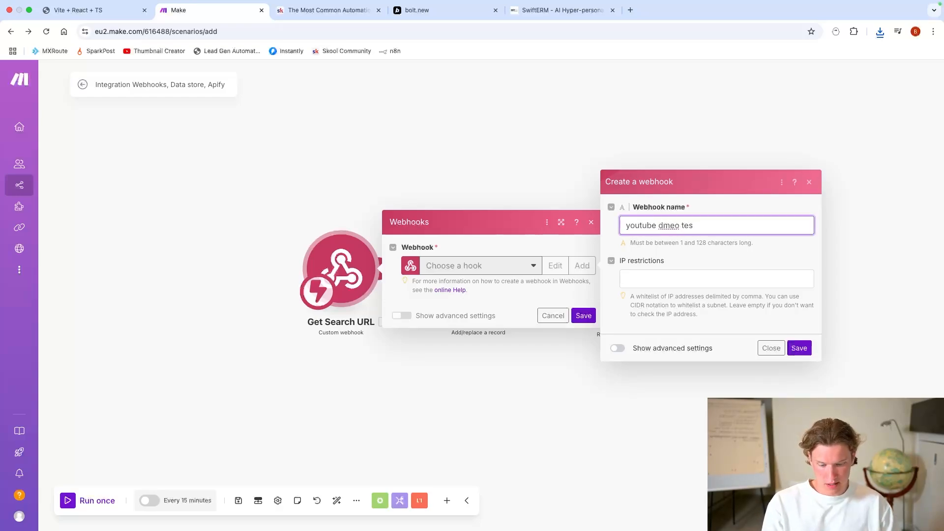
pyautogui.click(771, 349)
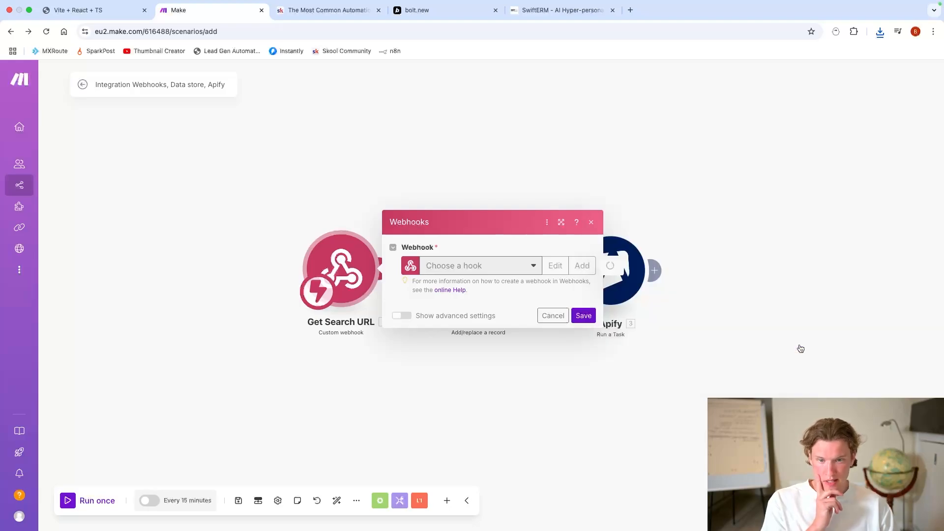
pyautogui.click(445, 10)
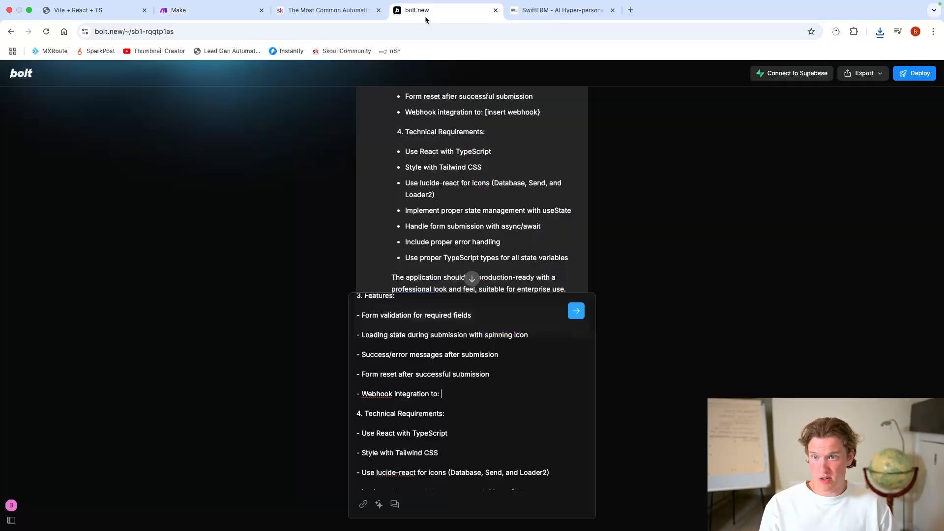
pyautogui.moveTo(481, 405)
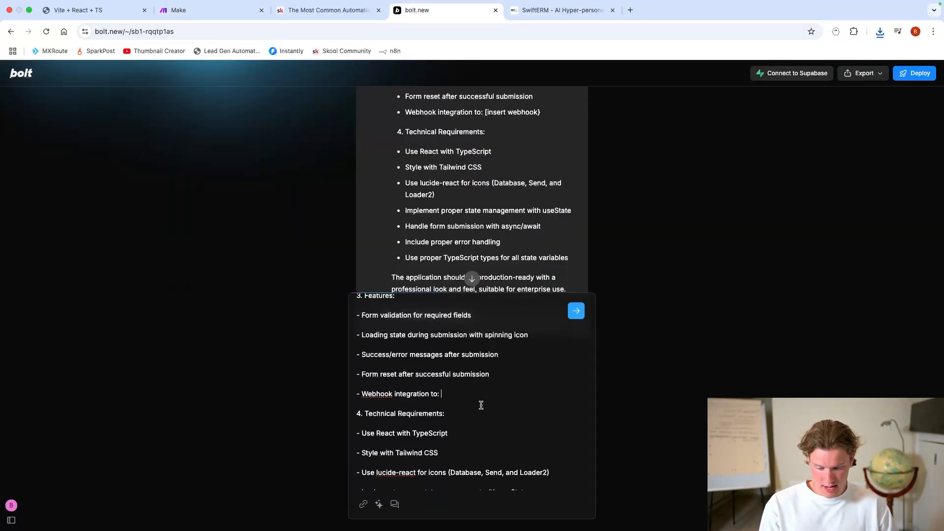
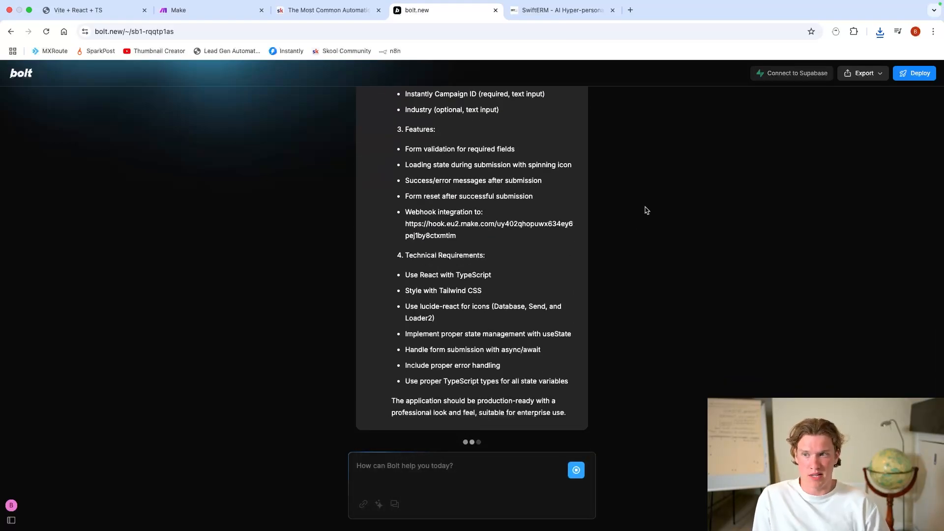
pyautogui.click(576, 470)
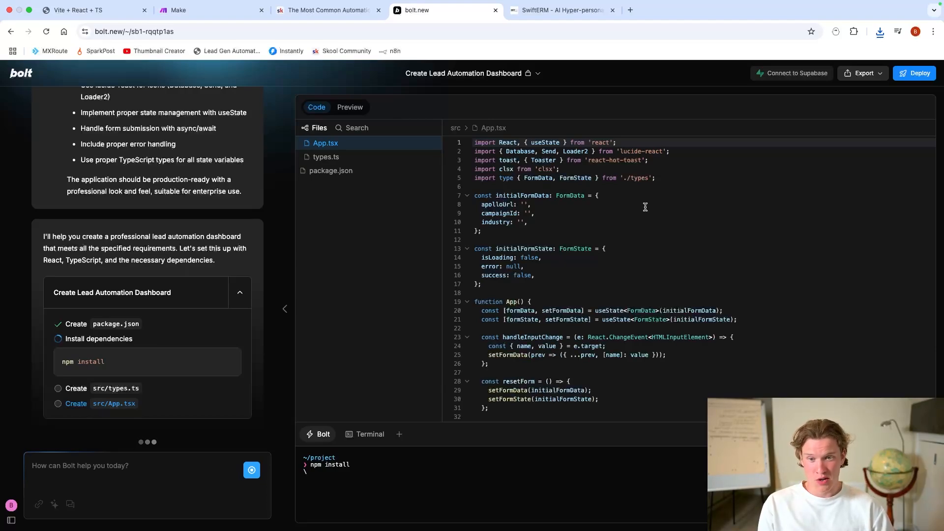
pyautogui.moveTo(629, 255)
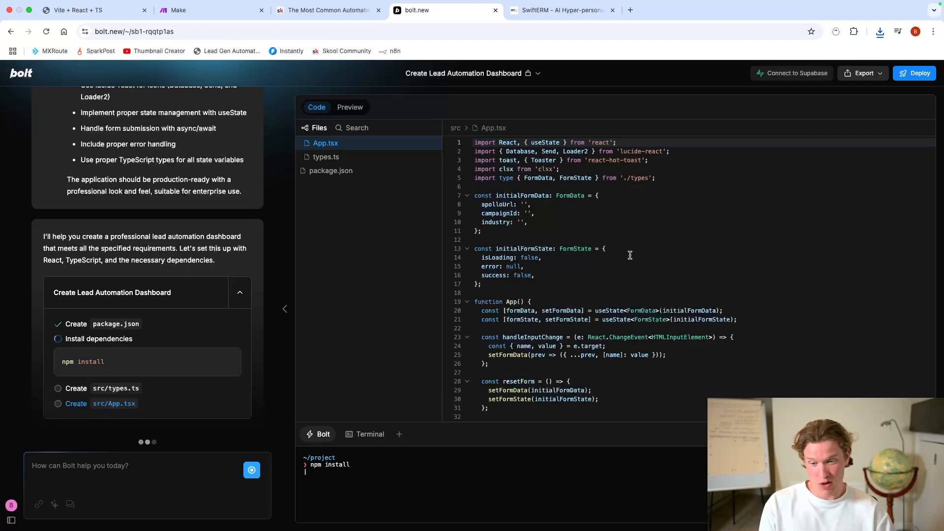
# Review Bolt's build summary and preview the running Lead Automation Dashboard app
pyautogui.scroll(-3)
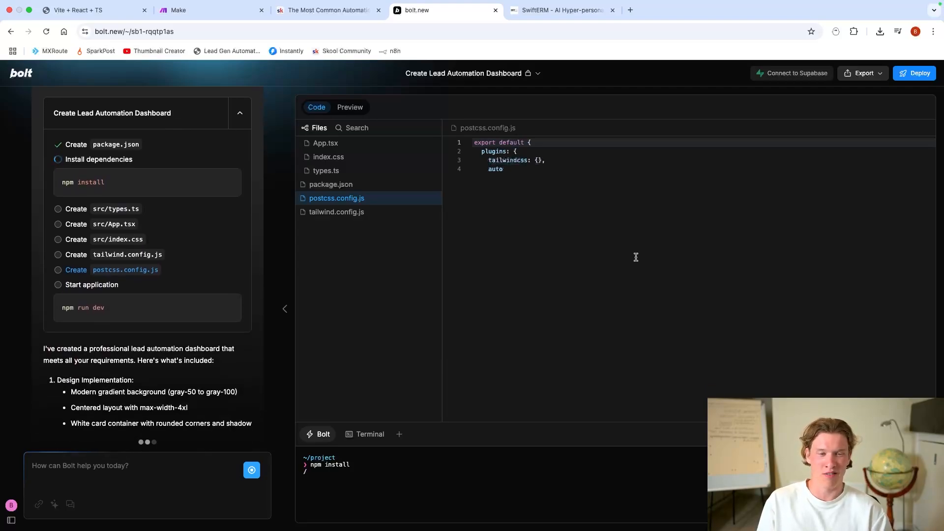
pyautogui.scroll(-3)
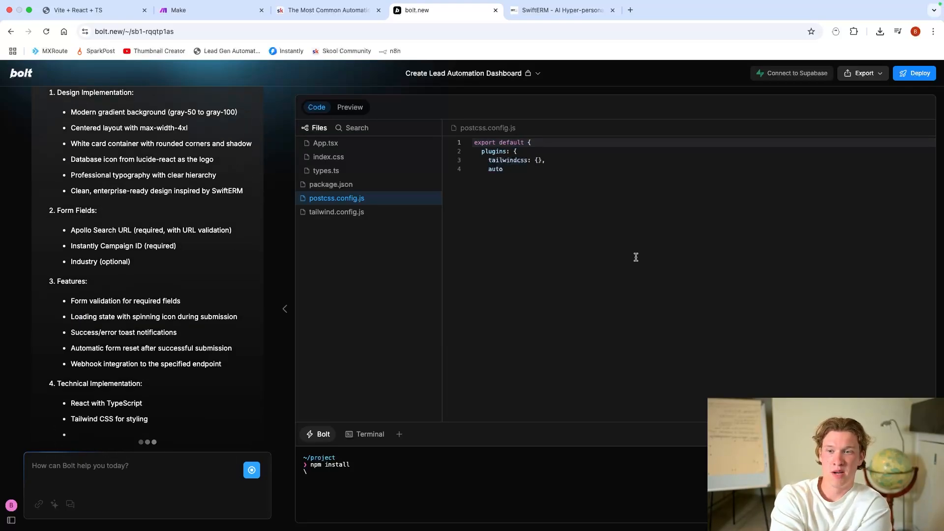
pyautogui.scroll(-3)
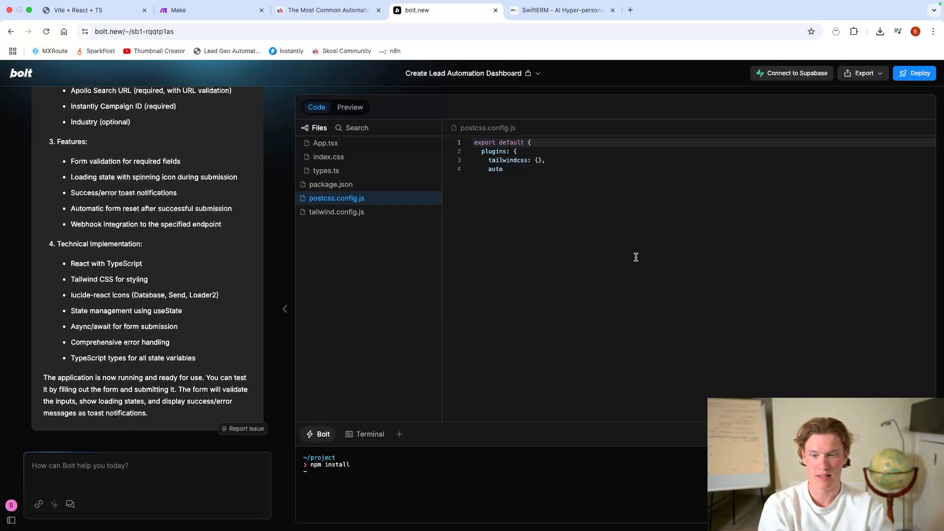
pyautogui.click(350, 107)
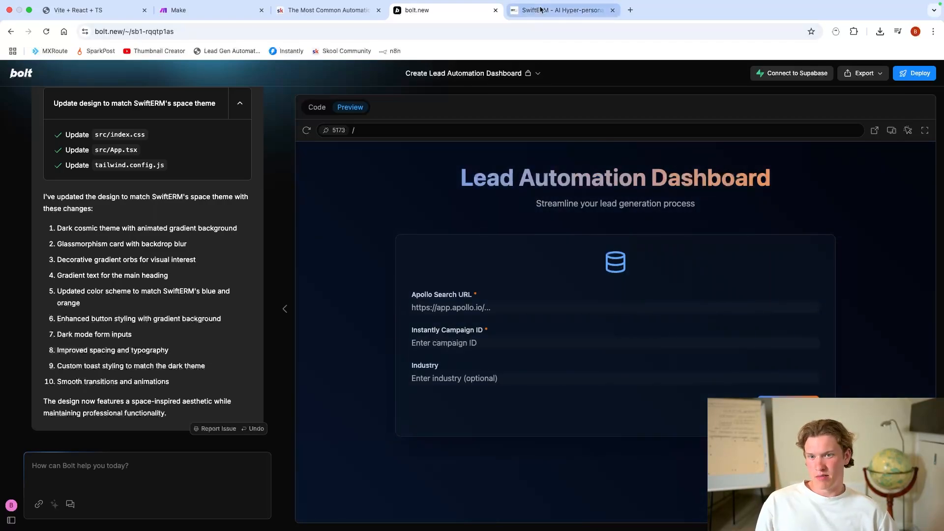
pyautogui.click(560, 10)
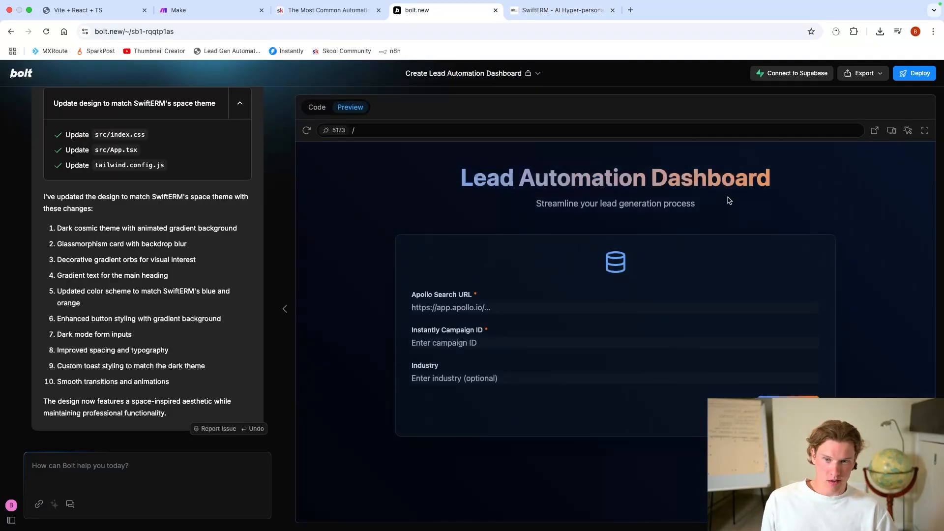
pyautogui.moveTo(612, 236)
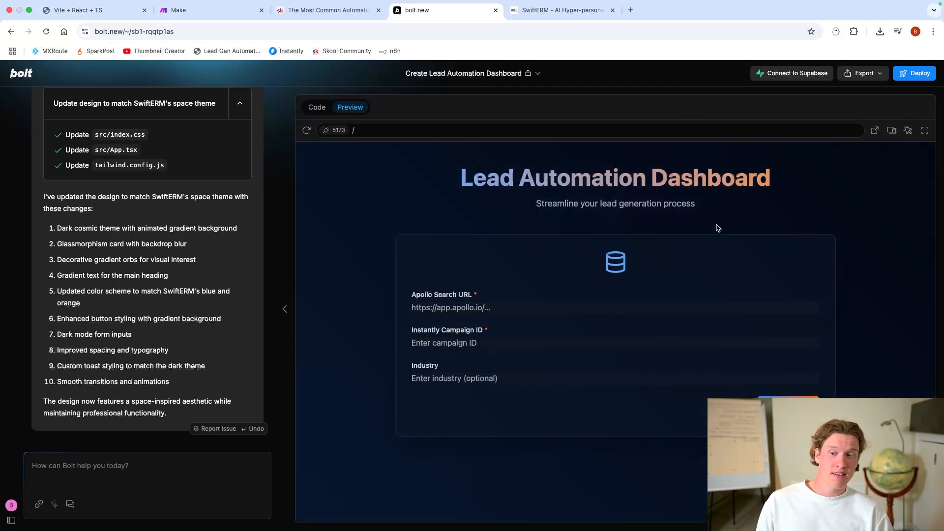
pyautogui.moveTo(600, 154)
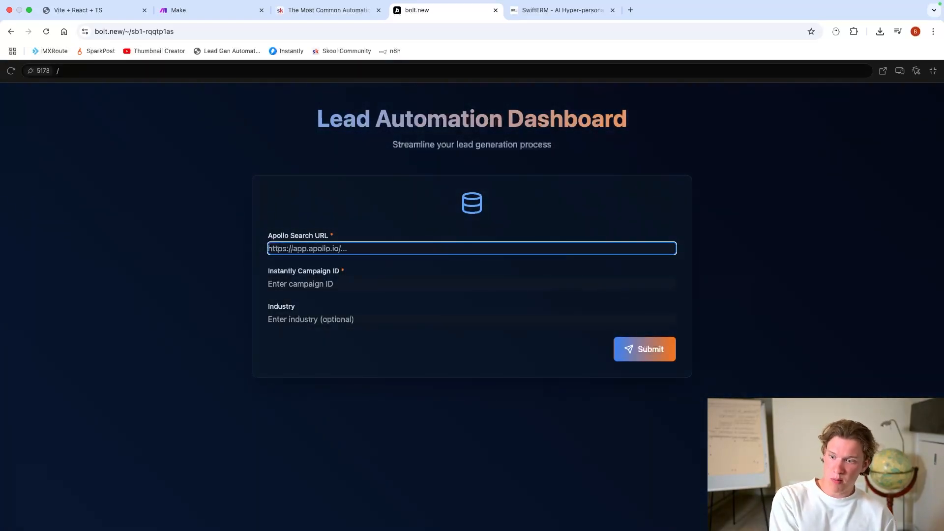
pyautogui.write('https')
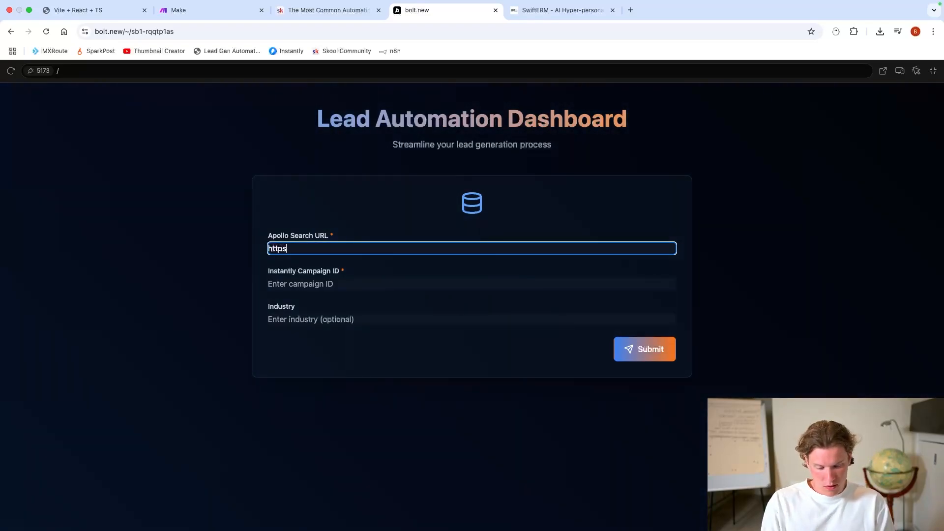
pyautogui.write('://')
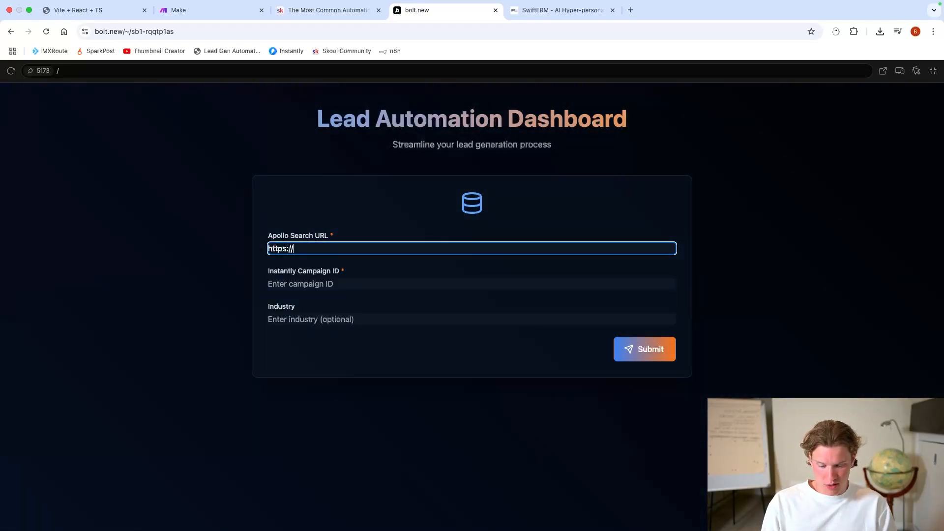
pyautogui.write('apollo.com')
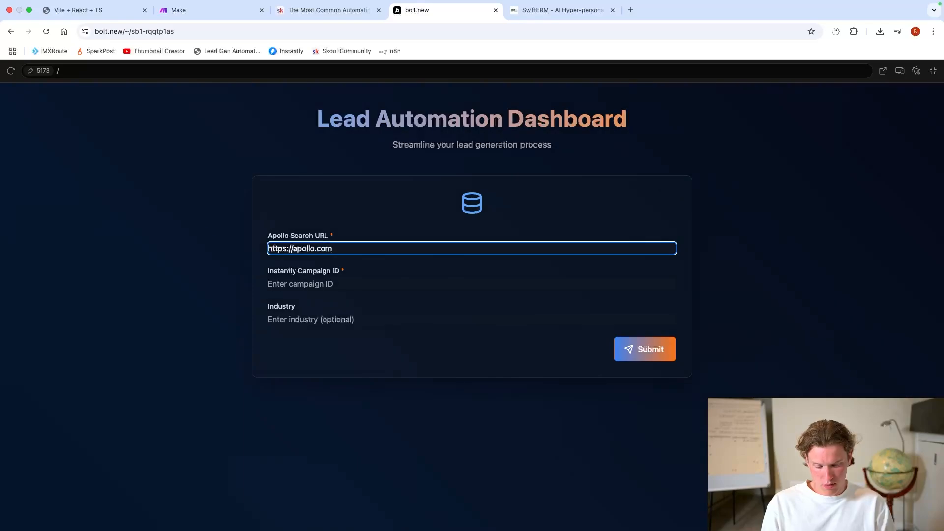
pyautogui.write('wede')
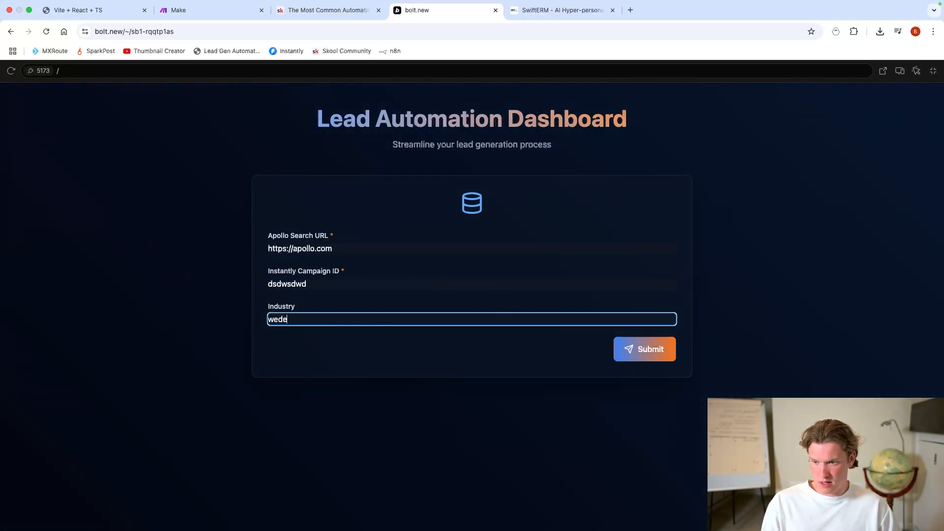
pyautogui.click(644, 348)
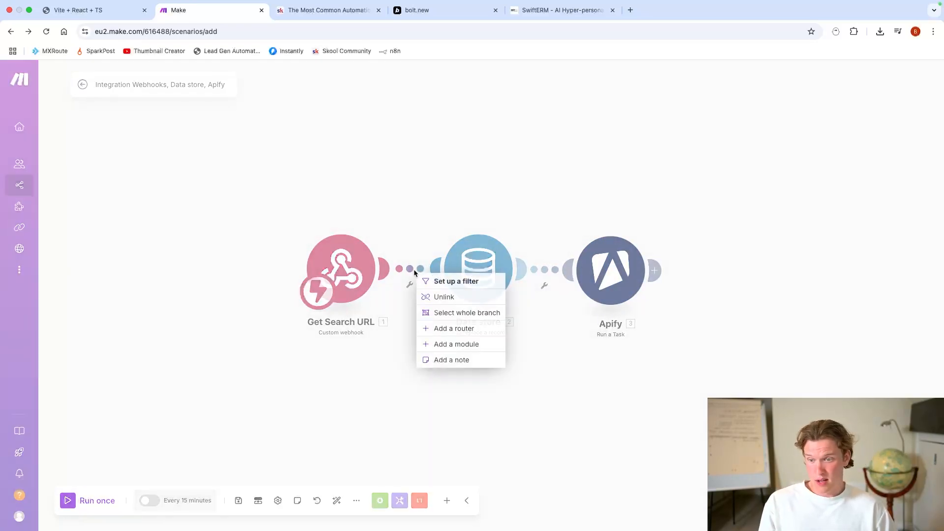
# Dismiss the connection options and run the scenario once so the webhook listens for data
pyautogui.click(96, 501)
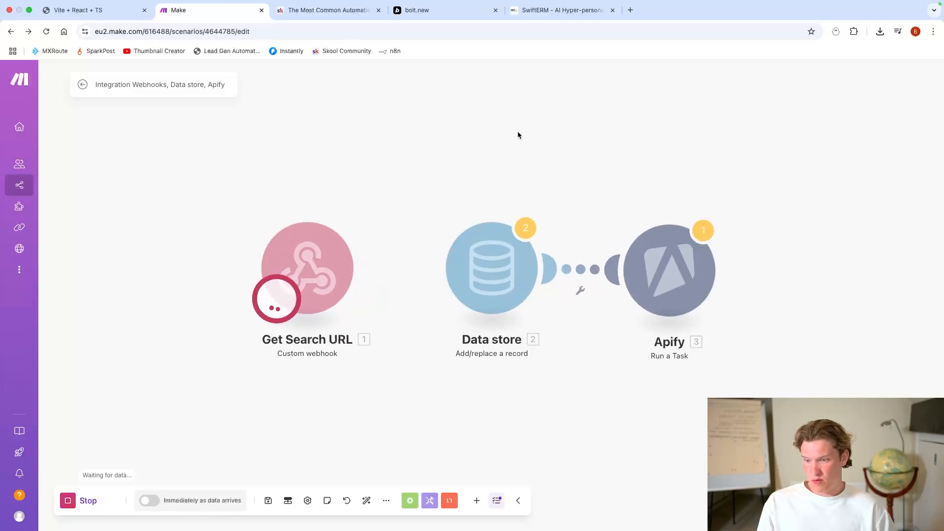
pyautogui.click(416, 9)
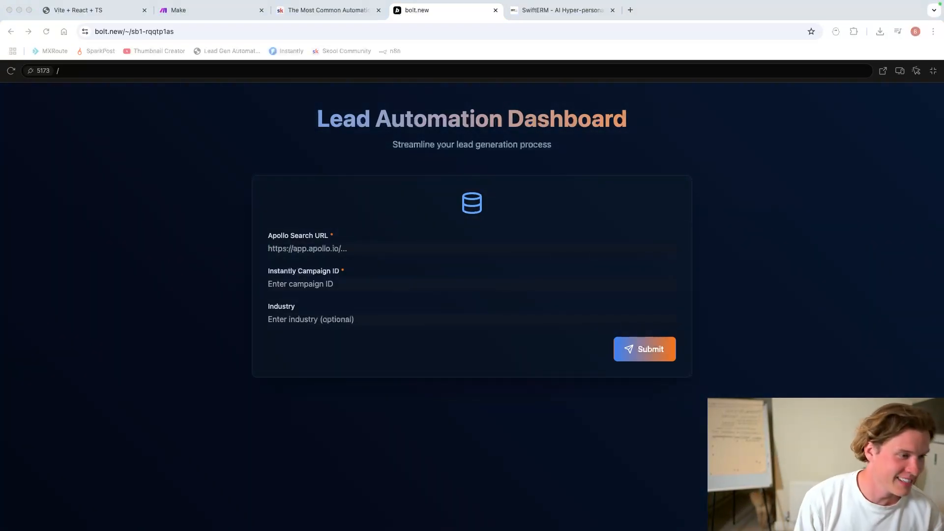
# Resubmit the form with a test http apollo URL so the Get Search URL webhook receives the bundle
pyautogui.click(398, 248)
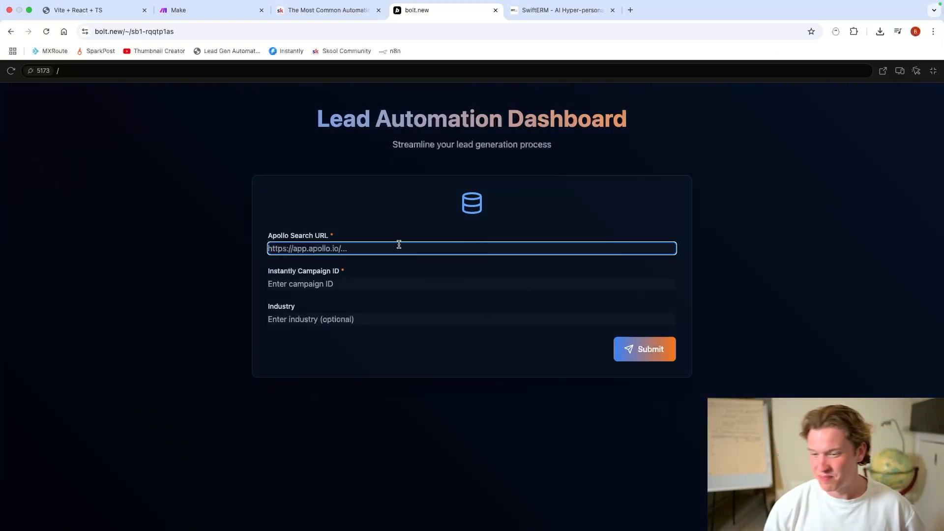
pyautogui.write('https://')
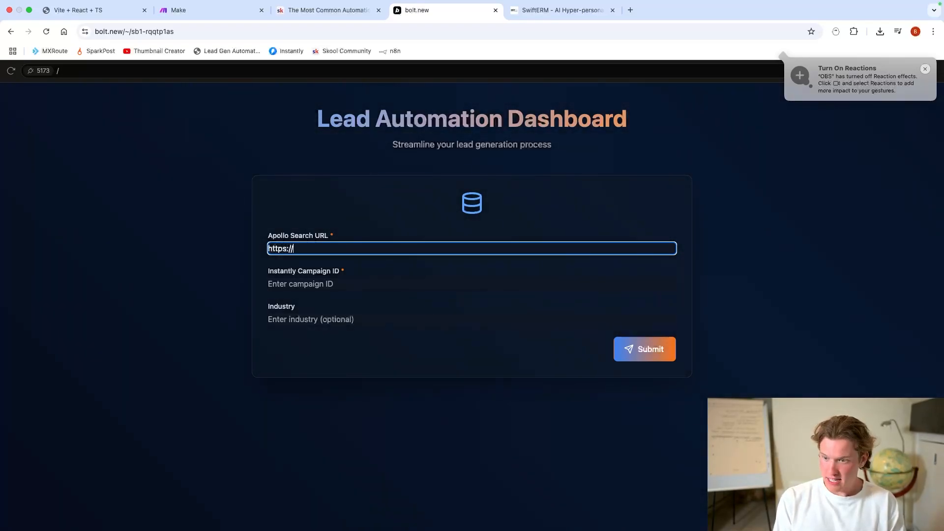
pyautogui.write('apollo.c')
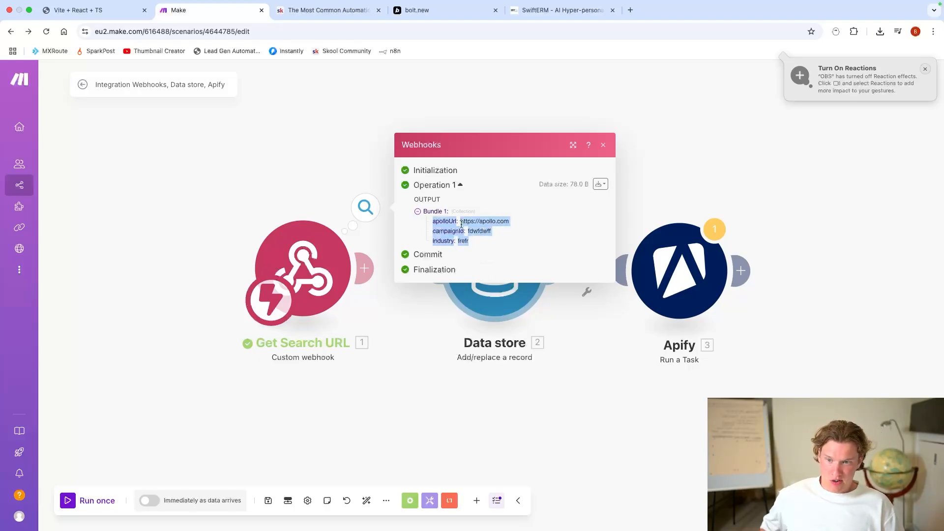
# Inspect the Data store and Apify module settings unchanged, then start a new blank browser tab
pyautogui.click(603, 145)
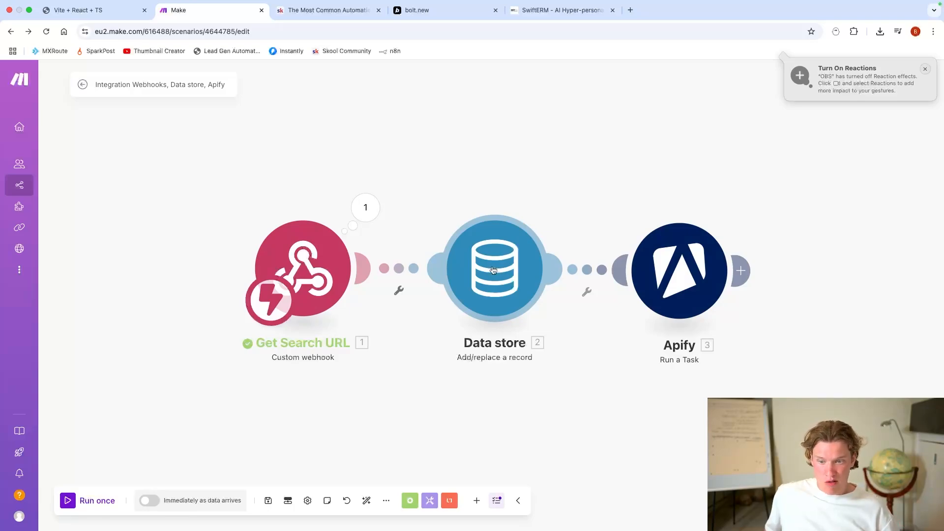
pyautogui.click(493, 269)
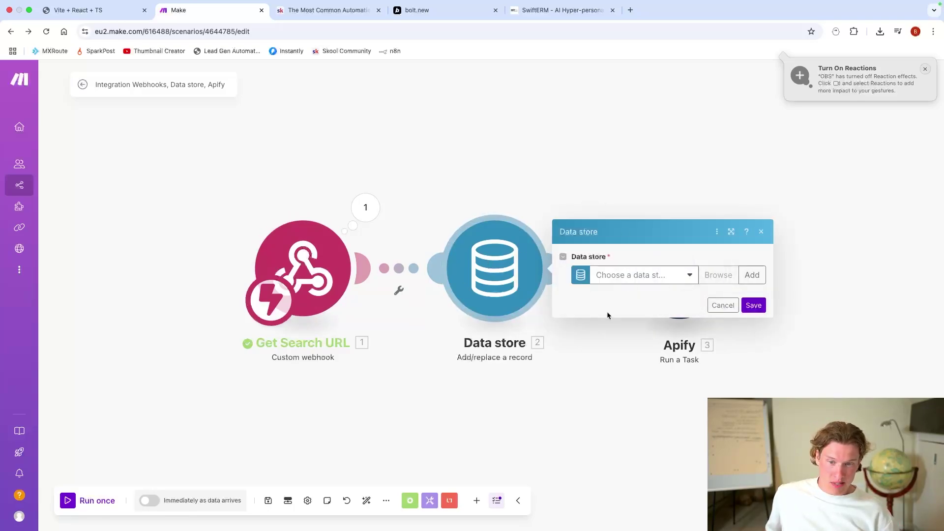
pyautogui.click(722, 305)
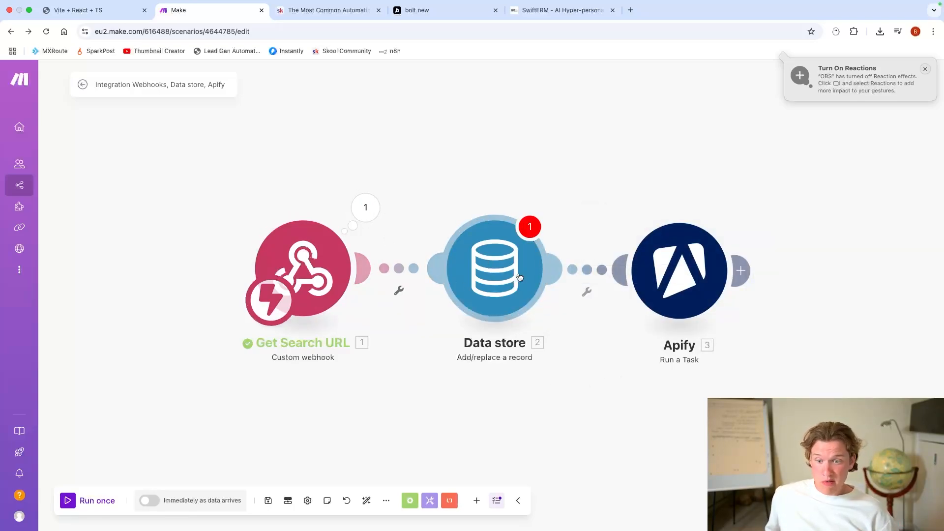
pyautogui.click(679, 270)
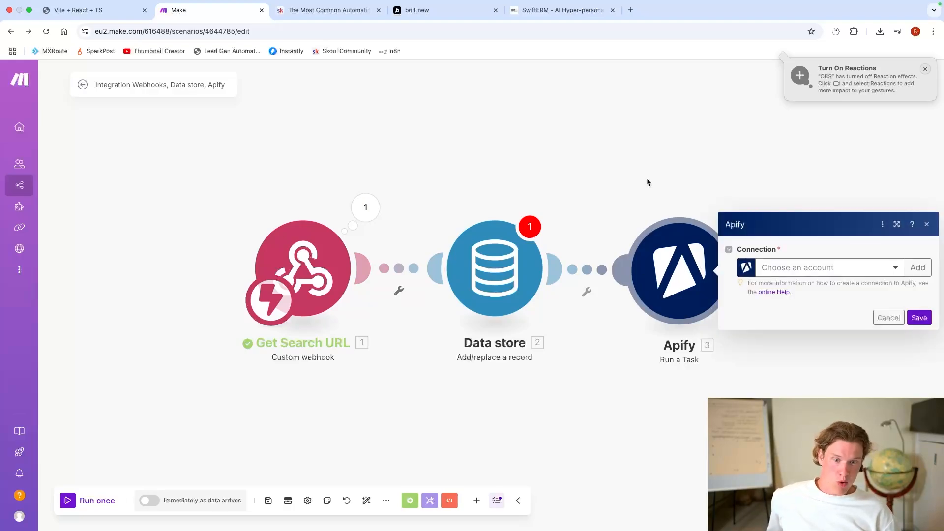
pyautogui.click(747, 10)
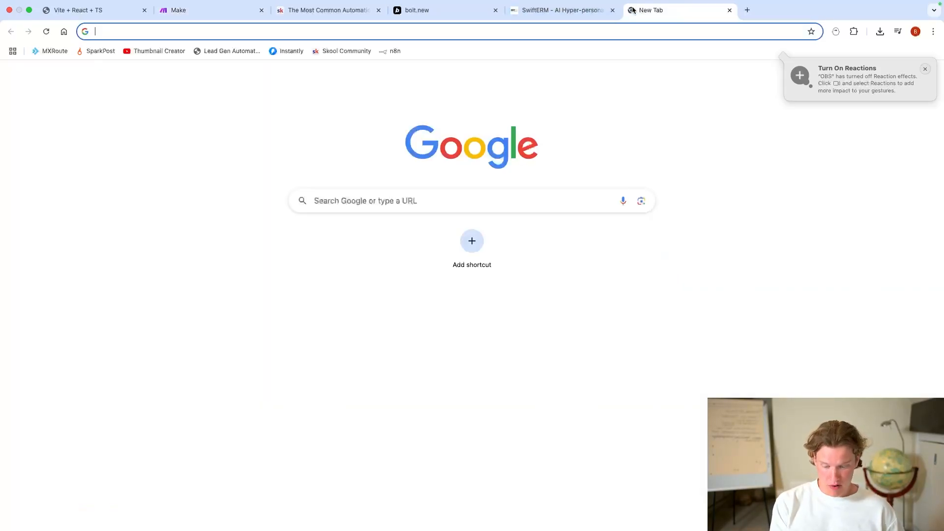
# Search Google for apify, enter Apify Console and search the Store for the apollo scraper actor
pyautogui.write('apify')
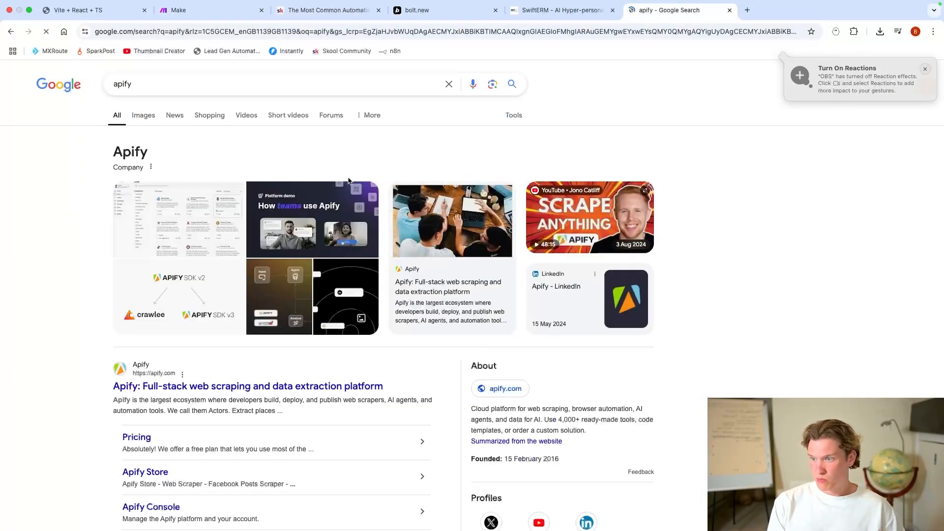
pyautogui.click(146, 472)
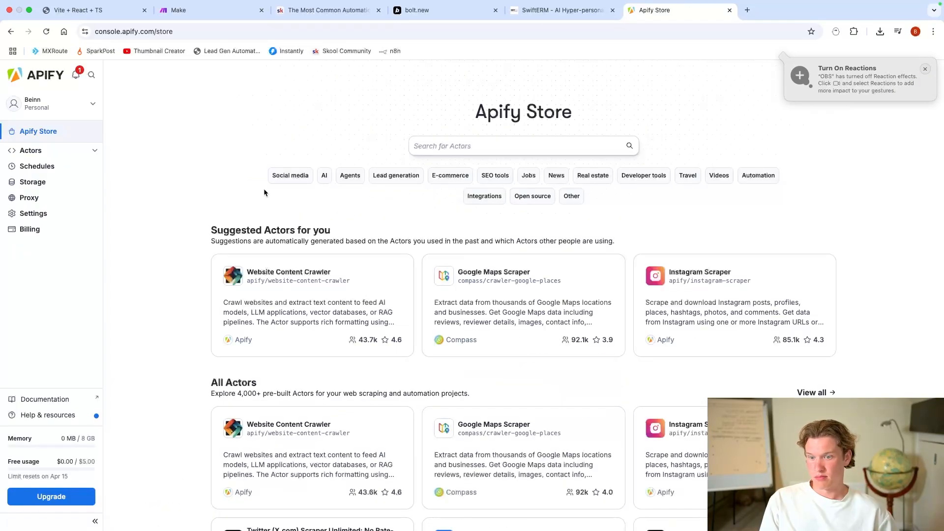
pyautogui.write('apollo')
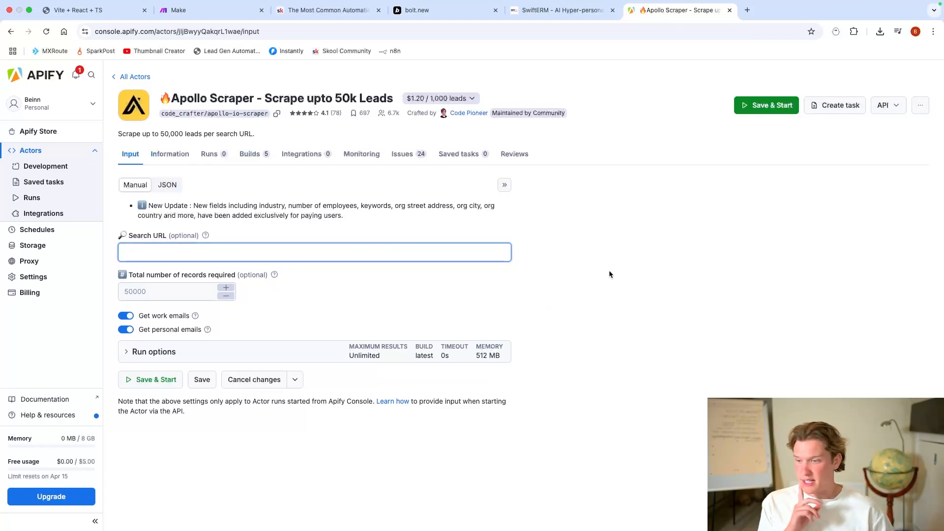
pyautogui.moveTo(535, 276)
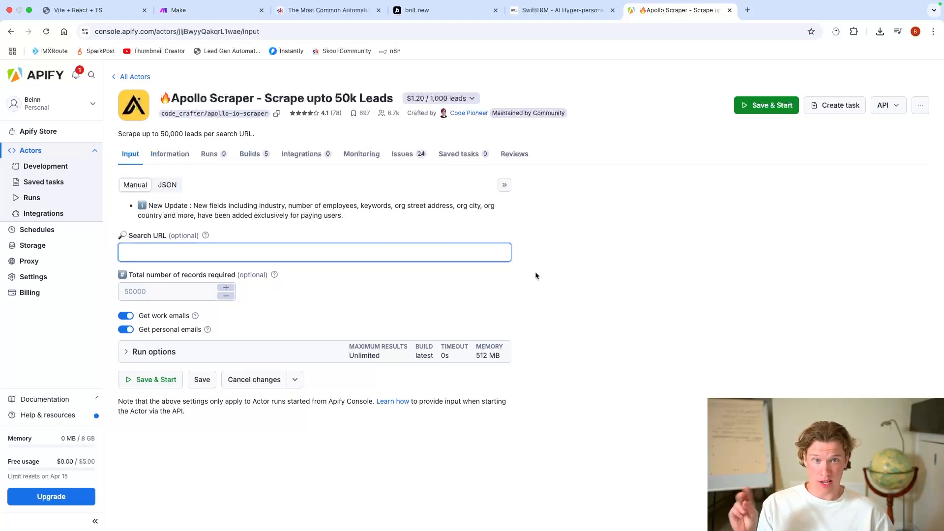
pyautogui.moveTo(334, 129)
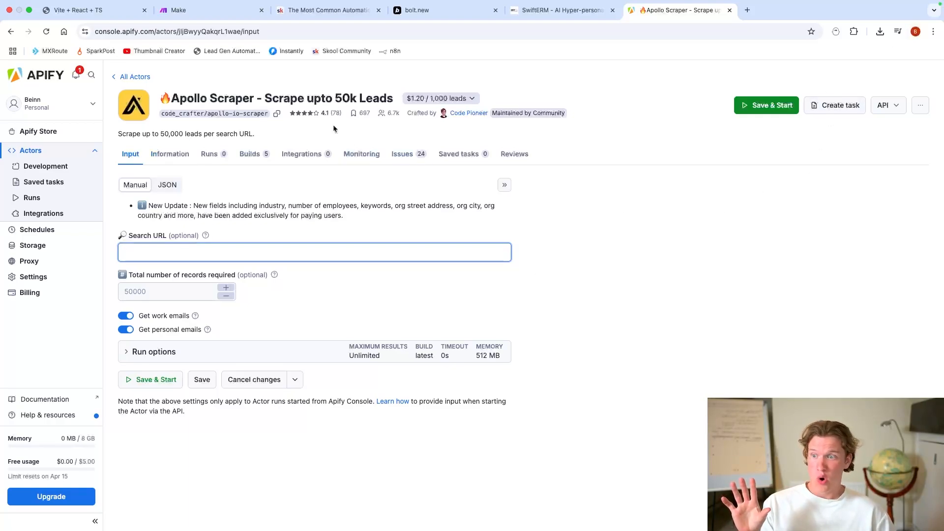
pyautogui.moveTo(115, 462)
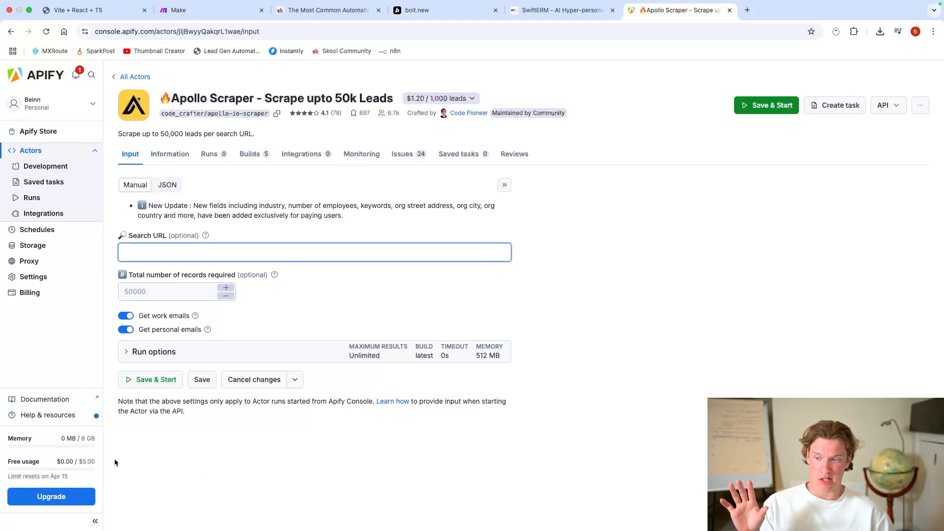
pyautogui.moveTo(706, 207)
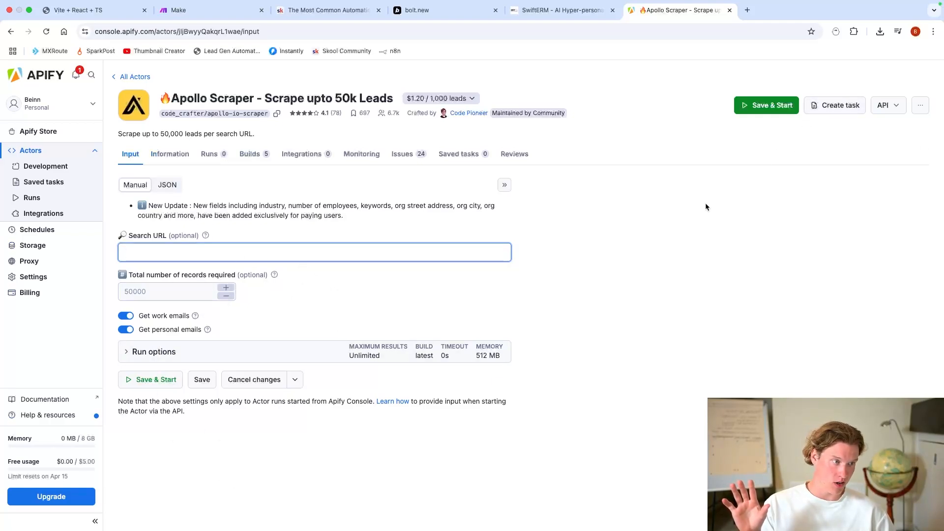
pyautogui.moveTo(686, 209)
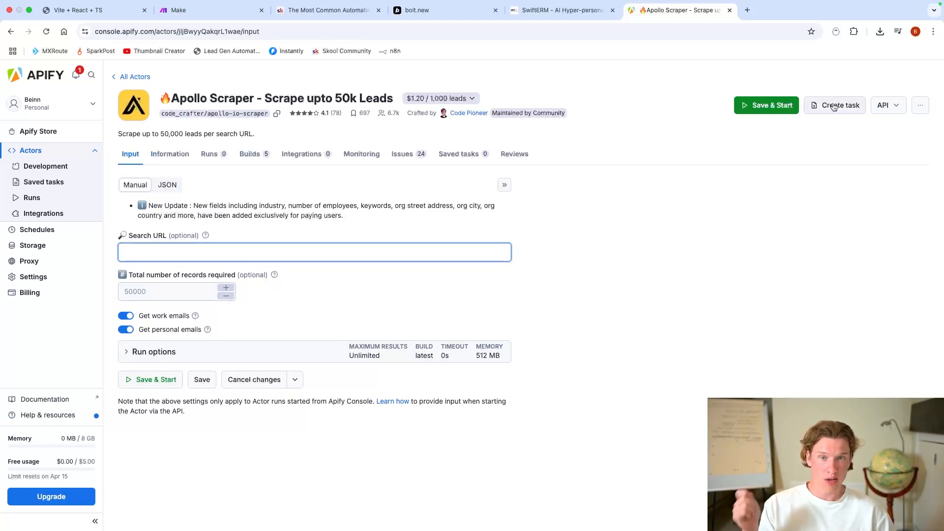
# Create a task named 'apollo scraper' from the actor, copying its input, and return to Make
pyautogui.click(840, 105)
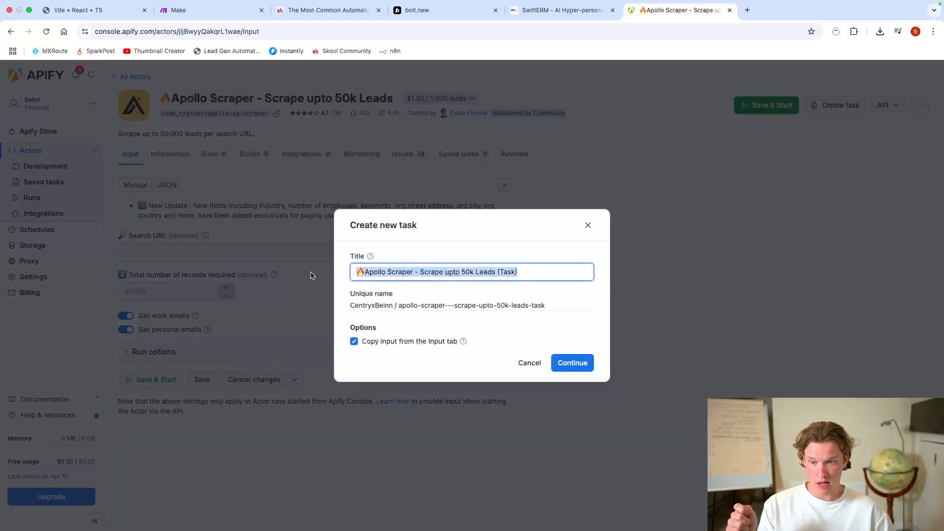
pyautogui.write('apollo sc')
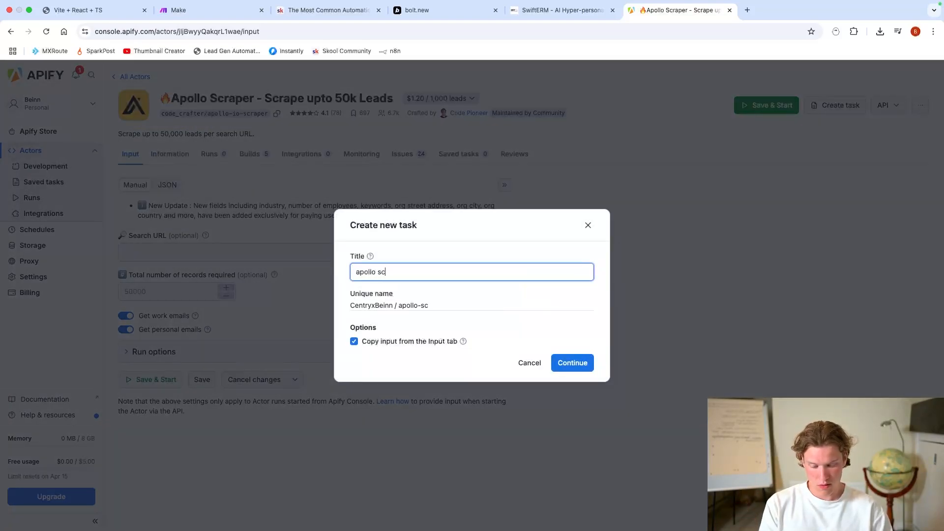
pyautogui.click(571, 363)
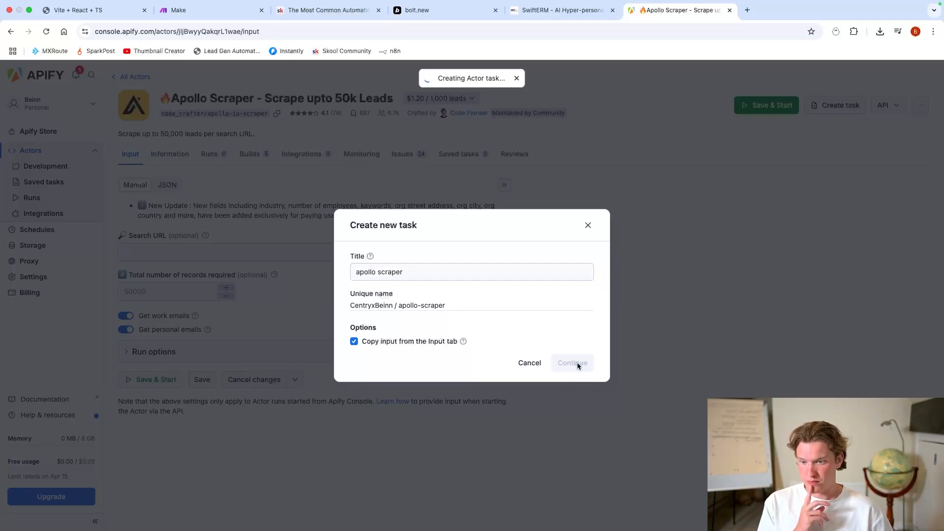
pyautogui.click(571, 363)
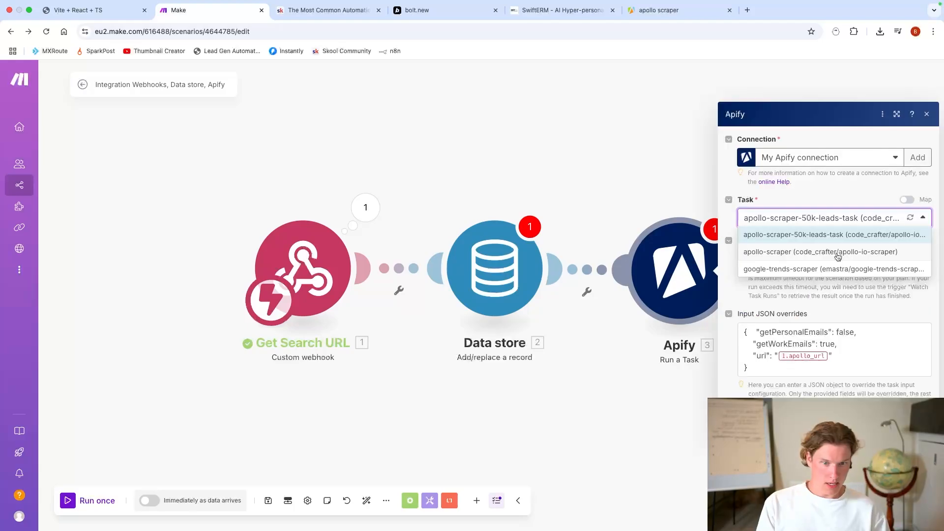
# Set the Apify module to the apollo-scraper task with url override mapped to apolloUrl and save it
pyautogui.click(820, 252)
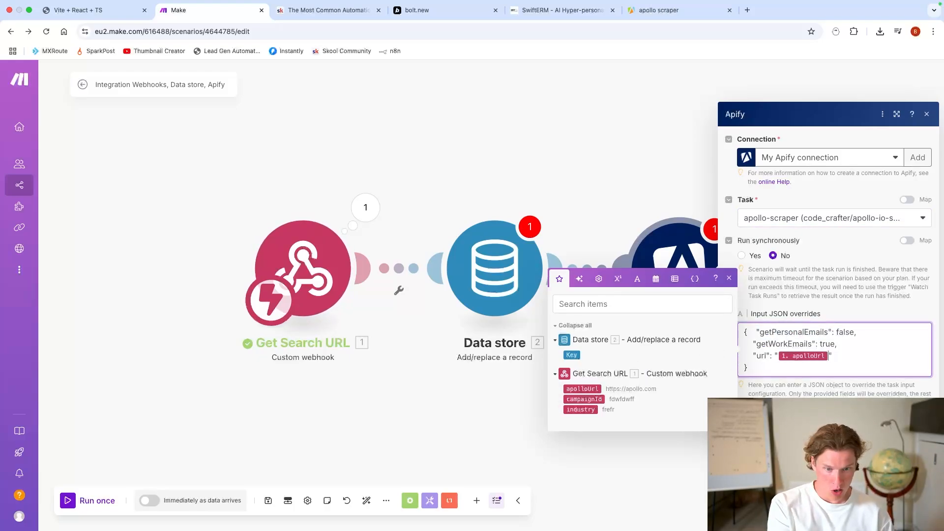
pyautogui.click(926, 115)
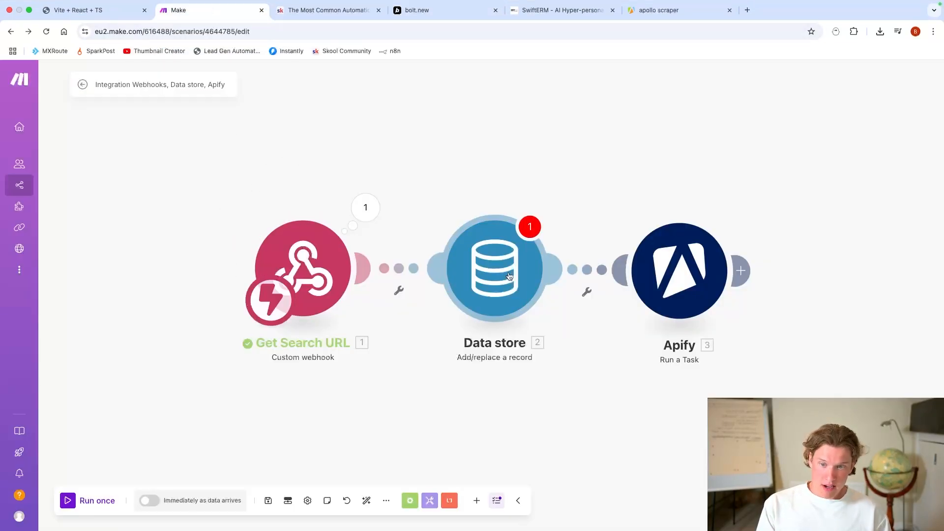
pyautogui.moveTo(708, 238)
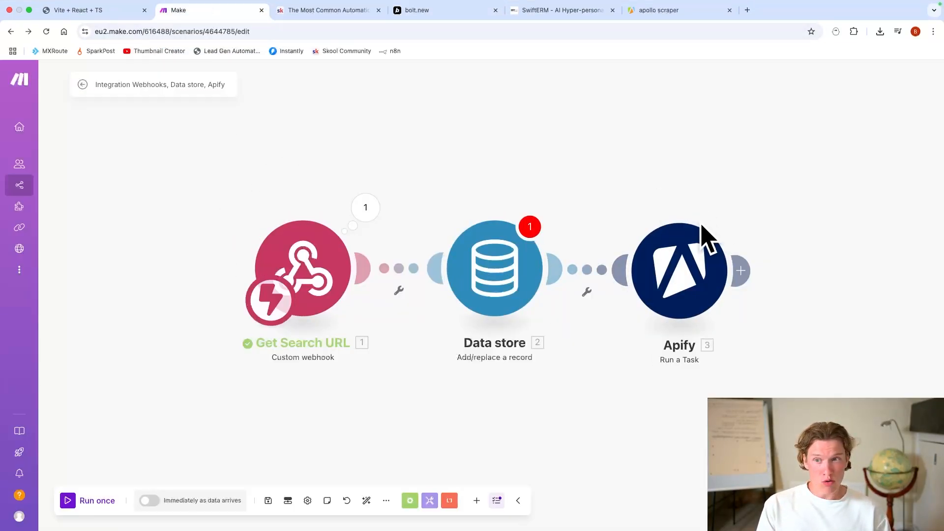
pyautogui.moveTo(700, 227)
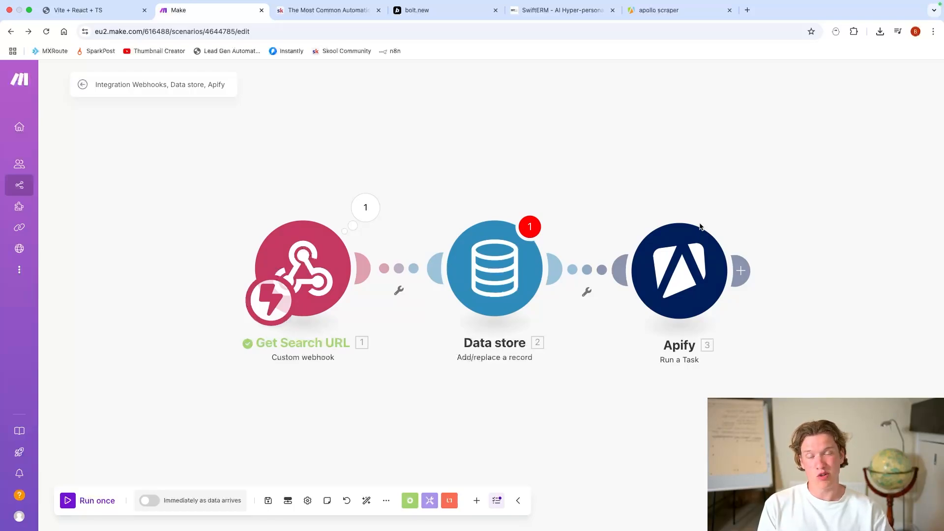
pyautogui.moveTo(818, 174)
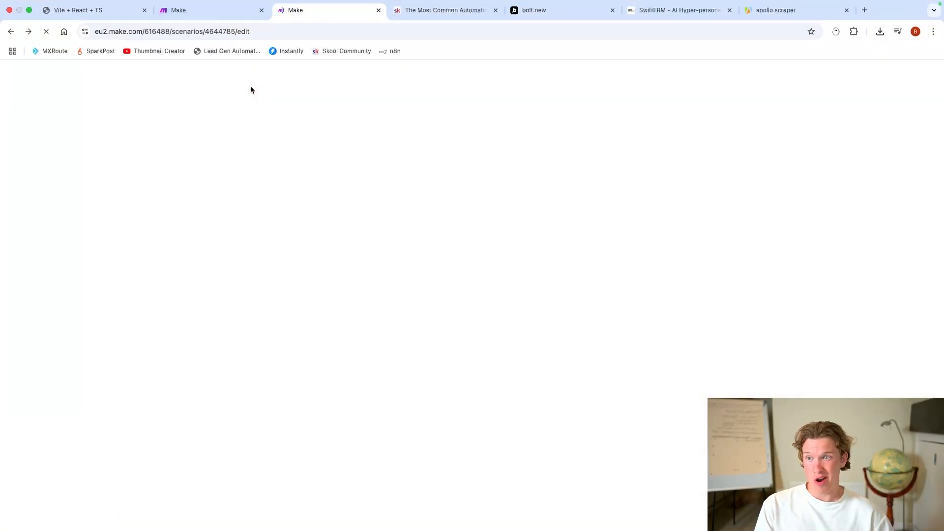
# Download Scenario 2 from the Skool course and import Scenario2 (2).json as the blueprint
pyautogui.click(444, 10)
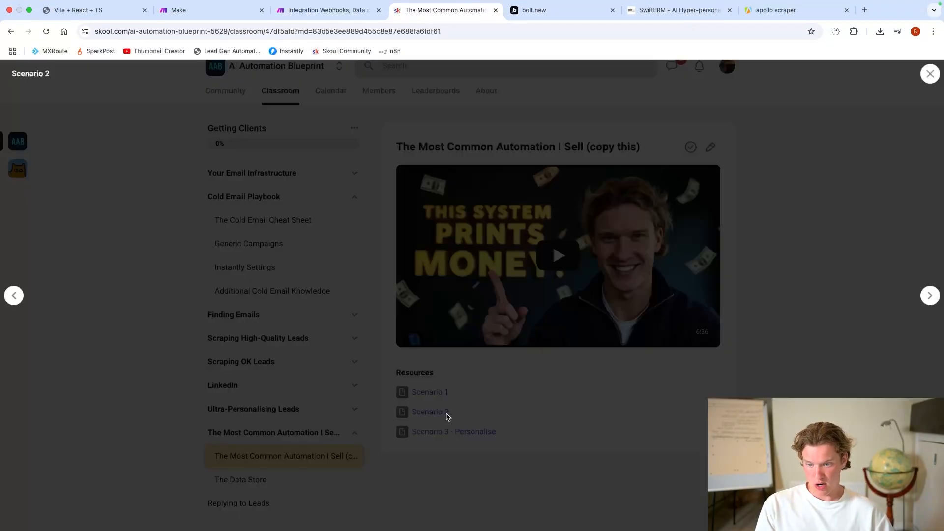
pyautogui.click(430, 413)
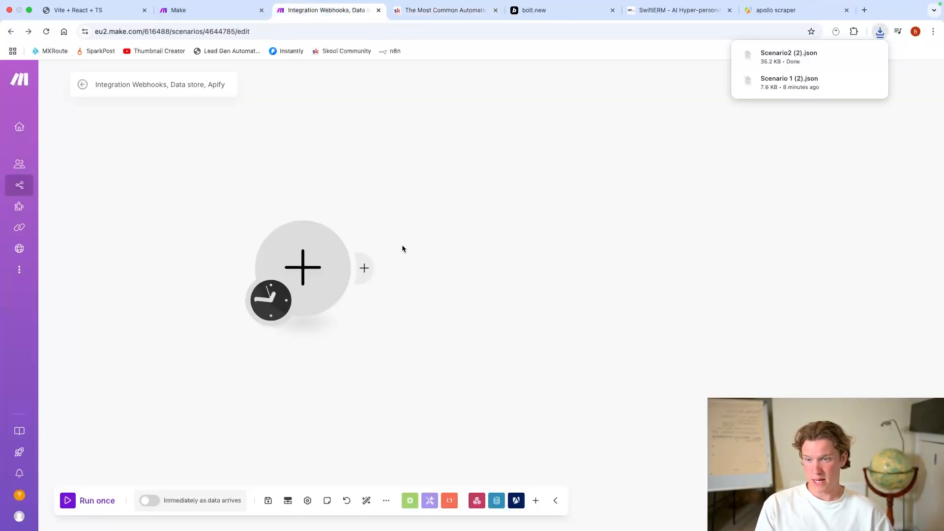
pyautogui.click(386, 501)
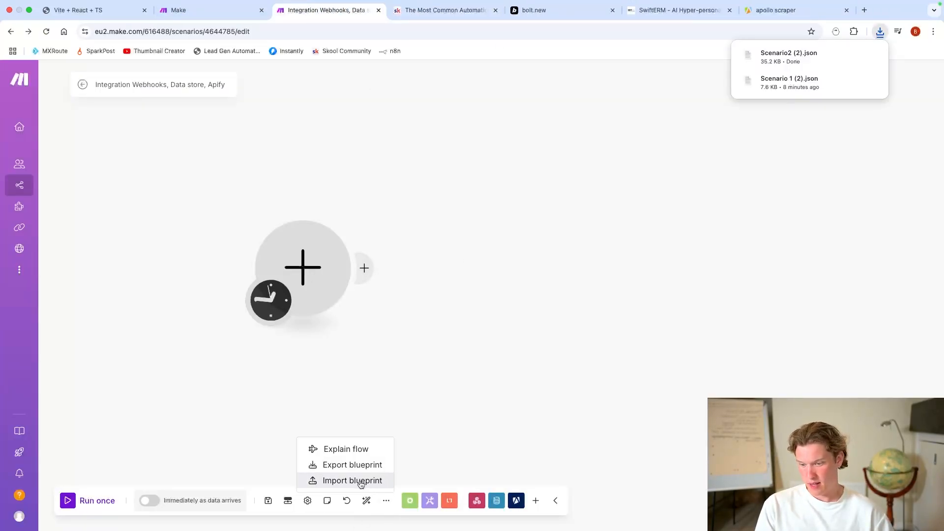
pyautogui.click(352, 481)
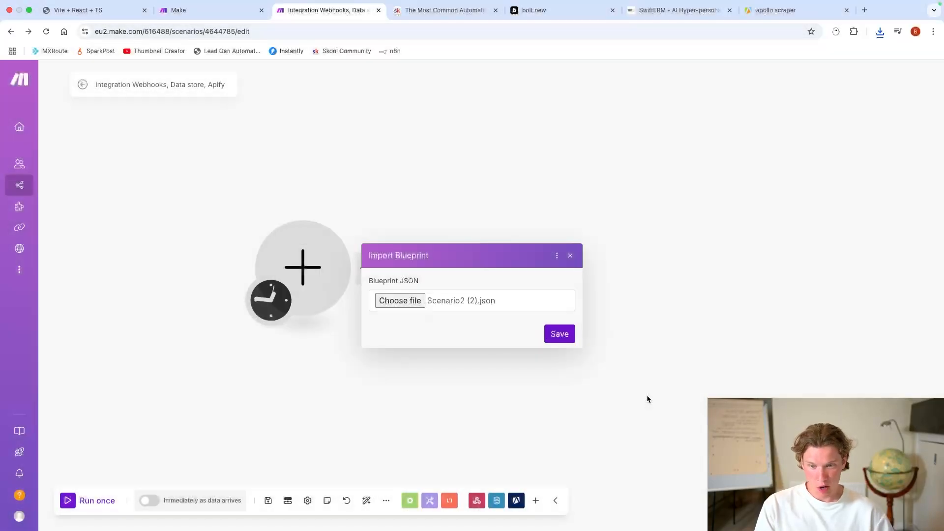
pyautogui.click(559, 334)
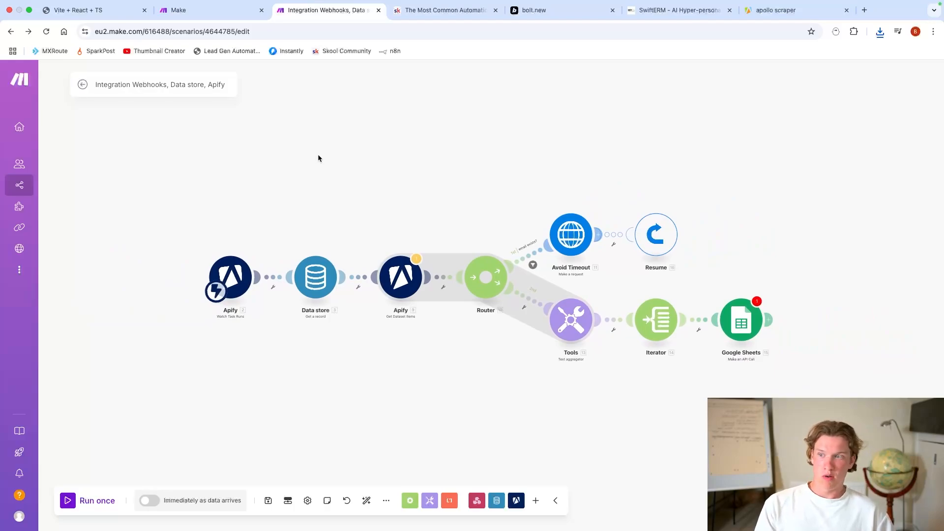
pyautogui.click(532, 10)
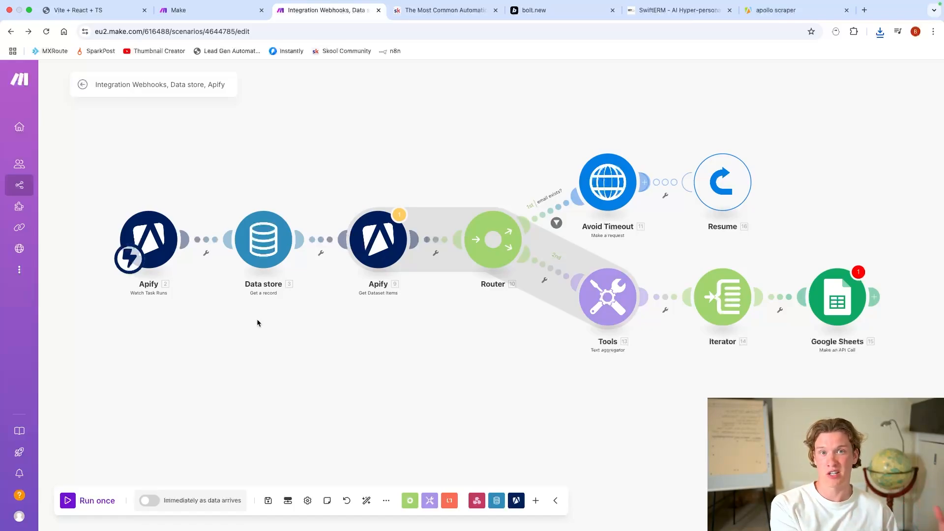
pyautogui.moveTo(149, 240)
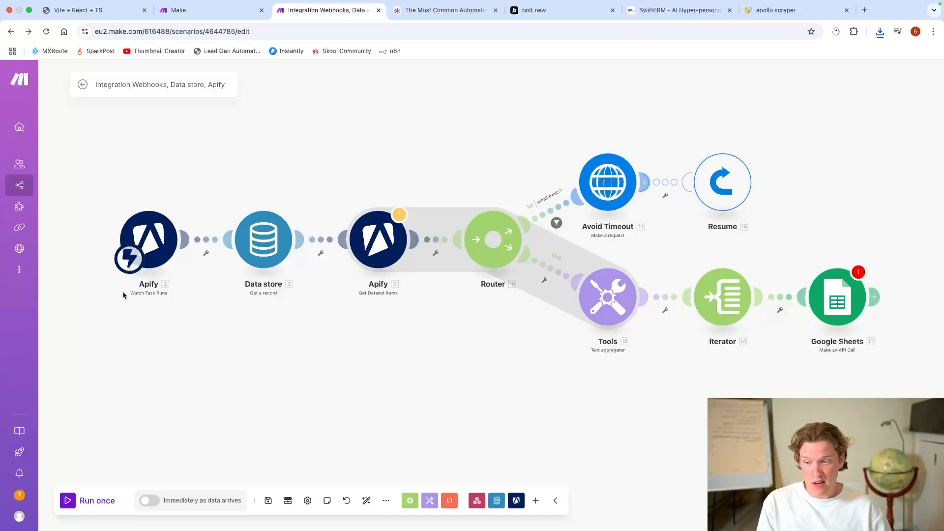
pyautogui.moveTo(185, 201)
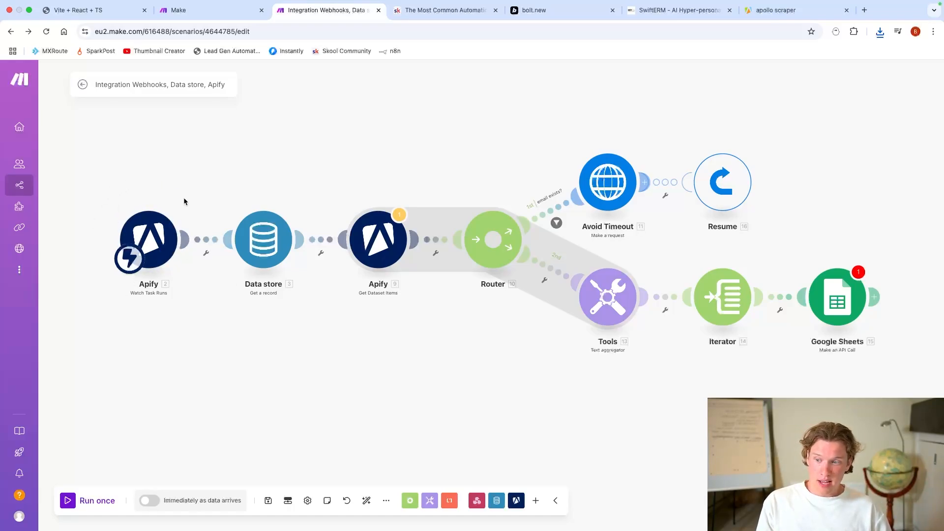
pyautogui.moveTo(176, 298)
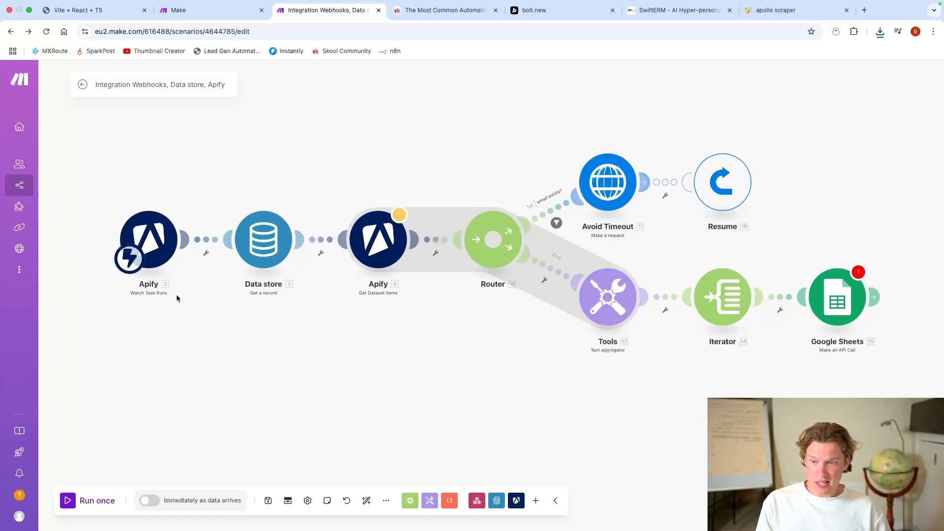
pyautogui.moveTo(404, 221)
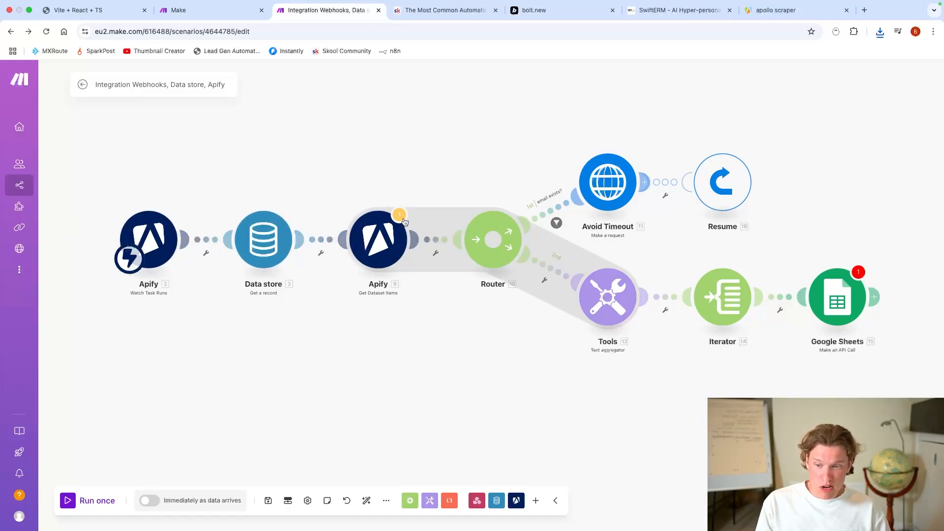
pyautogui.moveTo(380, 273)
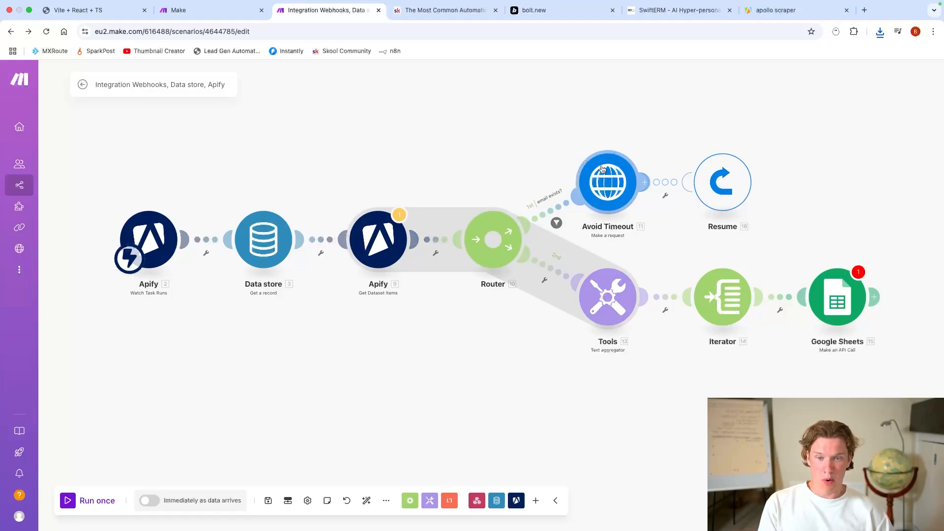
pyautogui.moveTo(635, 159)
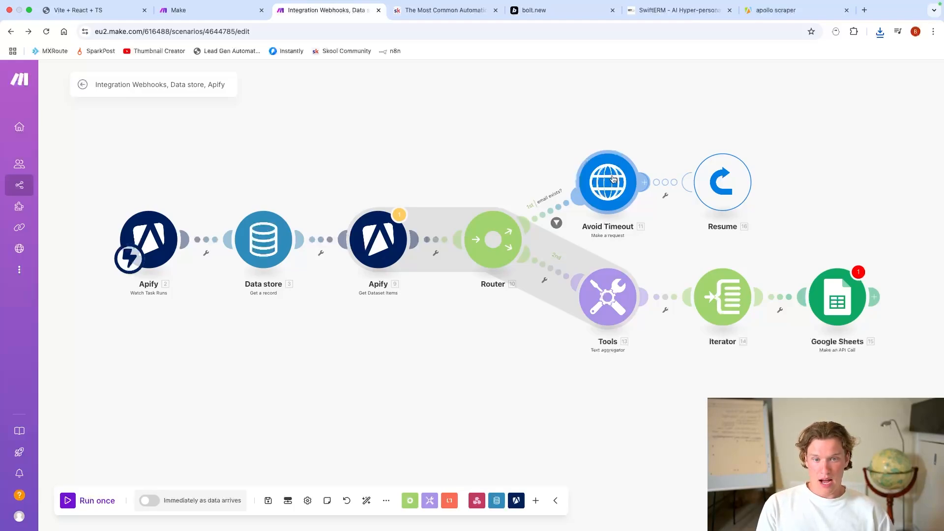
pyautogui.moveTo(492, 240)
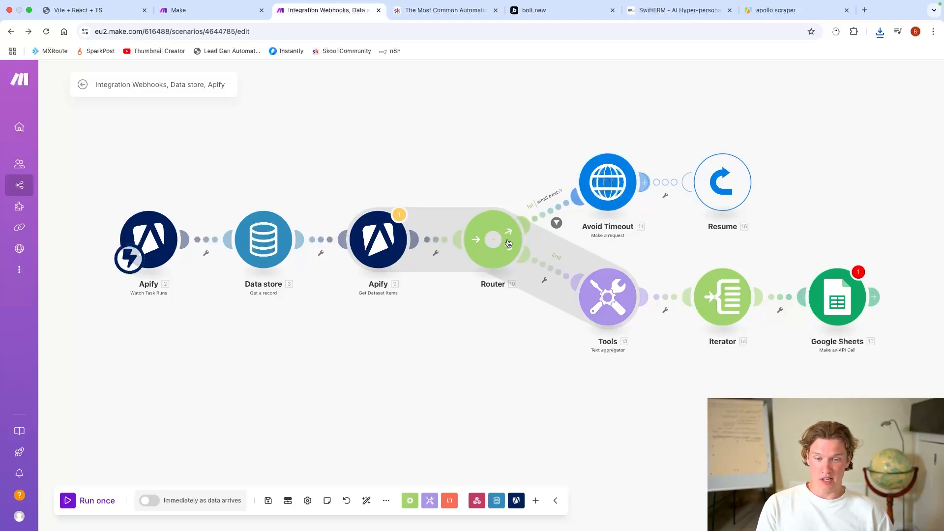
pyautogui.moveTo(861, 294)
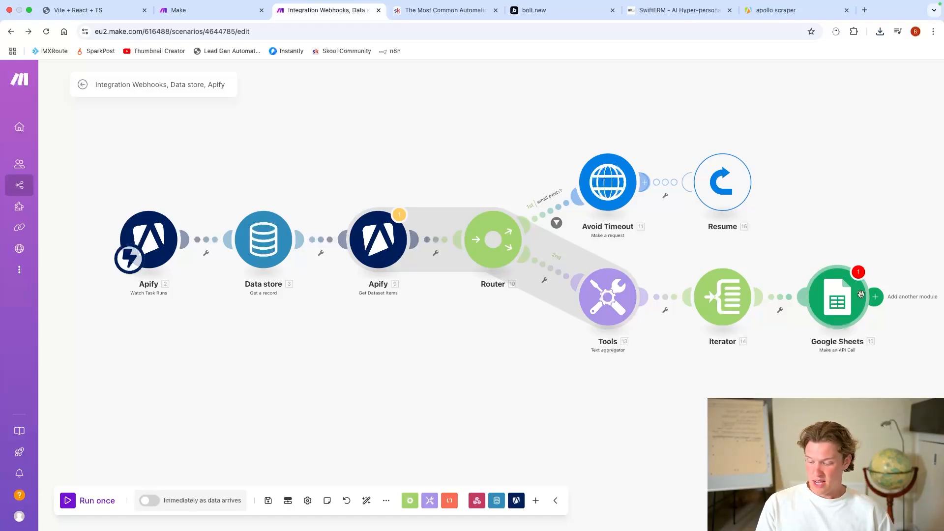
pyautogui.moveTo(900, 229)
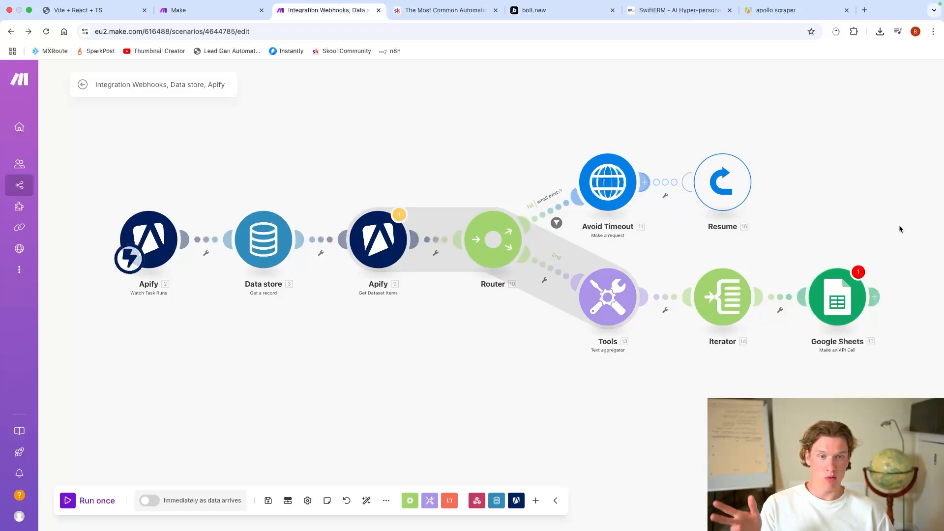
pyautogui.moveTo(912, 304)
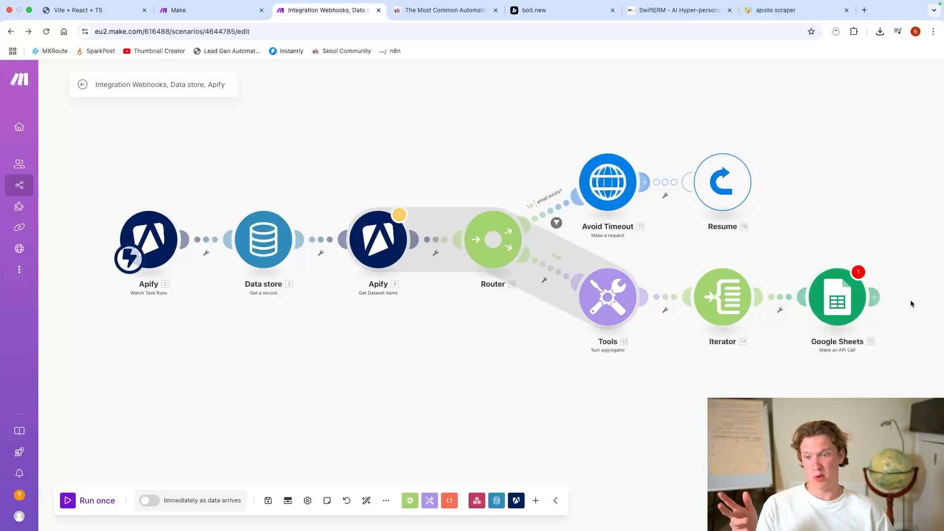
pyautogui.moveTo(816, 338)
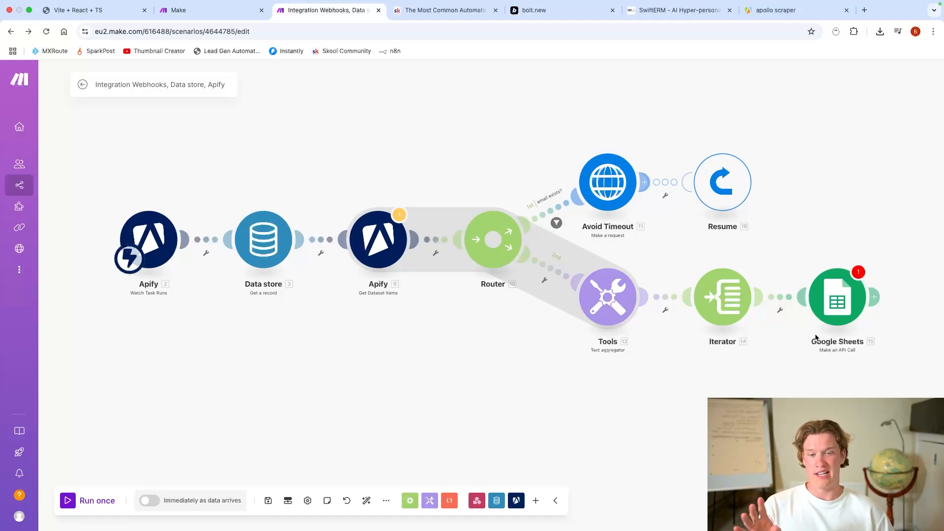
pyautogui.moveTo(844, 238)
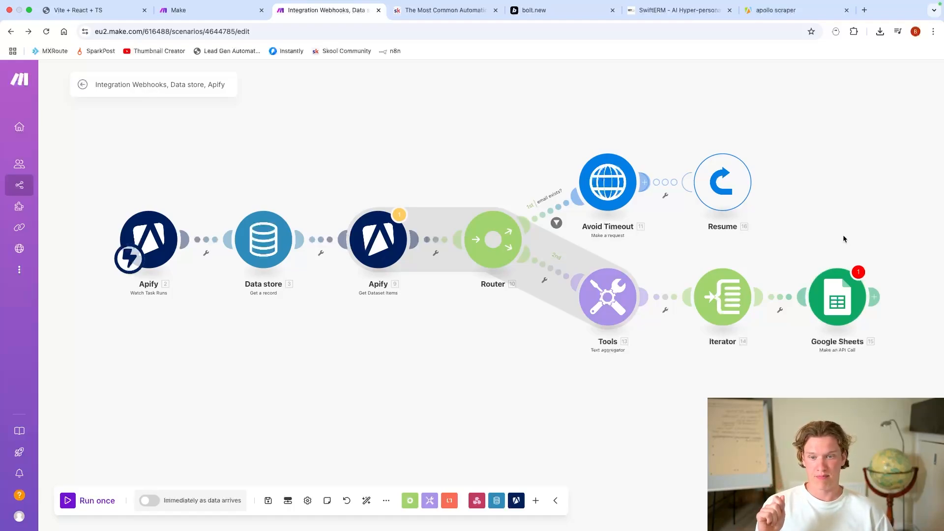
pyautogui.moveTo(835, 236)
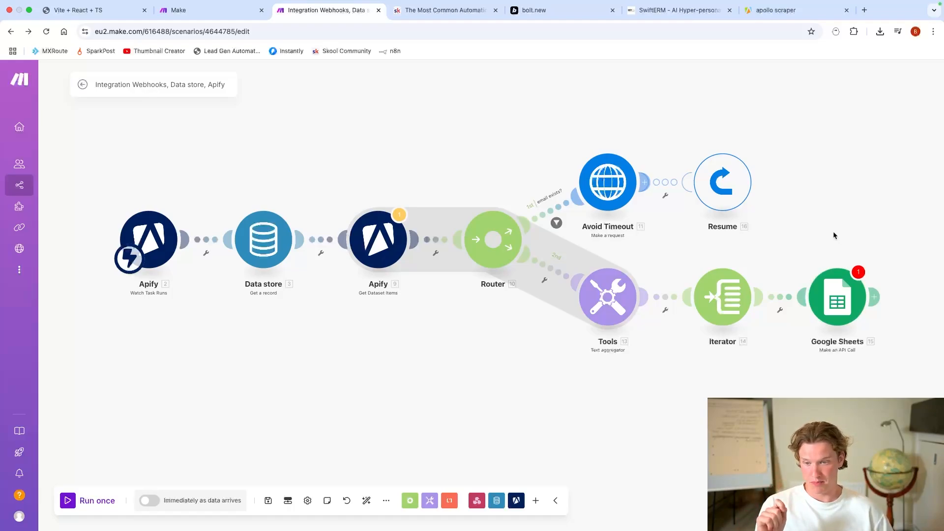
pyautogui.moveTo(264, 224)
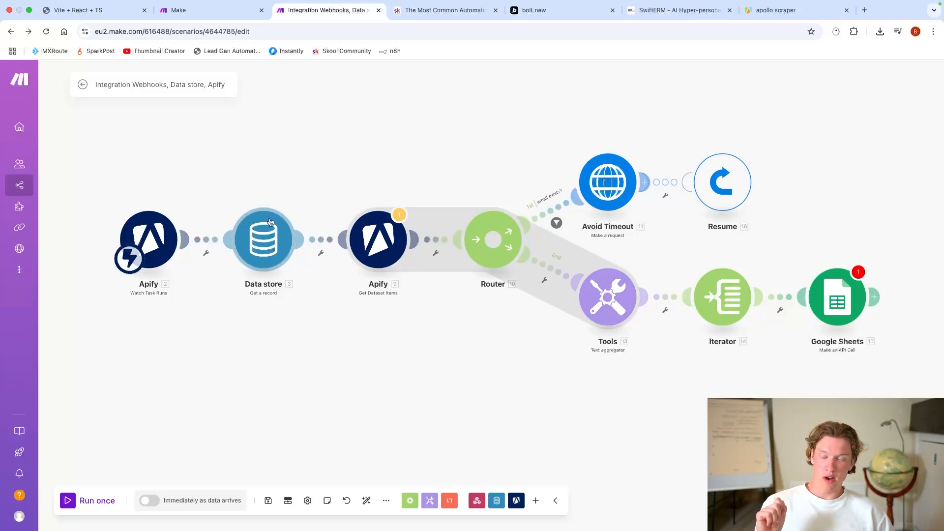
pyautogui.moveTo(255, 261)
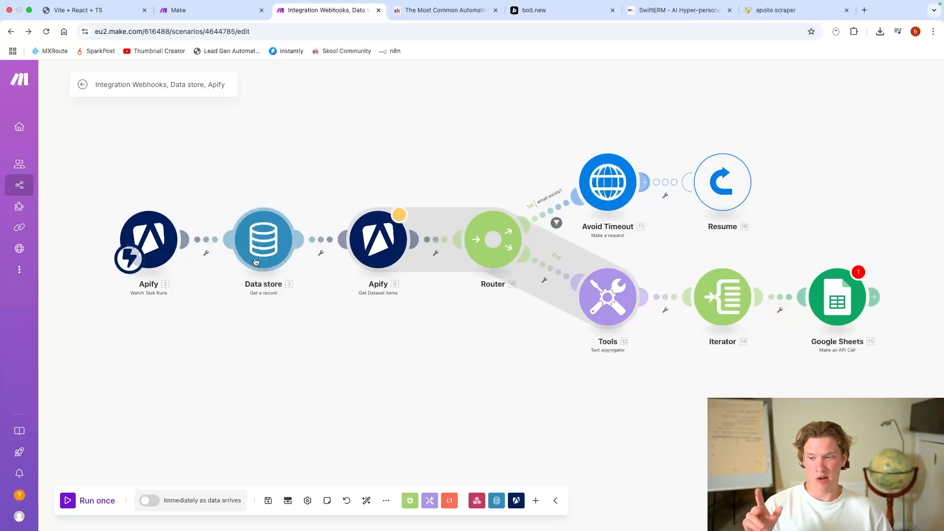
# Review the Avoid Timeout HTTP request's URL and JSON body, then close its settings
pyautogui.click(607, 182)
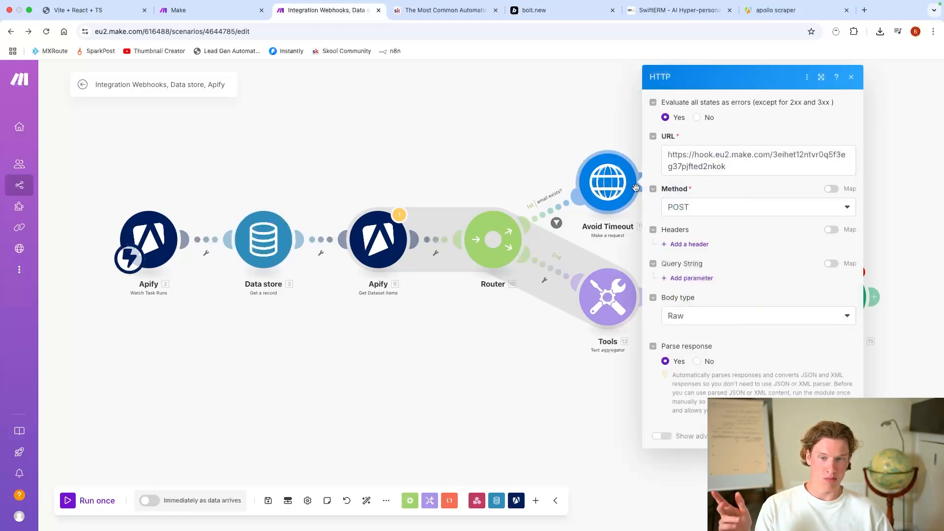
pyautogui.scroll(-3)
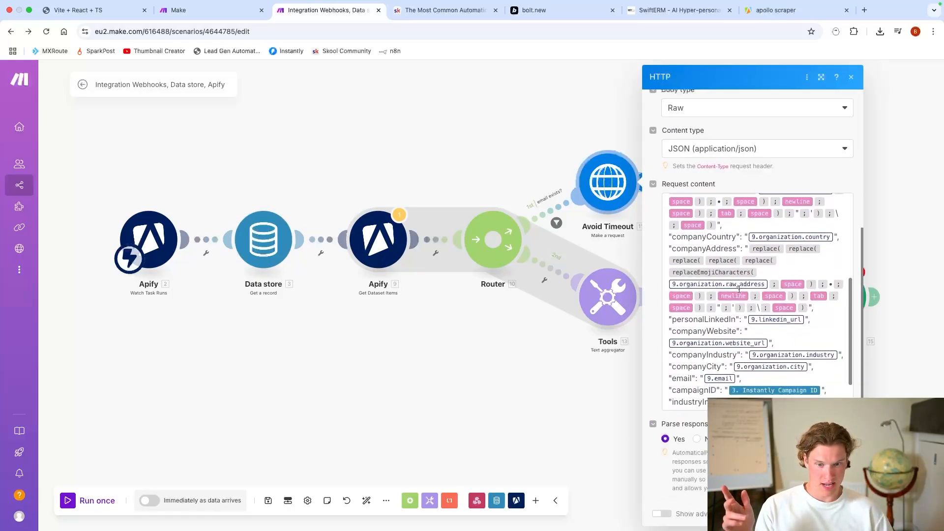
pyautogui.scroll(-3)
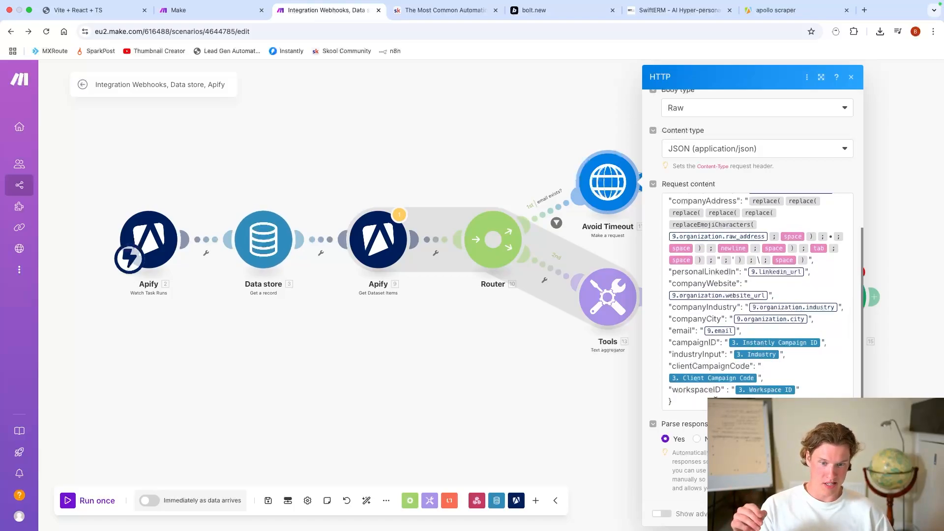
pyautogui.moveTo(513, 365)
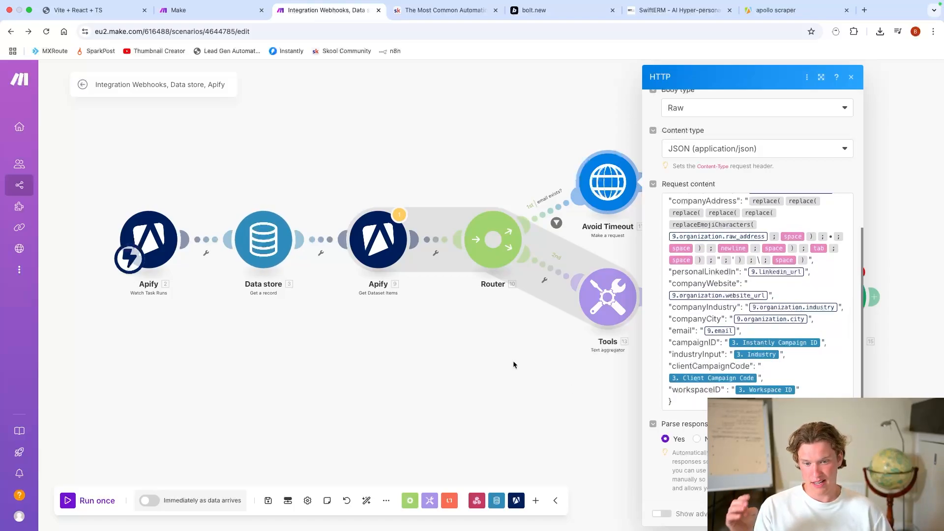
pyautogui.click(851, 77)
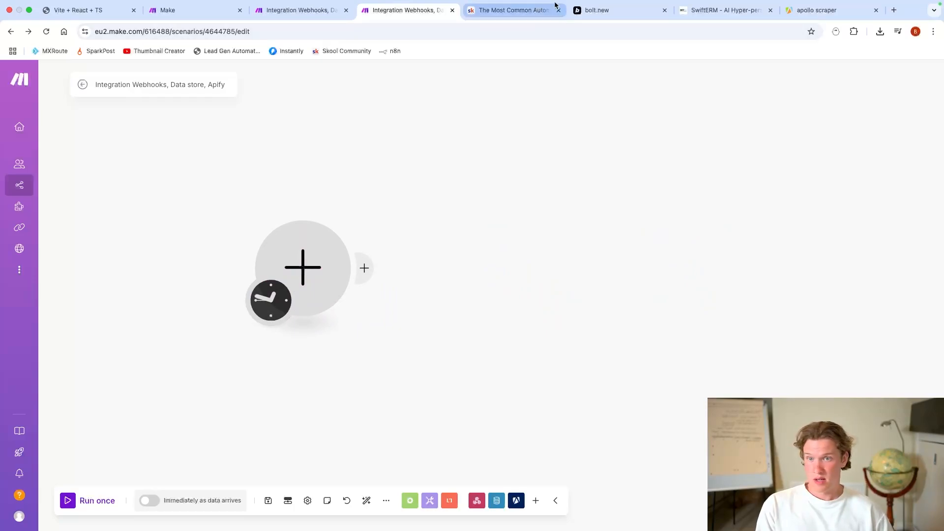
# Download Scenario 3 from Skool and import Sceanrio3 (2).json into the blank scenario
pyautogui.click(512, 10)
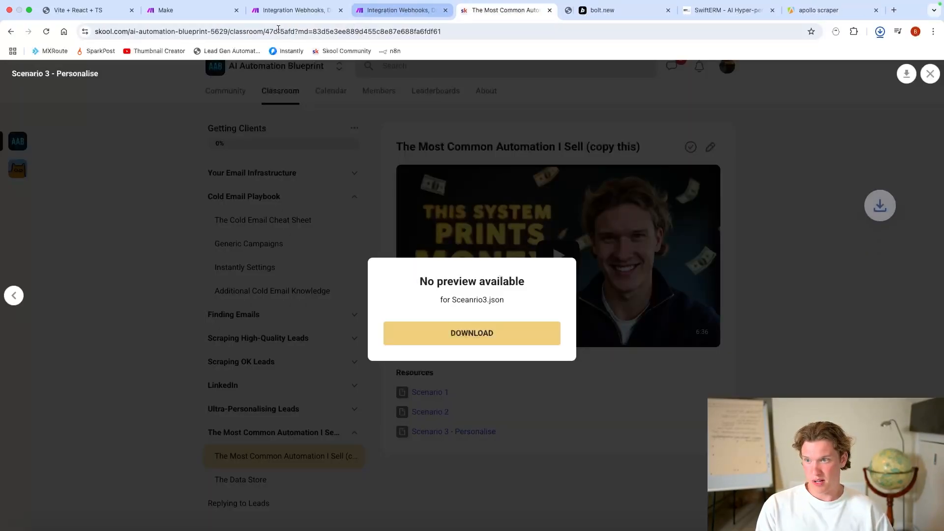
pyautogui.click(471, 334)
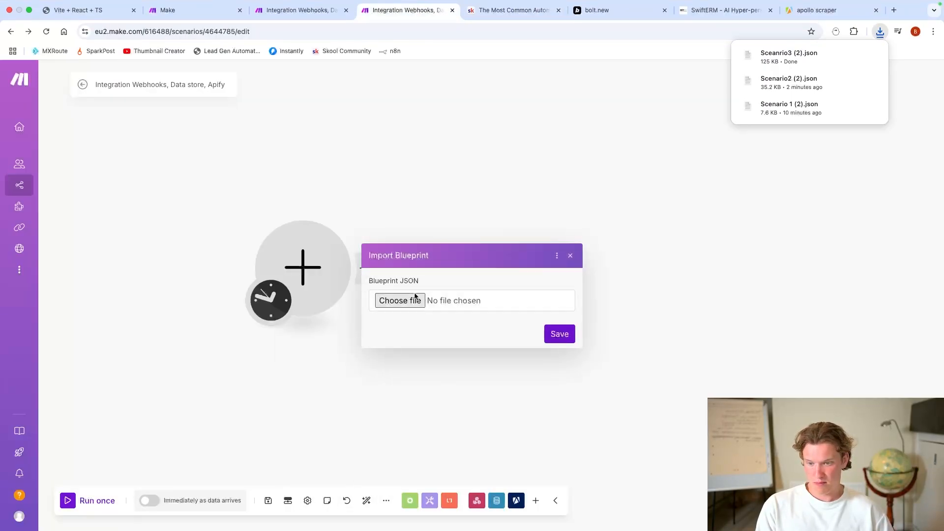
pyautogui.click(399, 301)
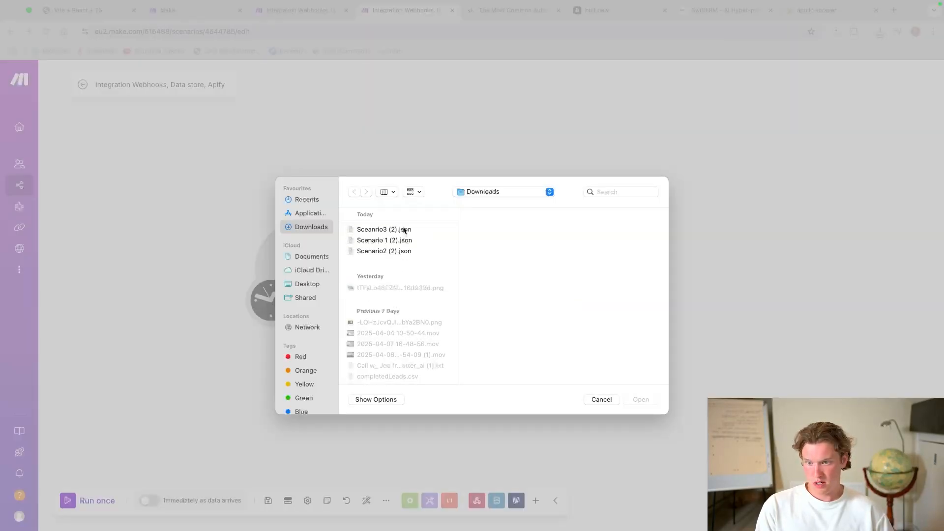
pyautogui.click(384, 229)
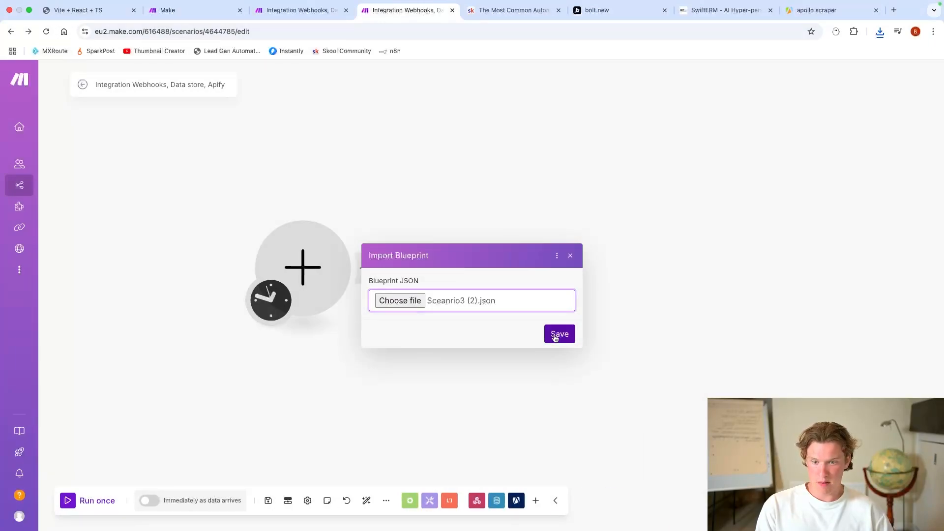
pyautogui.click(559, 334)
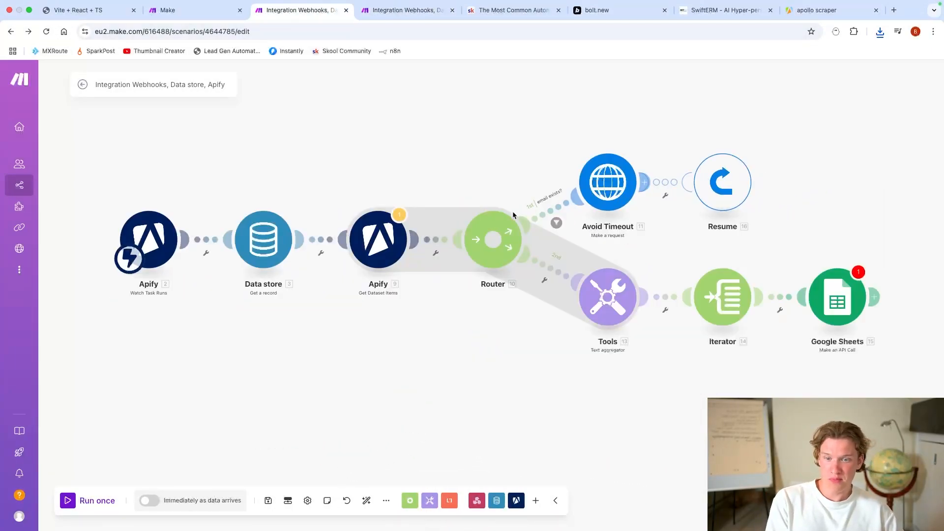
pyautogui.moveTo(628, 150)
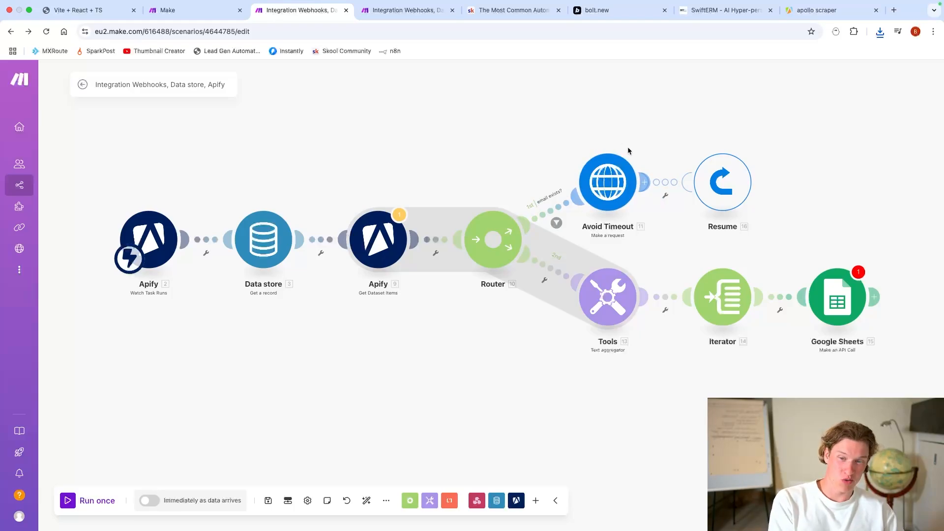
pyautogui.moveTo(607, 183)
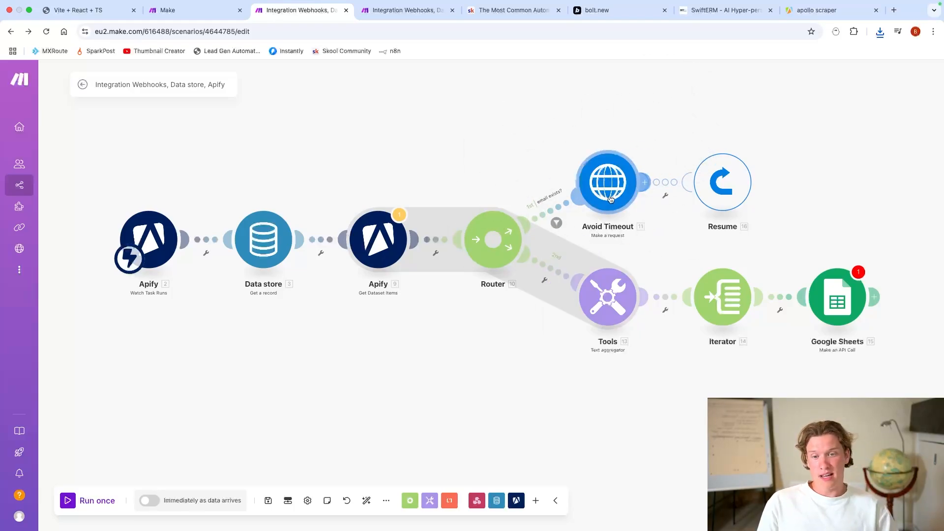
pyautogui.moveTo(437, 234)
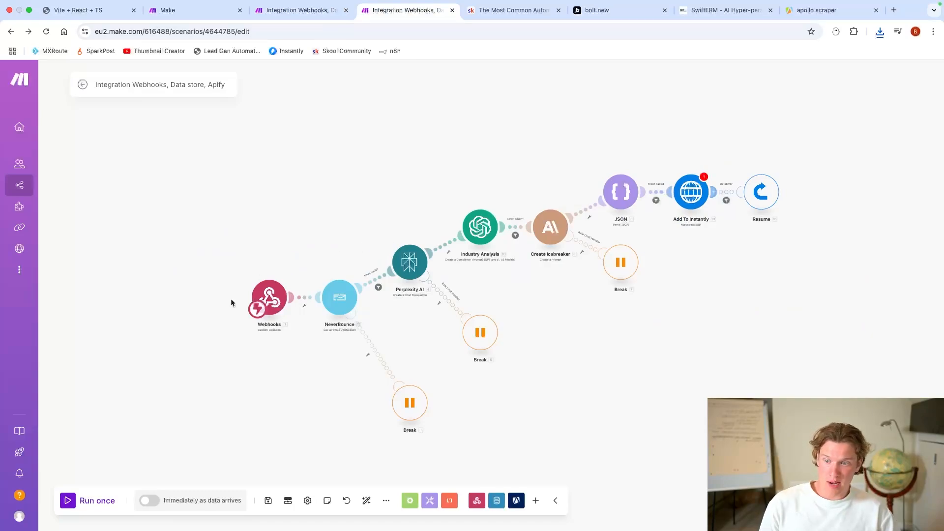
pyautogui.moveTo(257, 307)
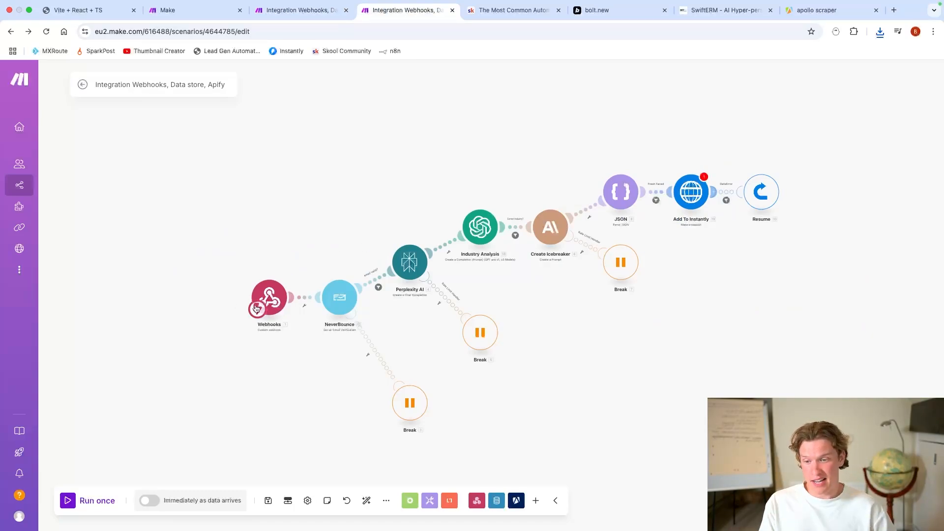
pyautogui.moveTo(305, 316)
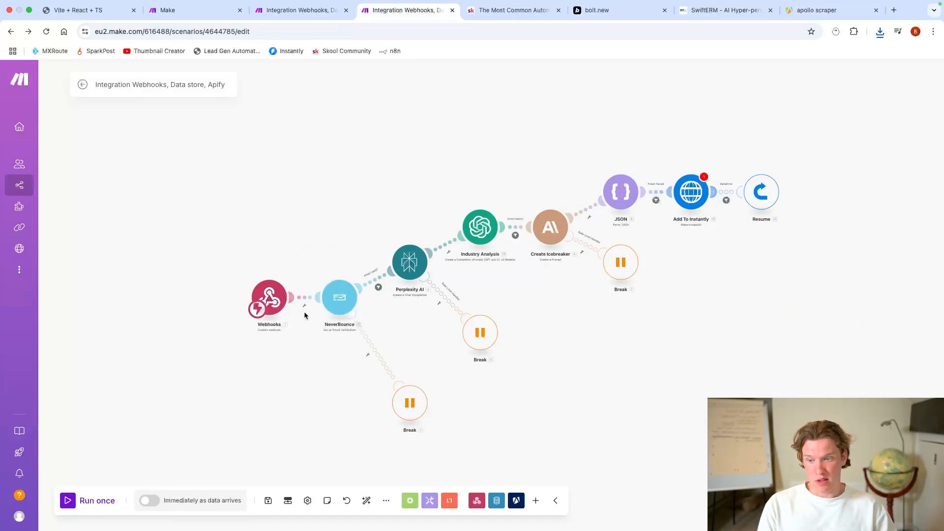
pyautogui.moveTo(390, 286)
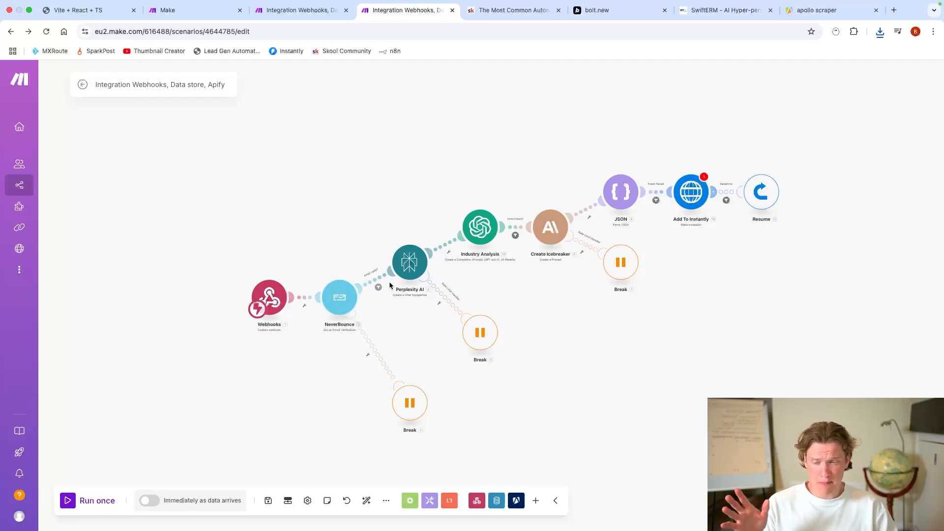
pyautogui.moveTo(420, 297)
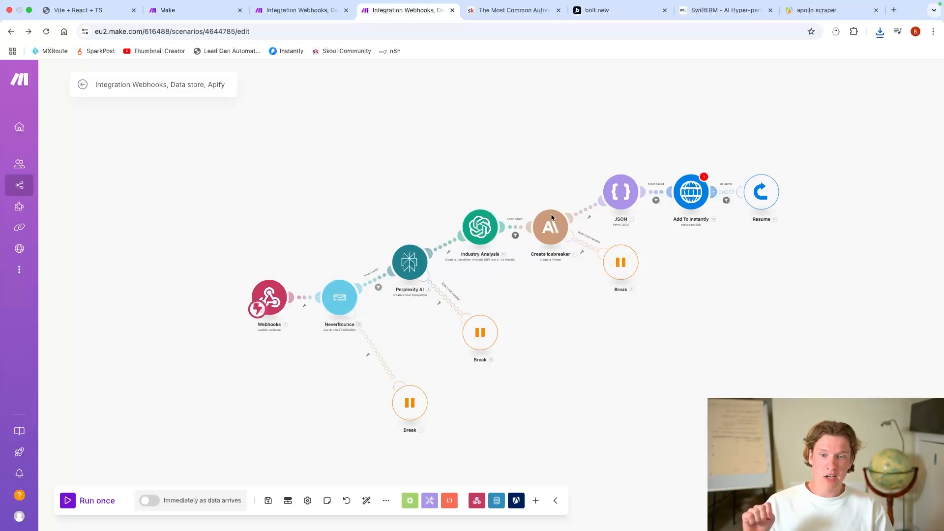
pyautogui.moveTo(515, 233)
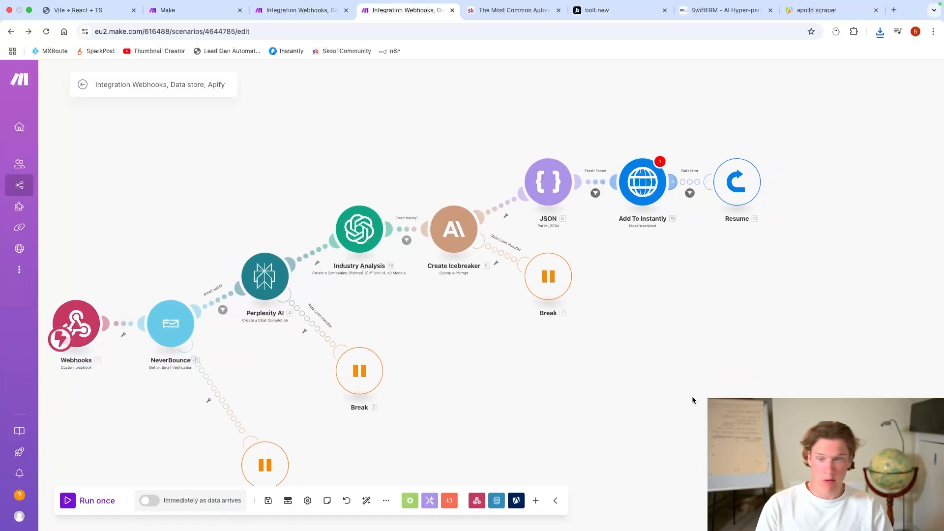
pyautogui.moveTo(685, 414)
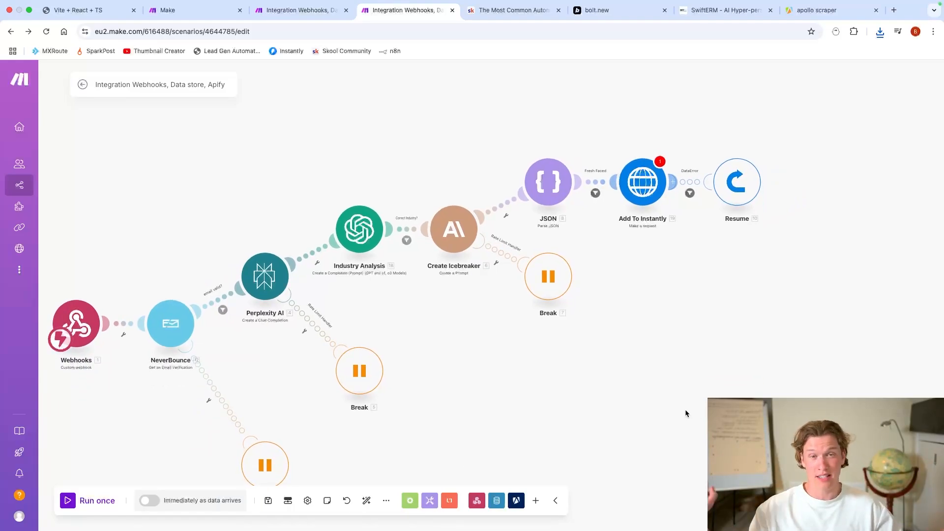
pyautogui.moveTo(608, 245)
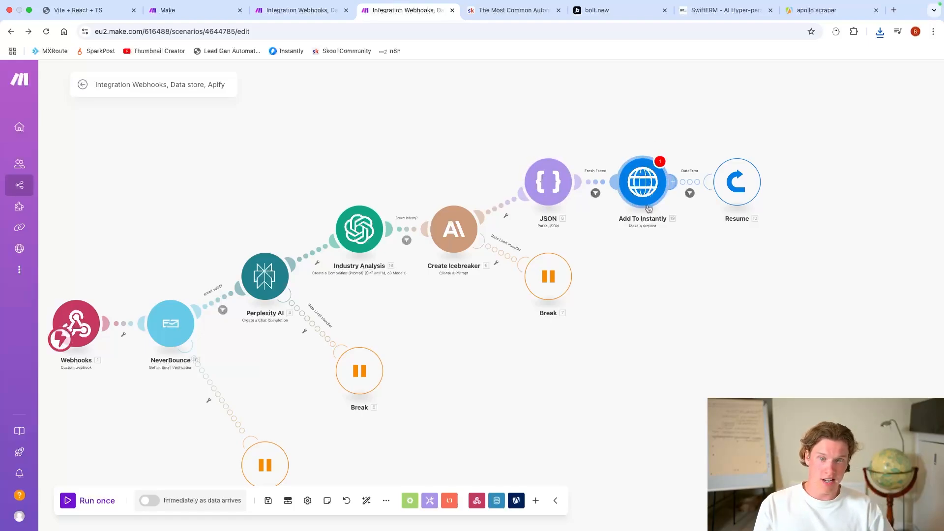
# Review the imported scenario's modules, then switch to the bolt.new dashboard project
pyautogui.scroll(-3)
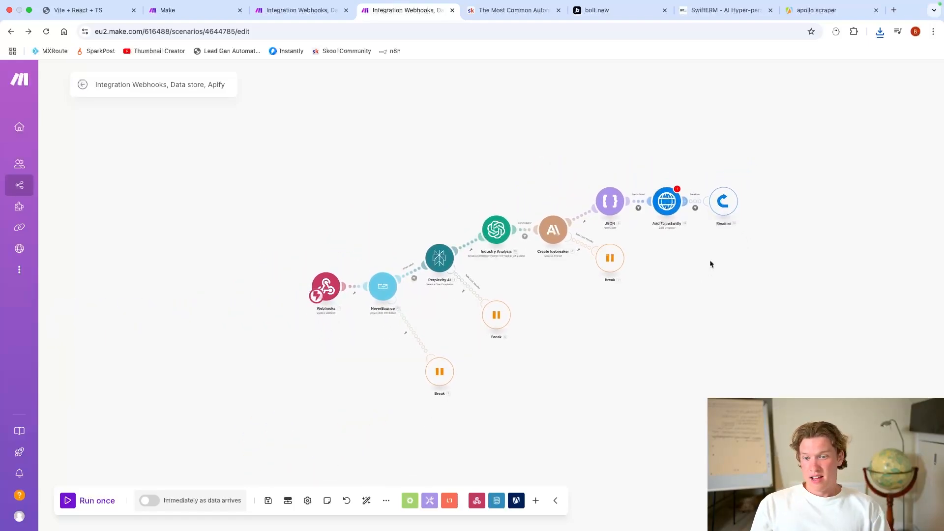
pyautogui.moveTo(420, 218)
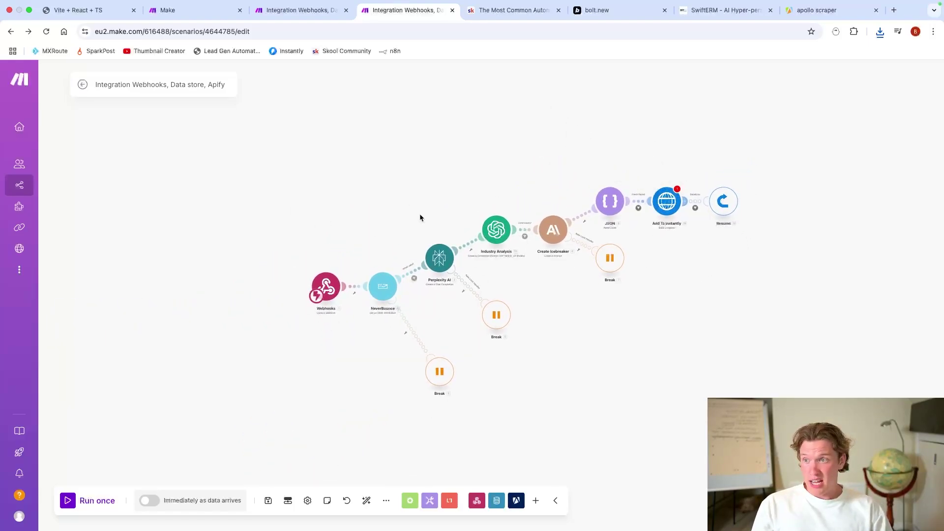
pyautogui.moveTo(489, 175)
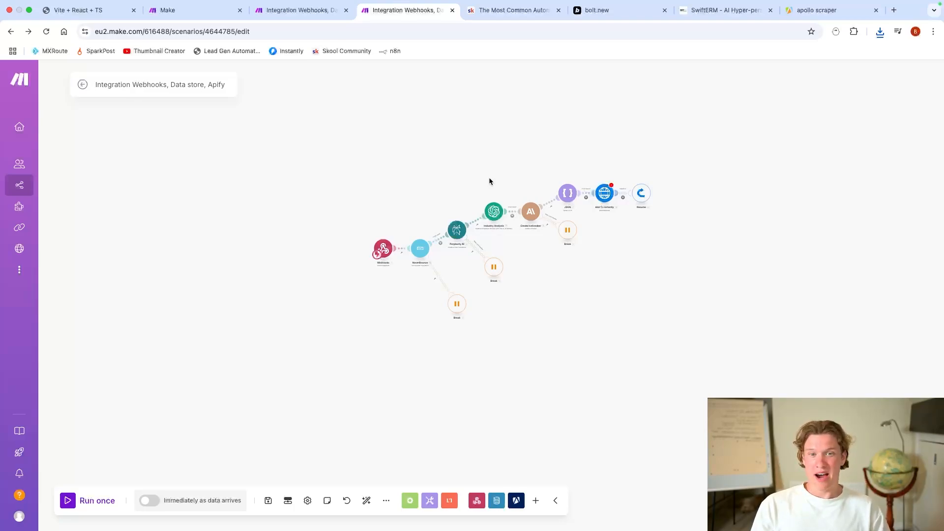
pyautogui.moveTo(641, 61)
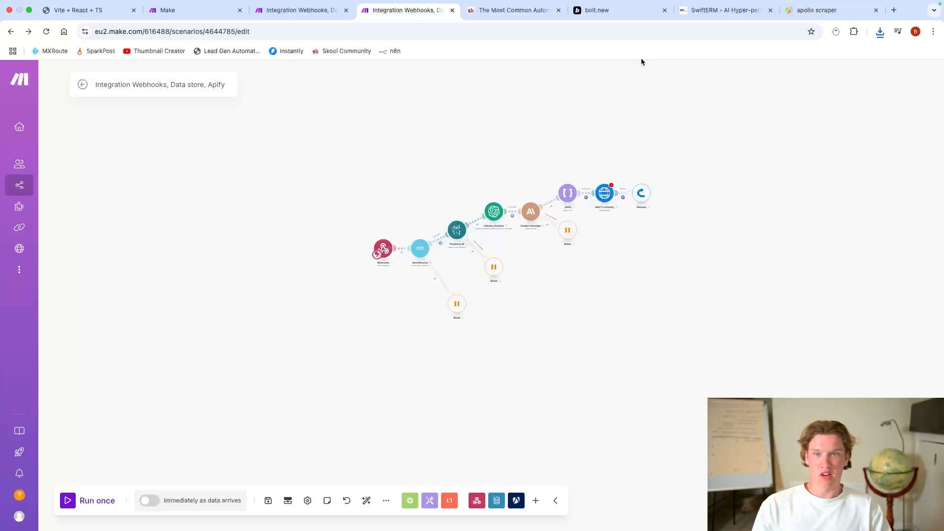
pyautogui.moveTo(395, 12)
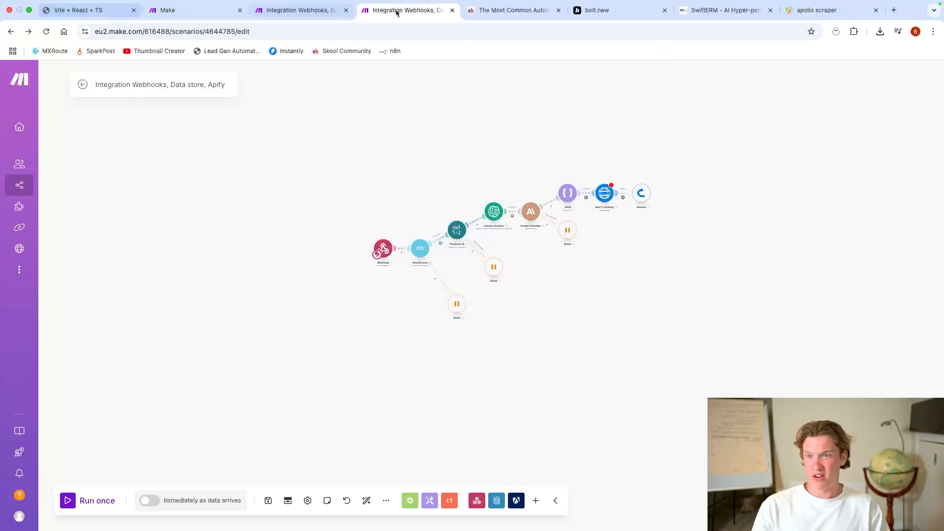
pyautogui.click(607, 10)
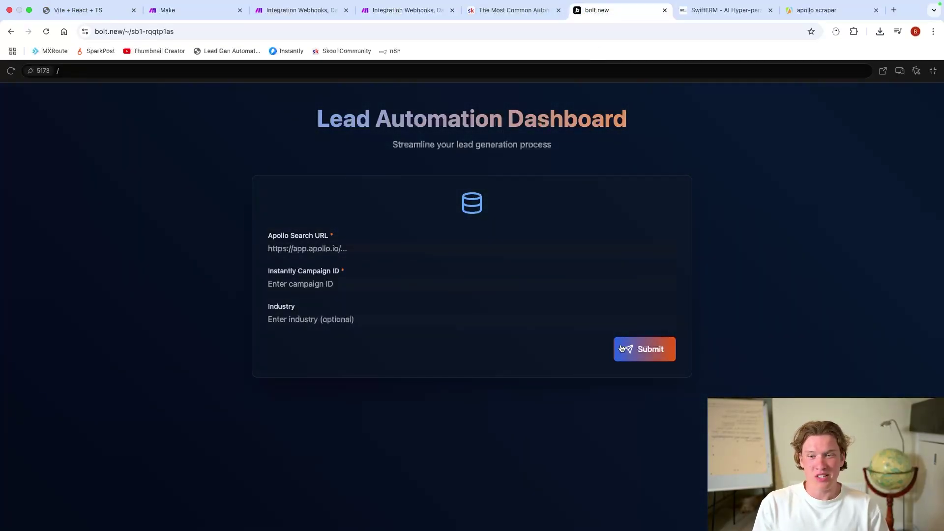
# Return to the Make browser tab showing the webhook scenario
pyautogui.click(301, 10)
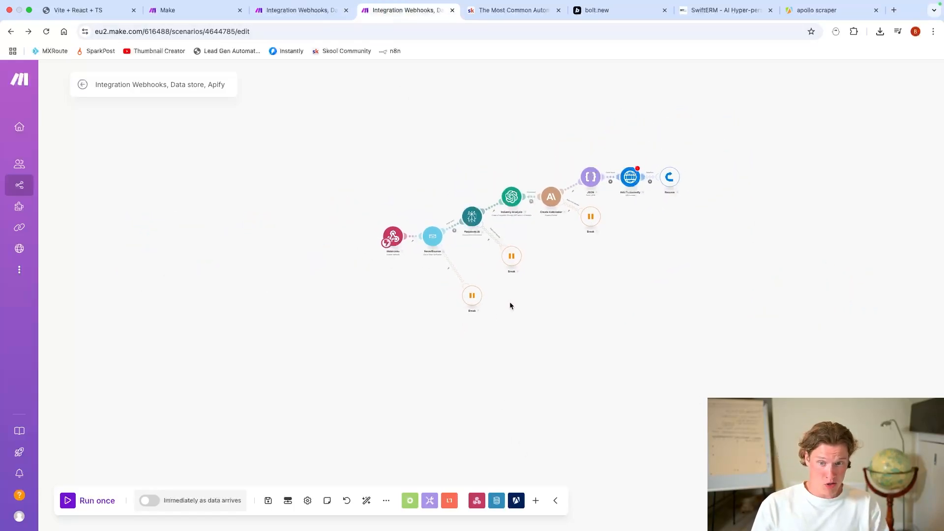
pyautogui.moveTo(562, 260)
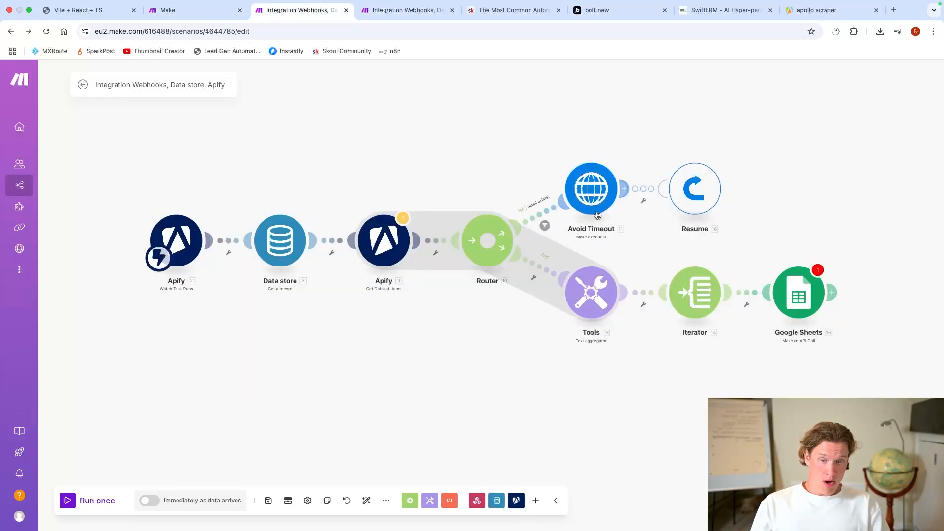
pyautogui.moveTo(574, 236)
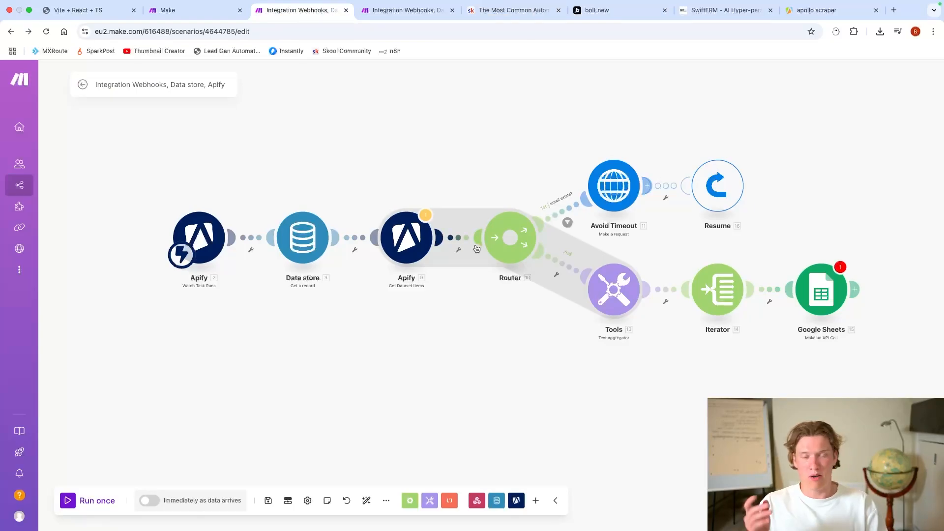
pyautogui.moveTo(343, 235)
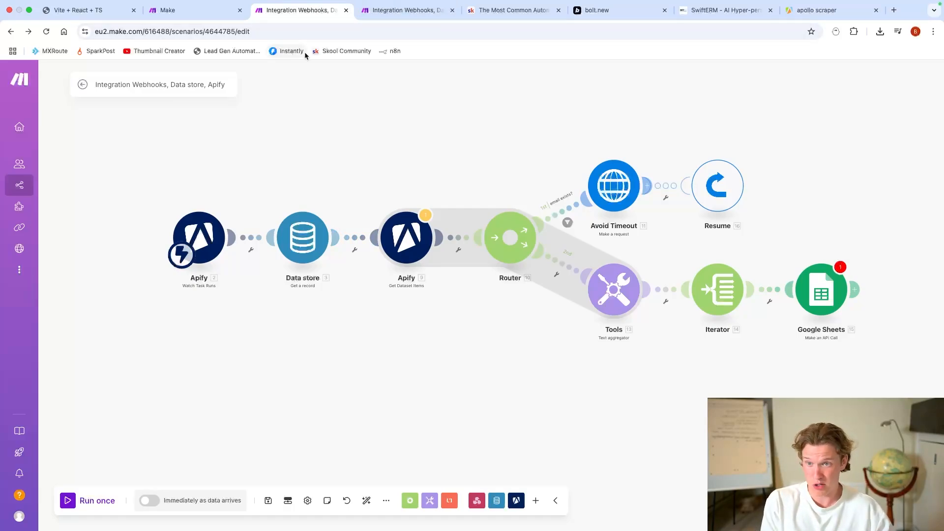
pyautogui.moveTo(514, 10)
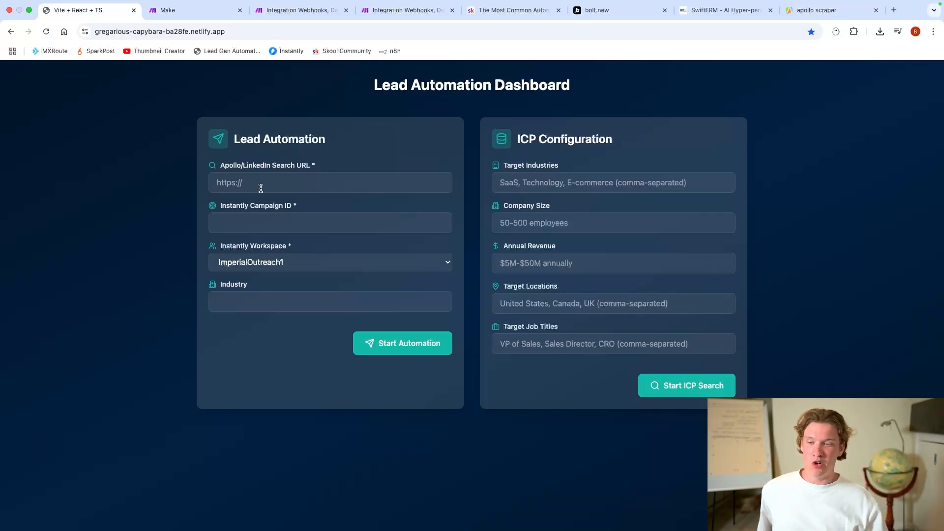
pyautogui.moveTo(375, 68)
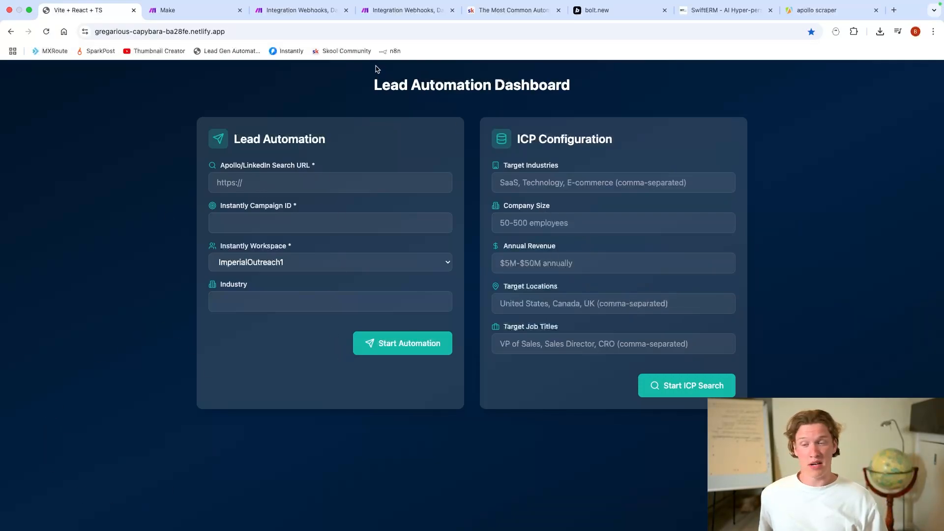
pyautogui.moveTo(642, 135)
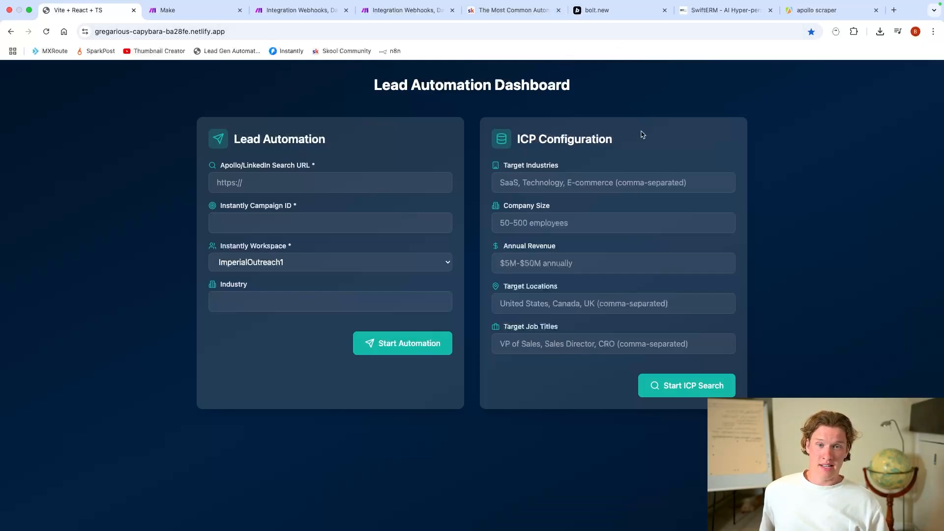
pyautogui.moveTo(302, 72)
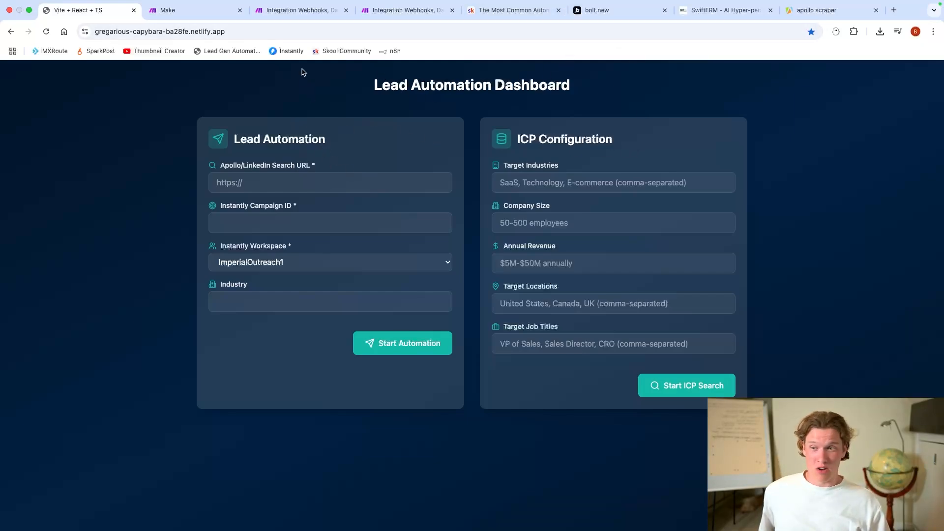
pyautogui.moveTo(465, 111)
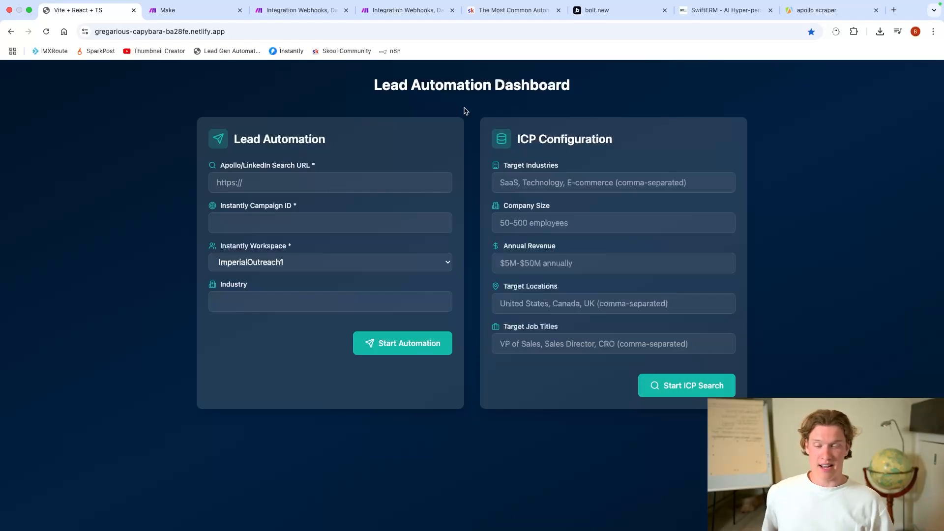
pyautogui.click(602, 10)
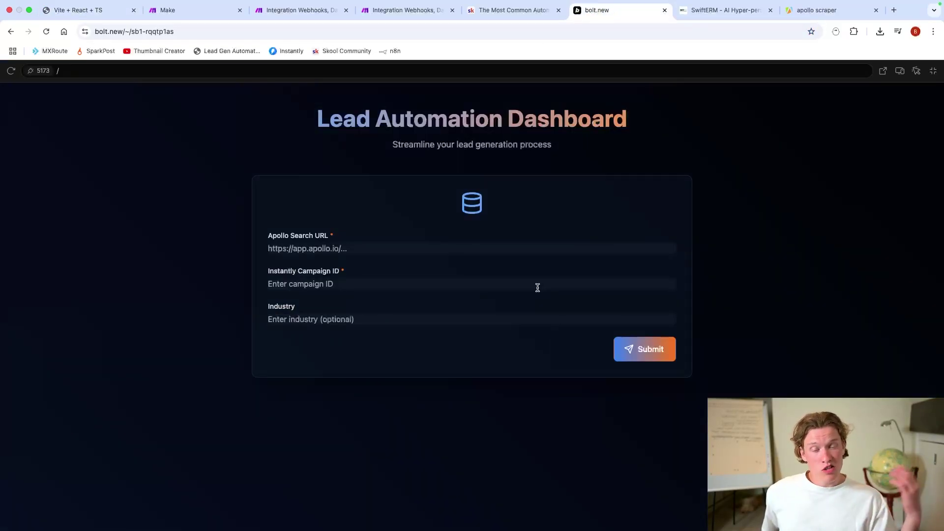
pyautogui.moveTo(516, 248)
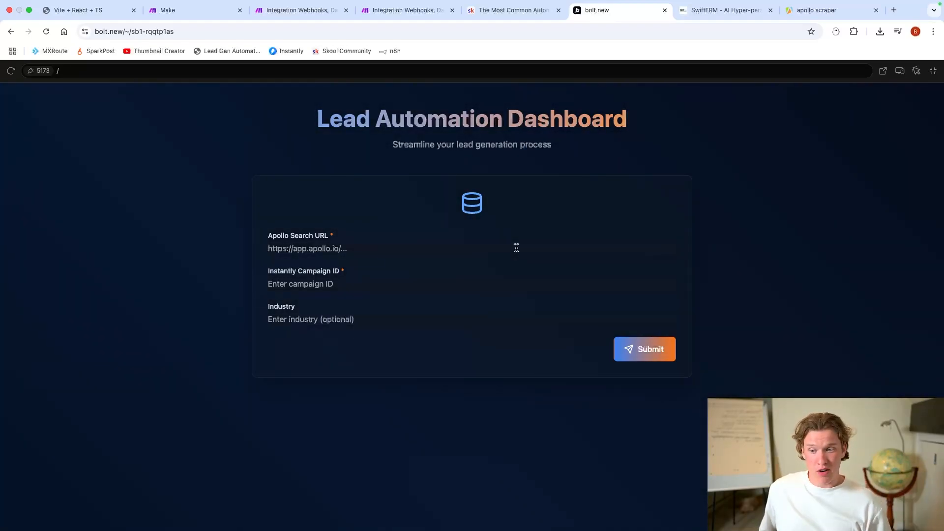
pyautogui.click(643, 349)
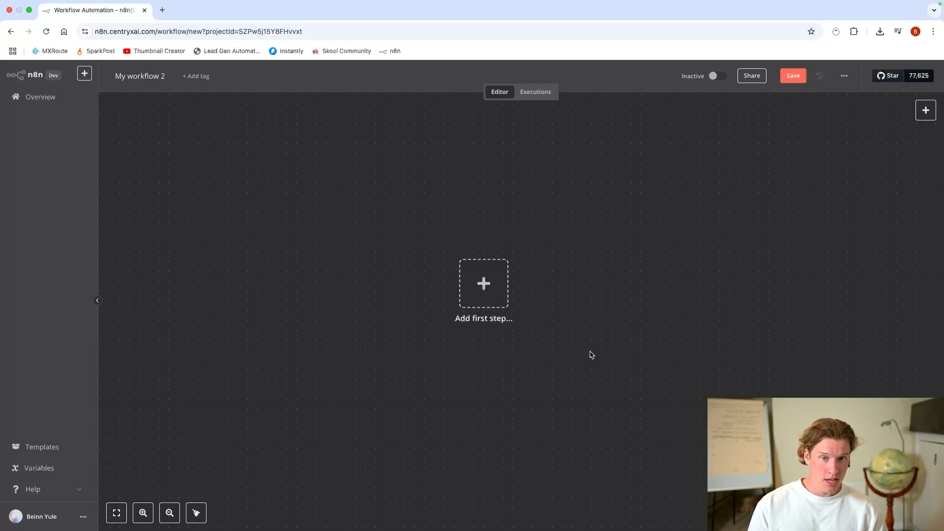
# Add a Webhook trigger accepting POST requests and copy its test URL, returning to bolt.new
pyautogui.click(483, 283)
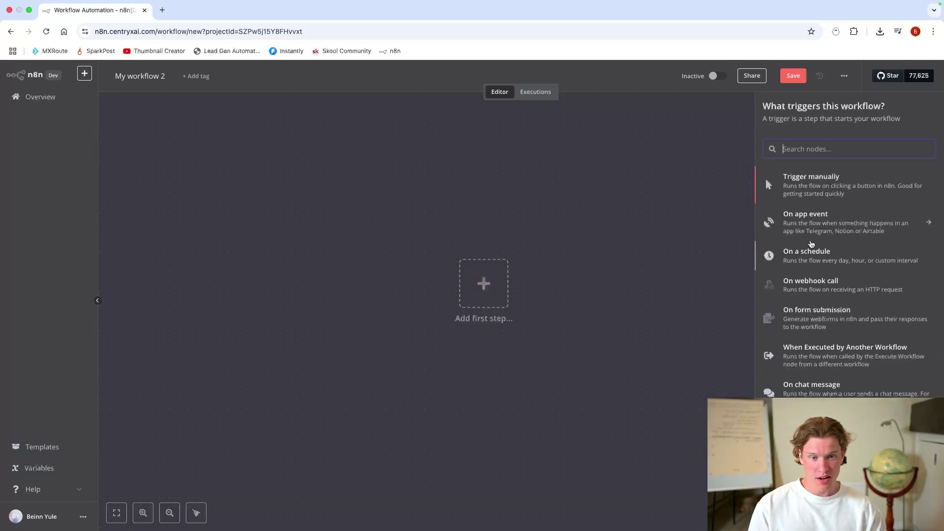
pyautogui.click(810, 280)
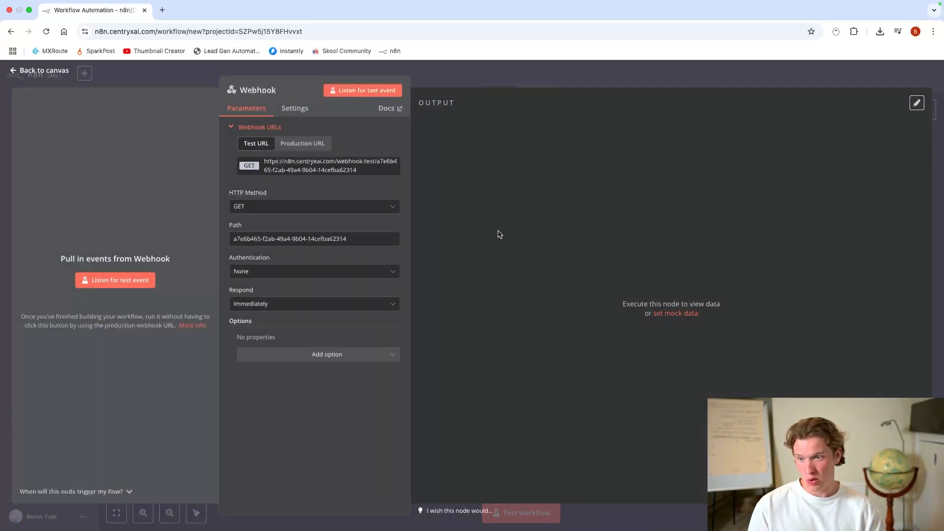
pyautogui.click(314, 205)
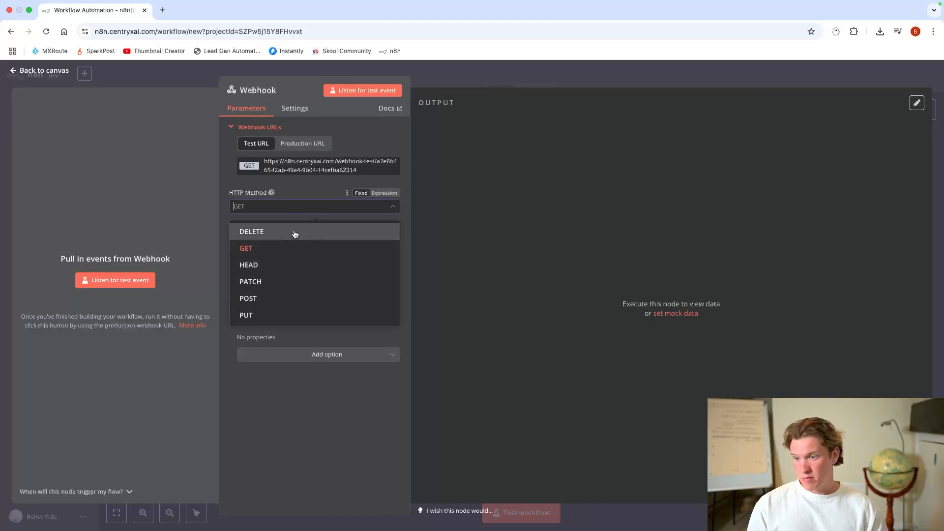
pyautogui.click(248, 298)
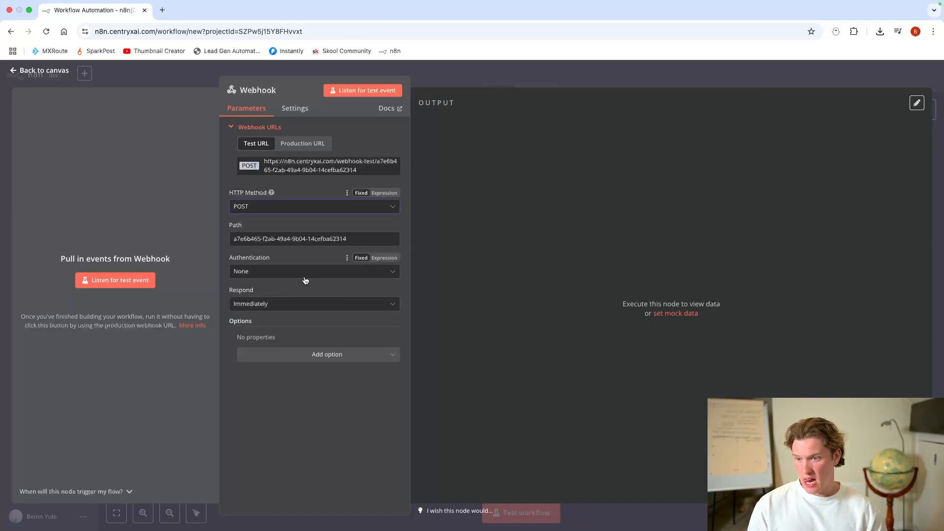
pyautogui.moveTo(315, 165)
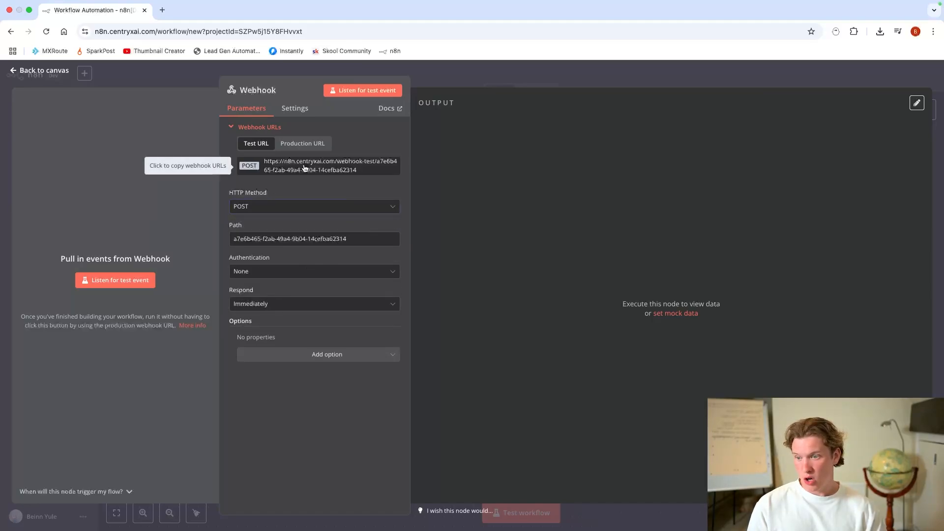
pyautogui.click(608, 10)
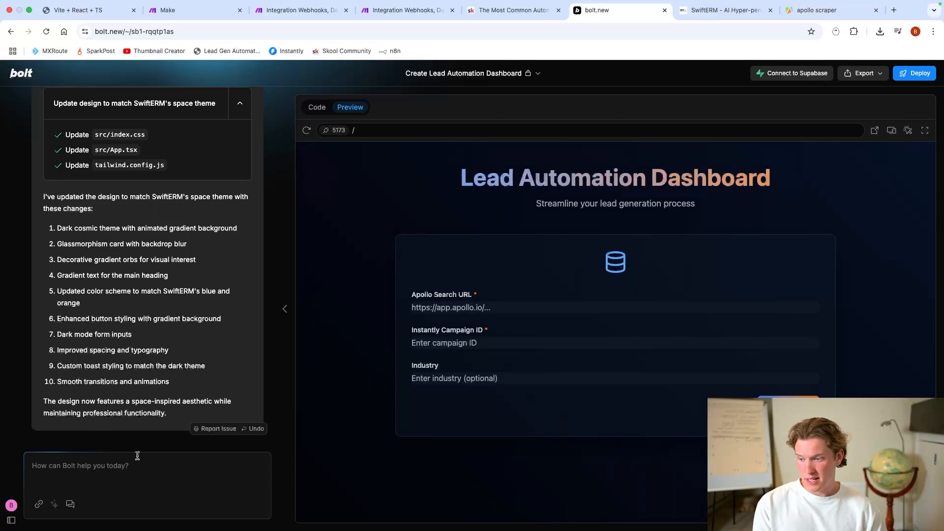
pyautogui.moveTo(190, 449)
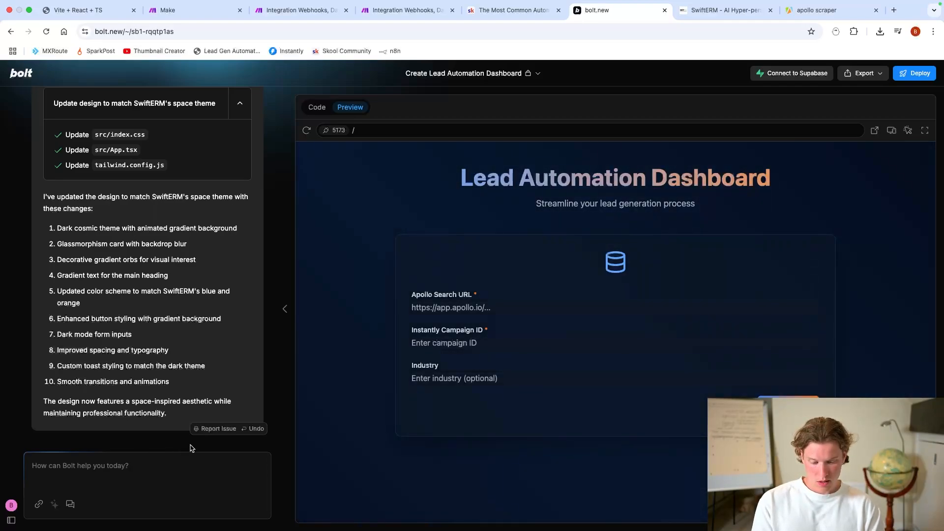
# Ask Bolt to change the form's webhook to the n8n test URL, then enter sample values in the preview form
pyautogui.write('chane')
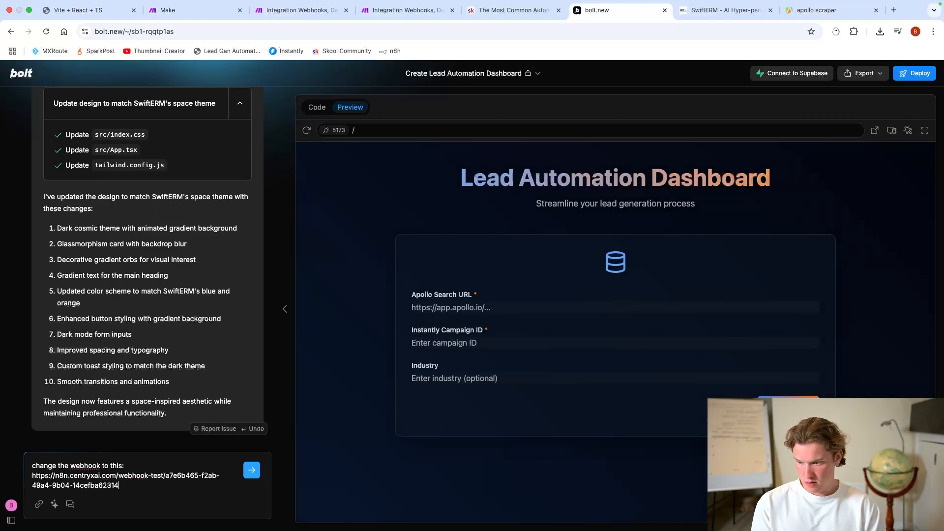
pyautogui.click(251, 470)
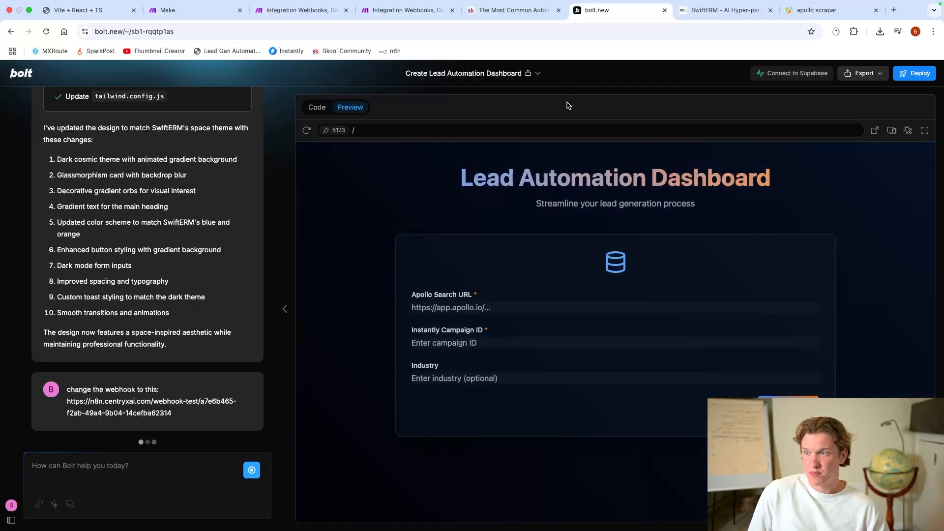
pyautogui.click(317, 107)
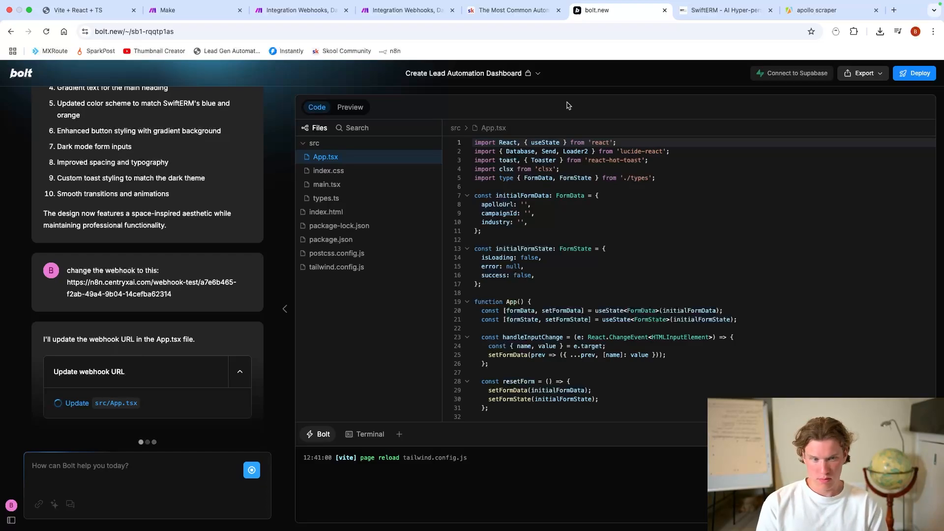
pyautogui.click(350, 107)
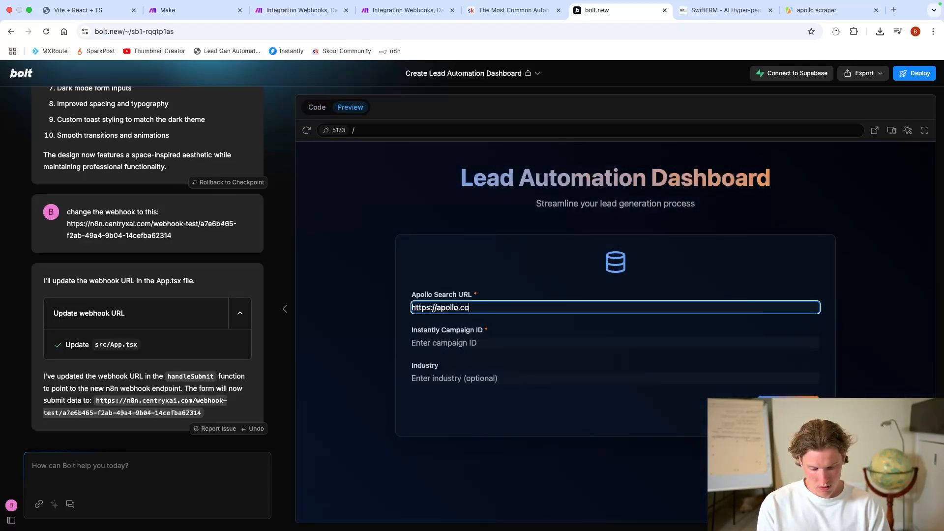
pyautogui.write('sasaas')
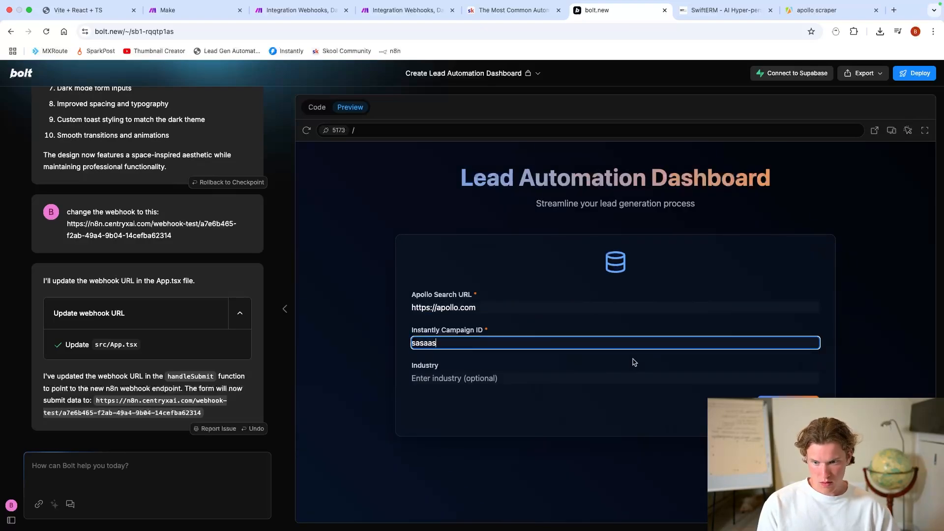
pyautogui.moveTo(706, 84)
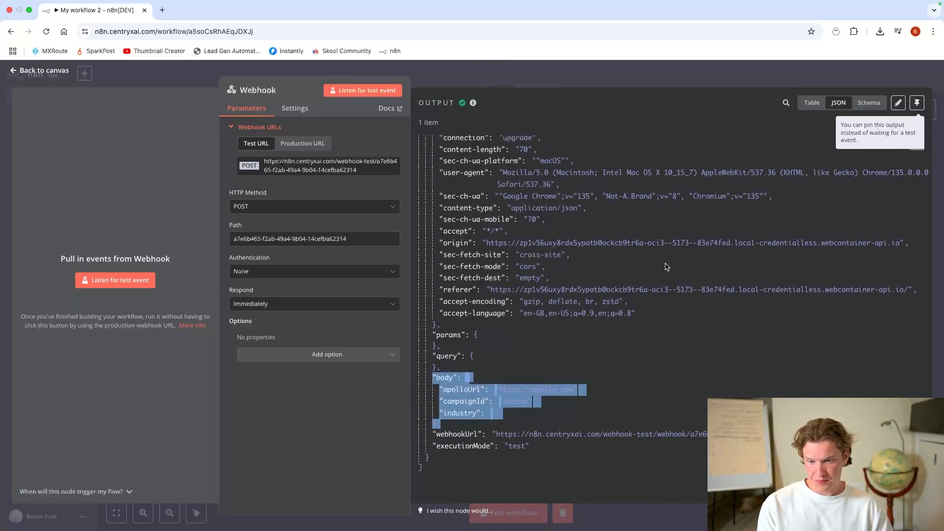
# Return from the Webhook output to the workflow canvas
pyautogui.click(38, 70)
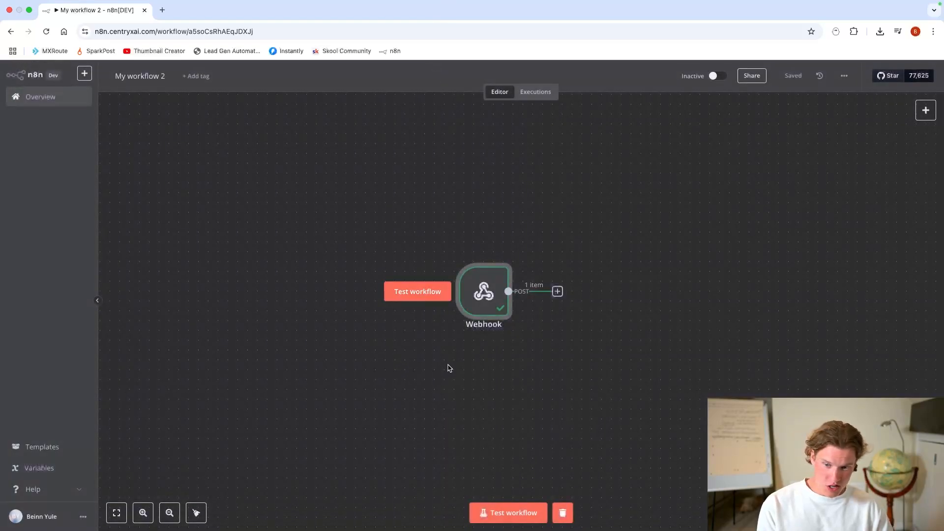